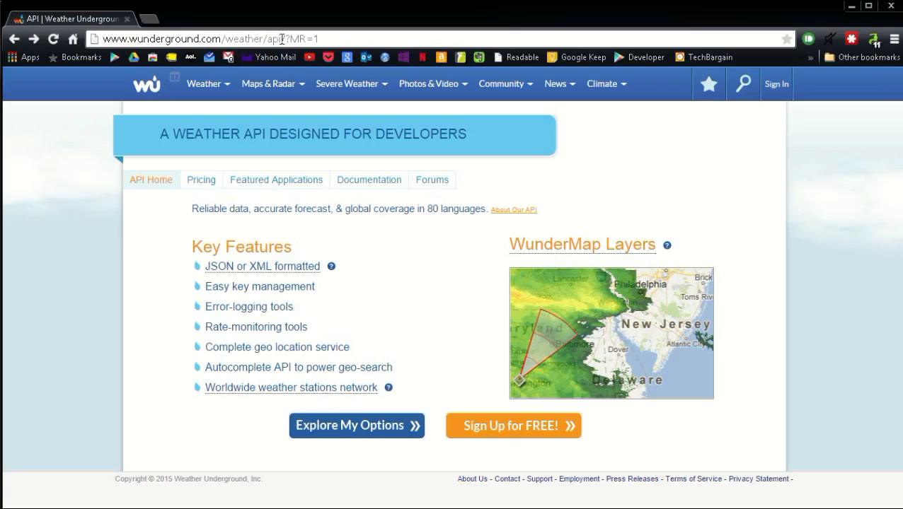
# - Search 'farmington' on Weather Underground and open the Farmington Hills, Michigan conditions page
pyautogui.doubleClick(273, 39)
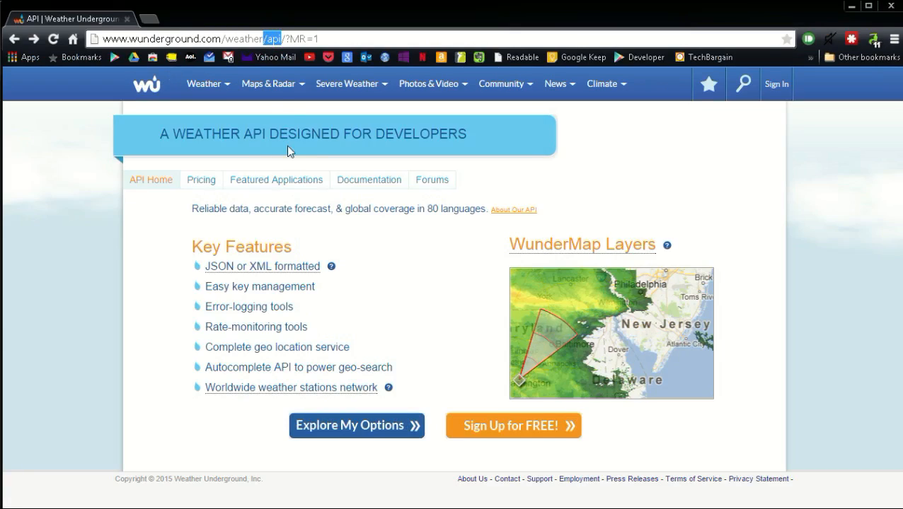
pyautogui.moveTo(316, 119)
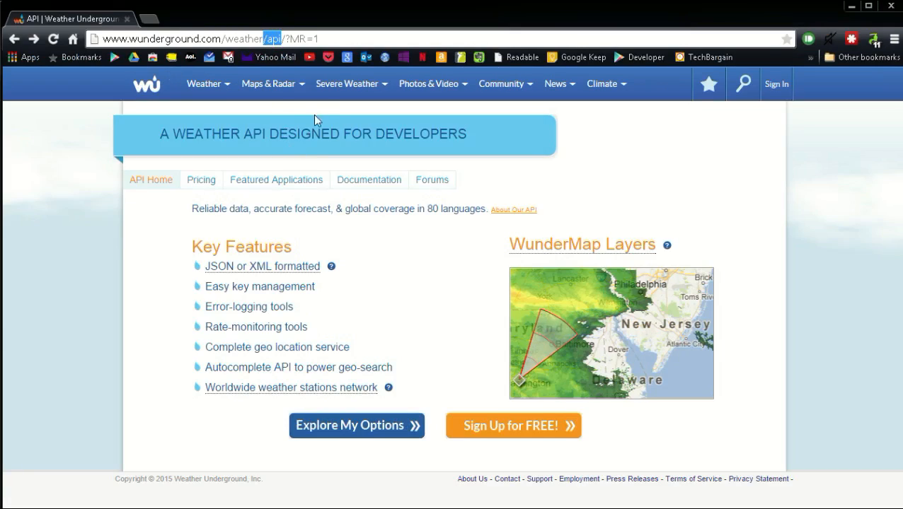
pyautogui.moveTo(741, 83)
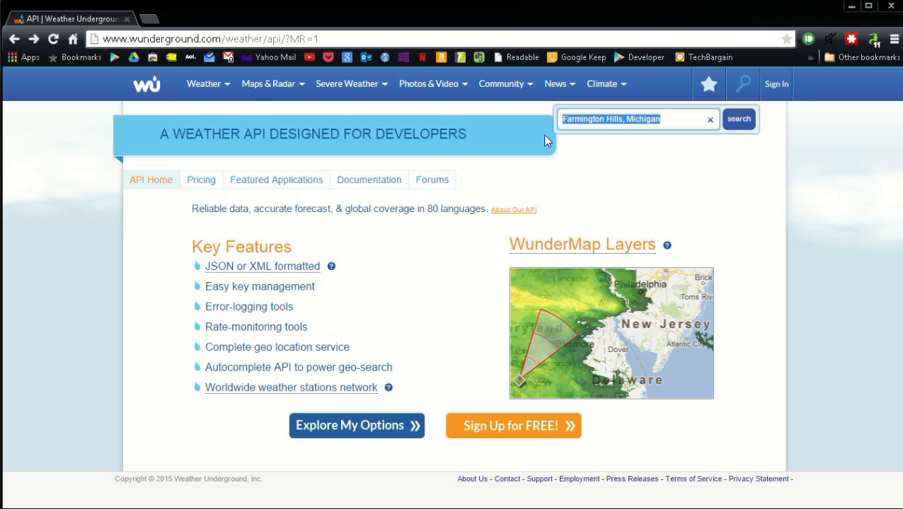
pyautogui.write('farmington')
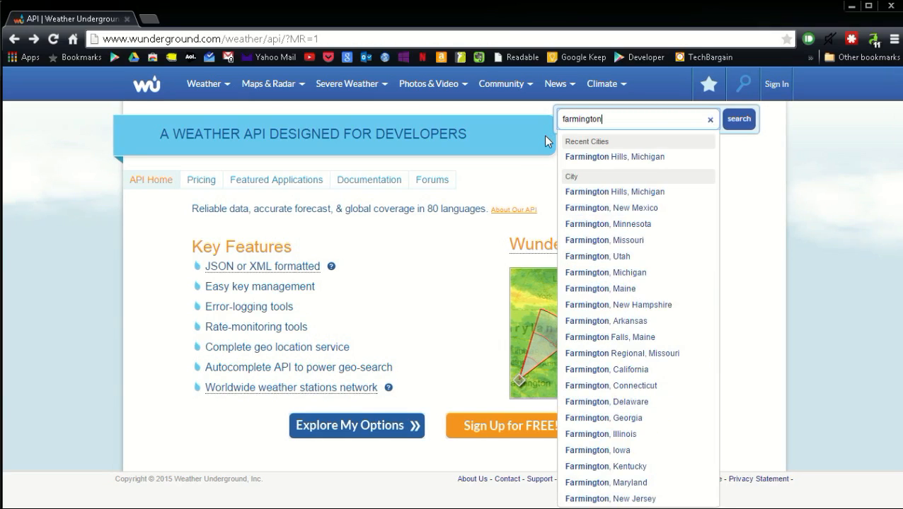
pyautogui.click(614, 156)
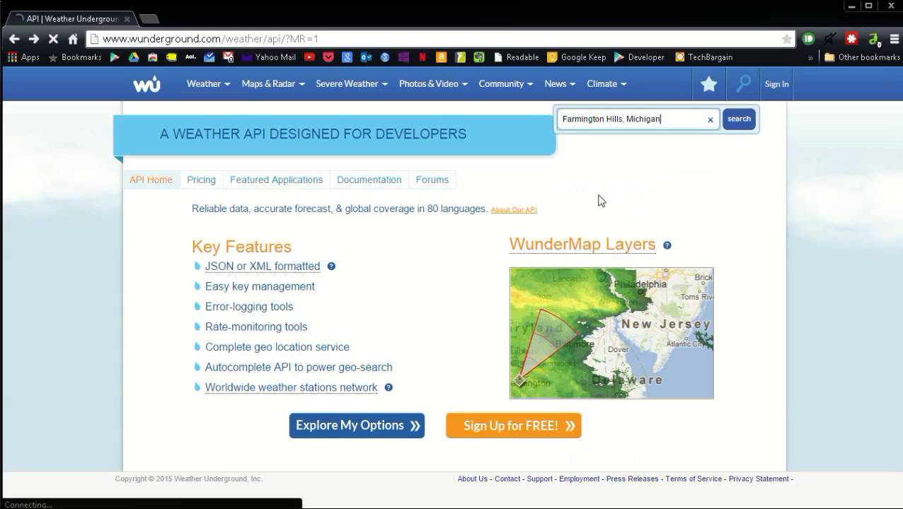
pyautogui.click(738, 118)
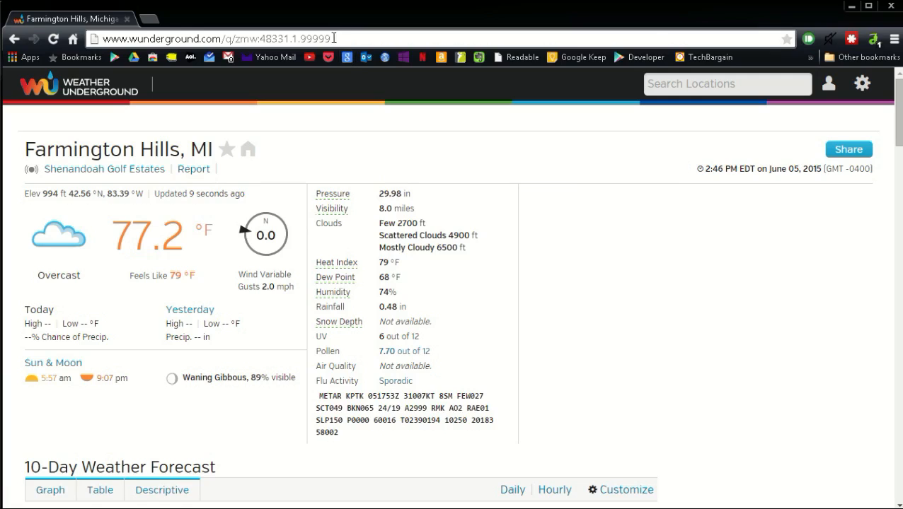
pyautogui.moveTo(164, 41)
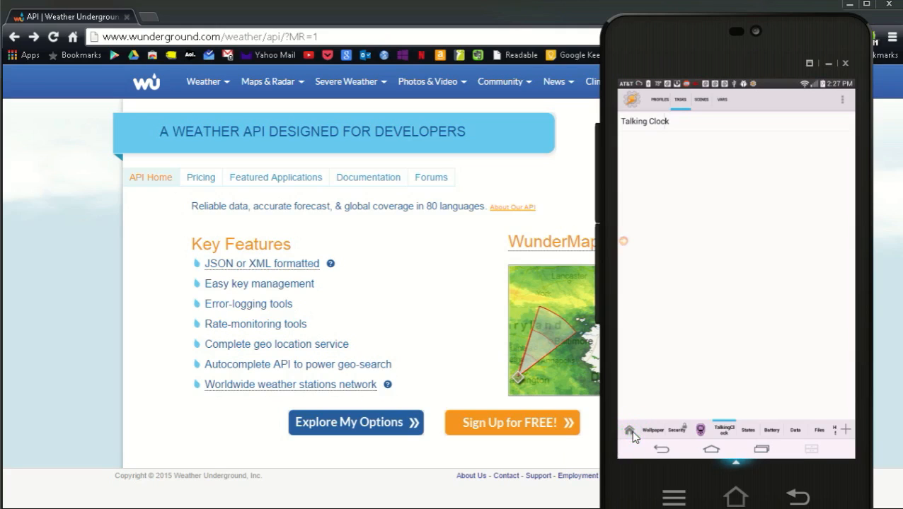
# - Add a new empty project from the home tab and start a new task
pyautogui.click(628, 430)
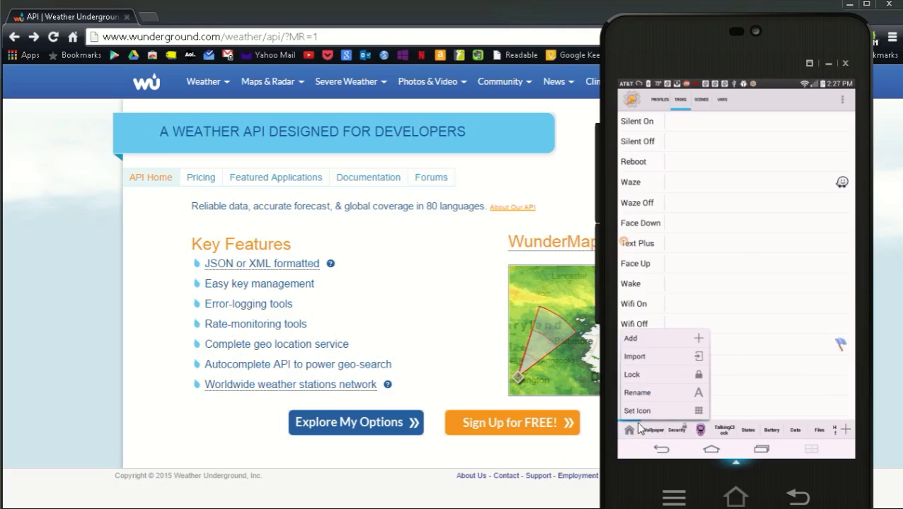
pyautogui.click(637, 393)
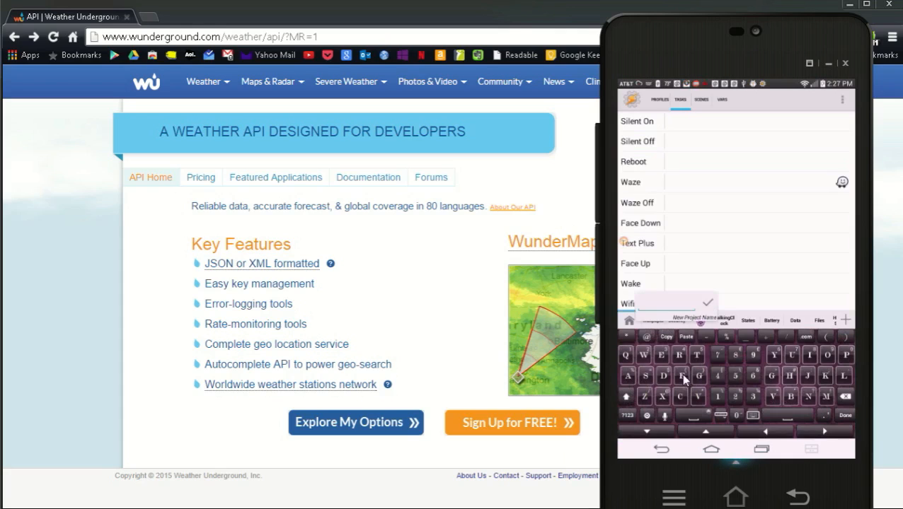
pyautogui.moveTo(644, 361)
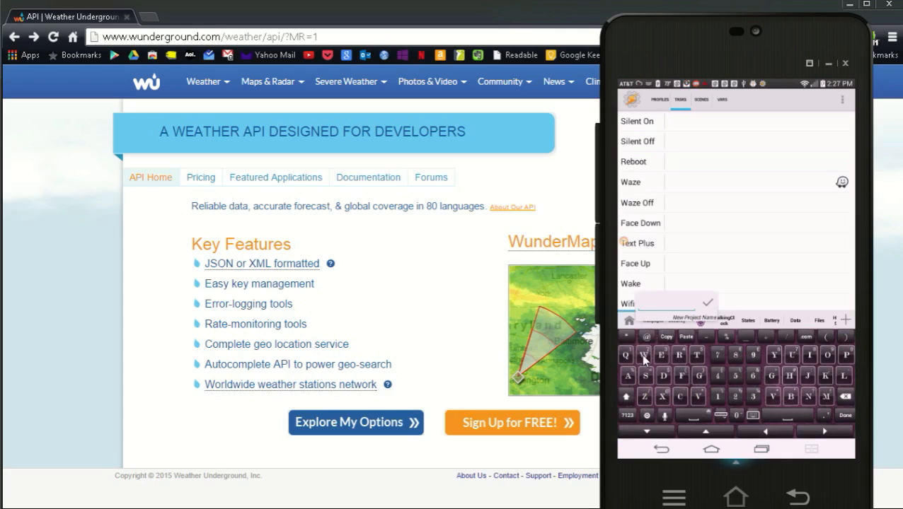
pyautogui.write('e')
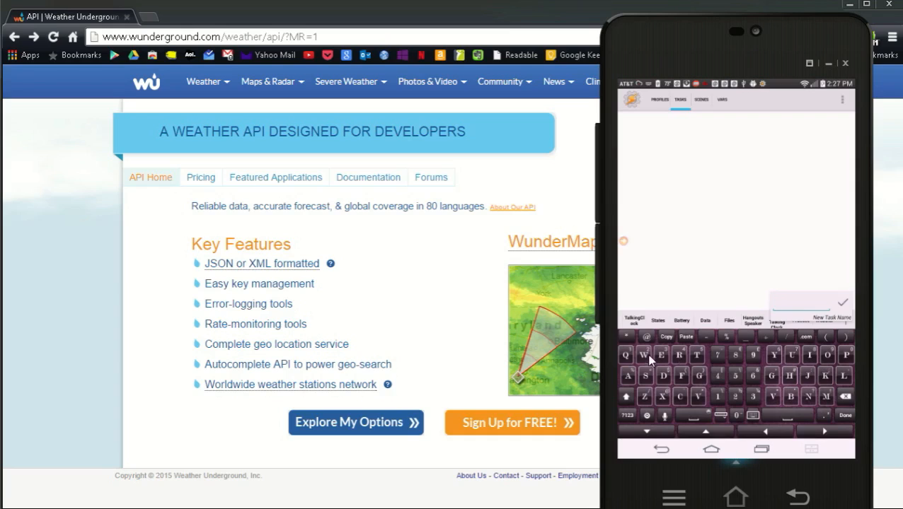
# - Name the new task 'Weather' and confirm it to open Task Edit
pyautogui.write('Wea')
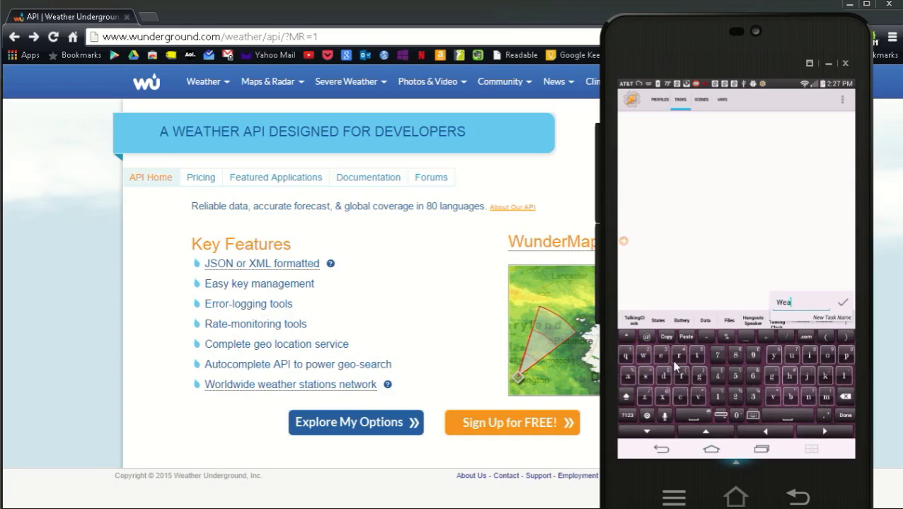
pyautogui.click(785, 375)
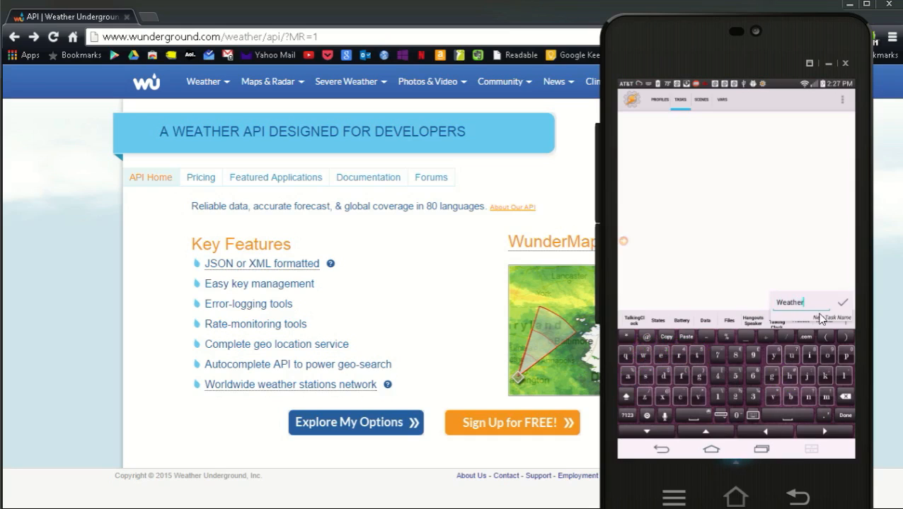
pyautogui.click(842, 302)
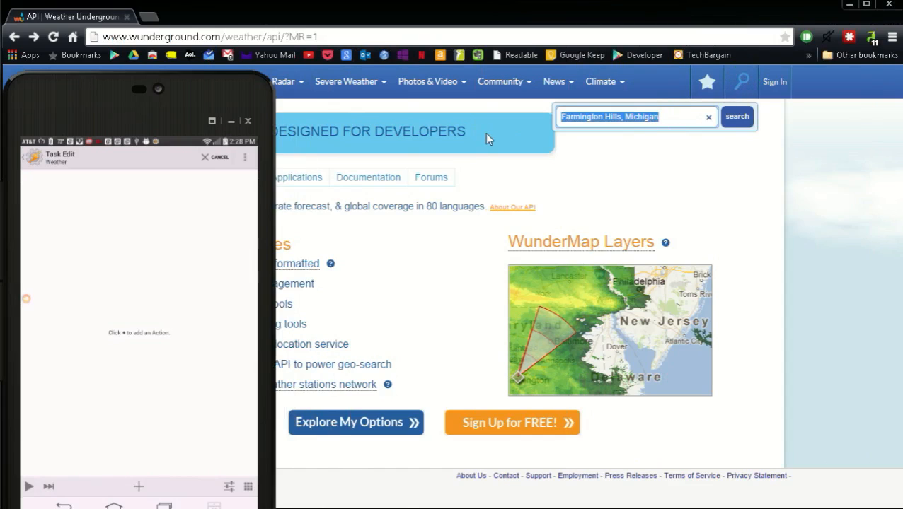
# - Search 'farm' and select Farmington Hills, Michigan to reload its conditions page
pyautogui.write('farmington')
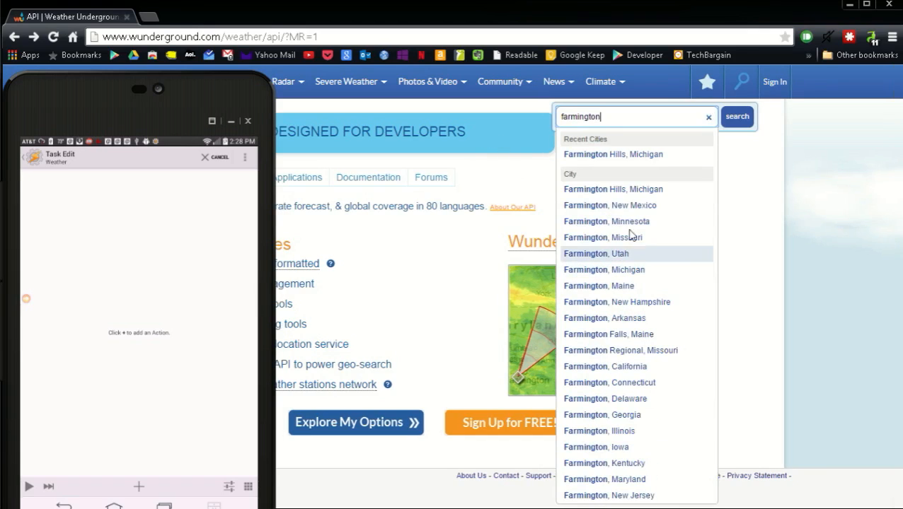
pyautogui.click(613, 154)
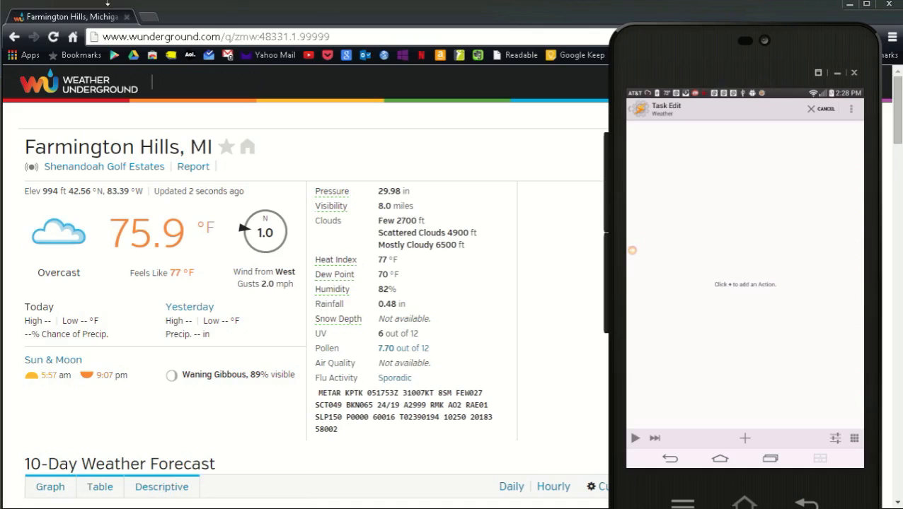
pyautogui.doubleClick(265, 36)
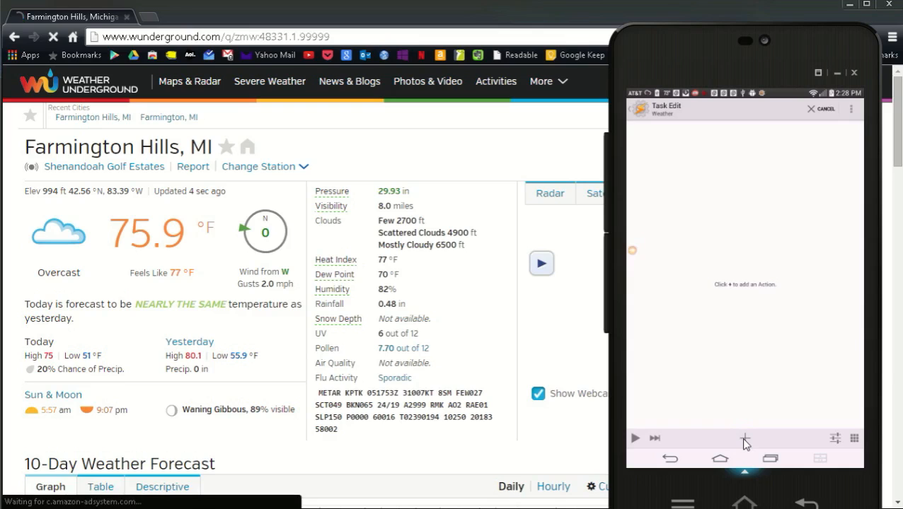
# - Add a Net > HTTP Get action to the Weather task
pyautogui.click(745, 438)
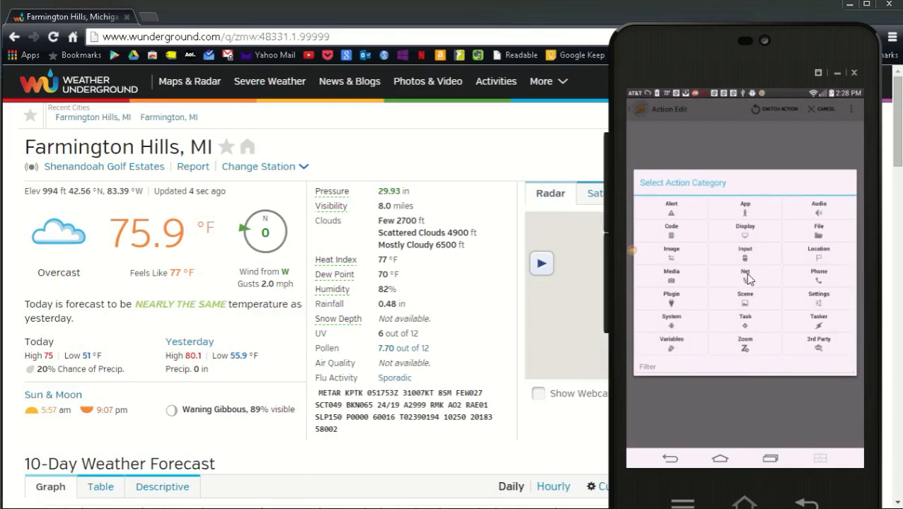
pyautogui.click(744, 275)
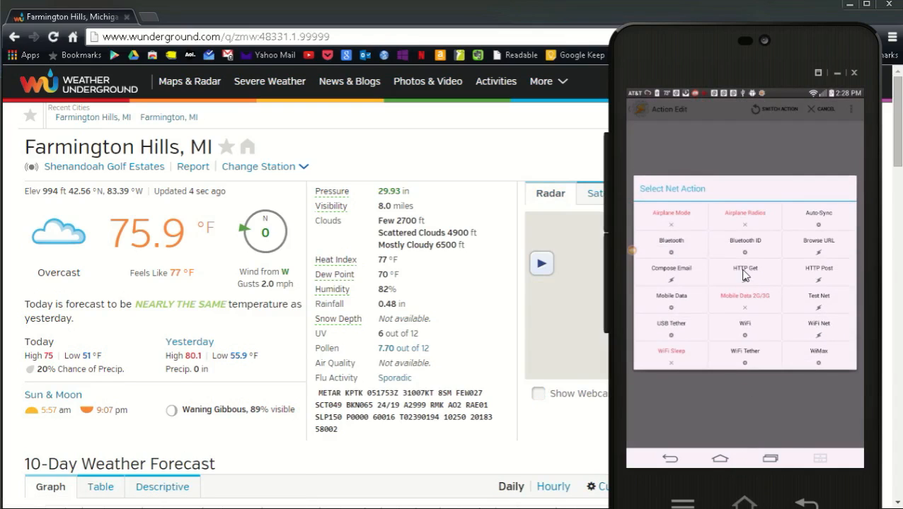
pyautogui.click(744, 272)
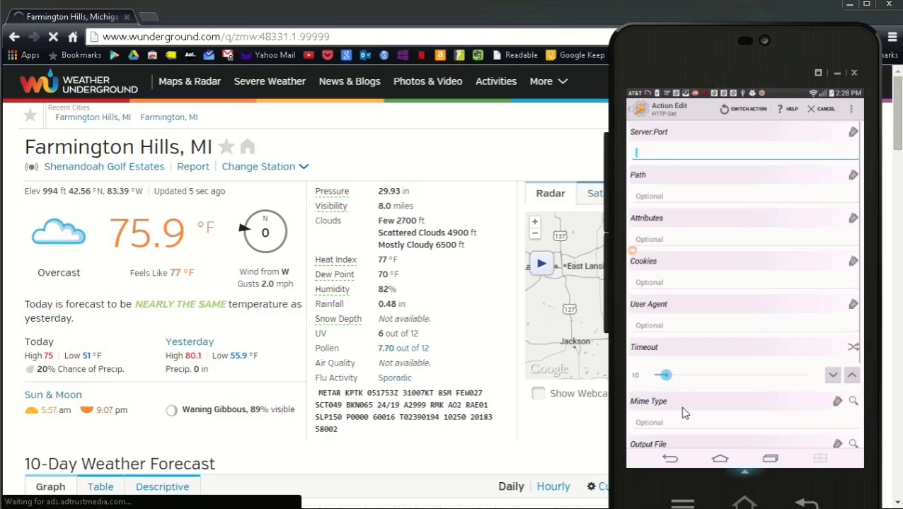
pyautogui.click(739, 152)
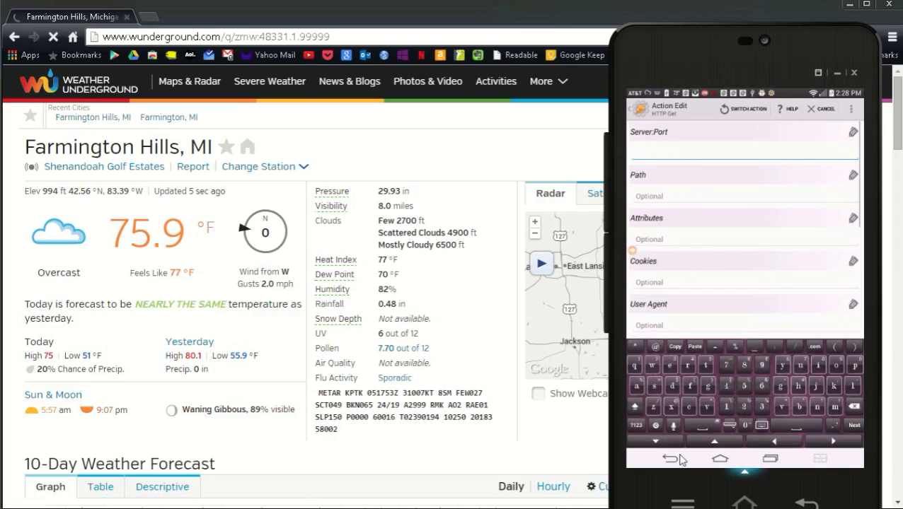
pyautogui.click(743, 152)
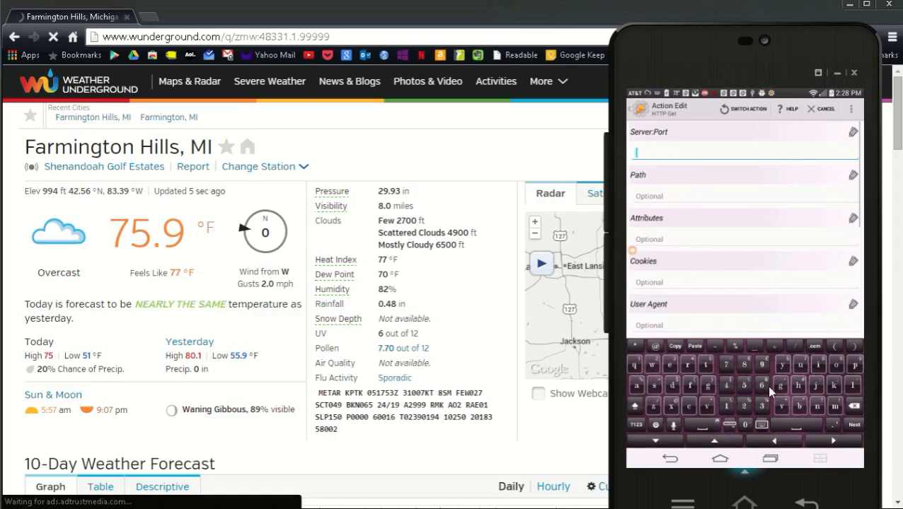
pyautogui.write('http')
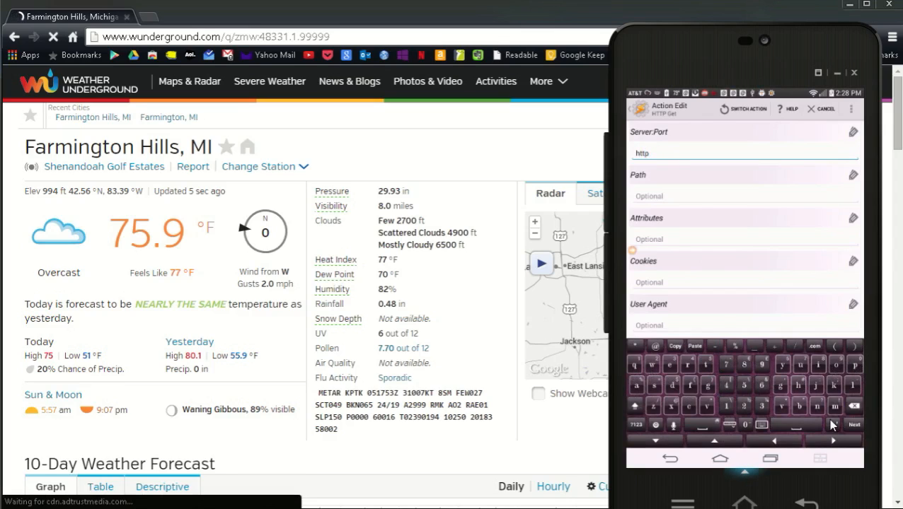
pyautogui.click(817, 365)
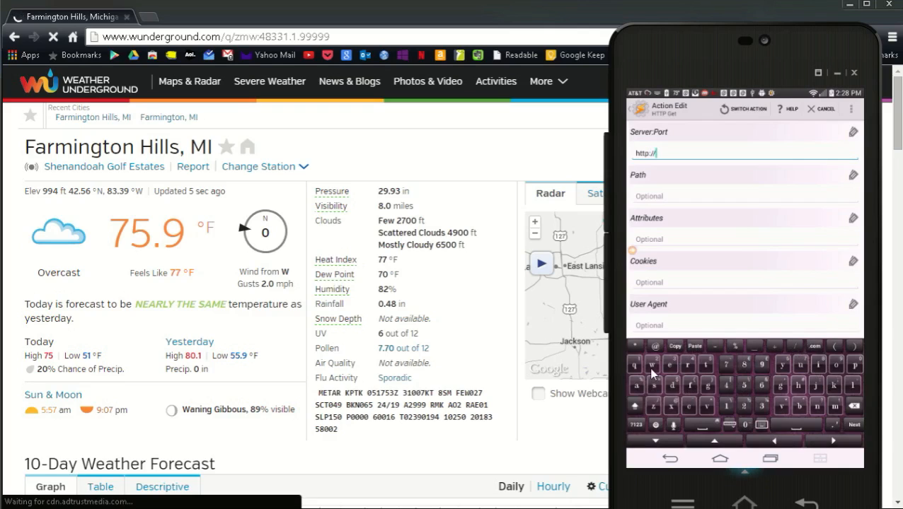
pyautogui.write('www.w')
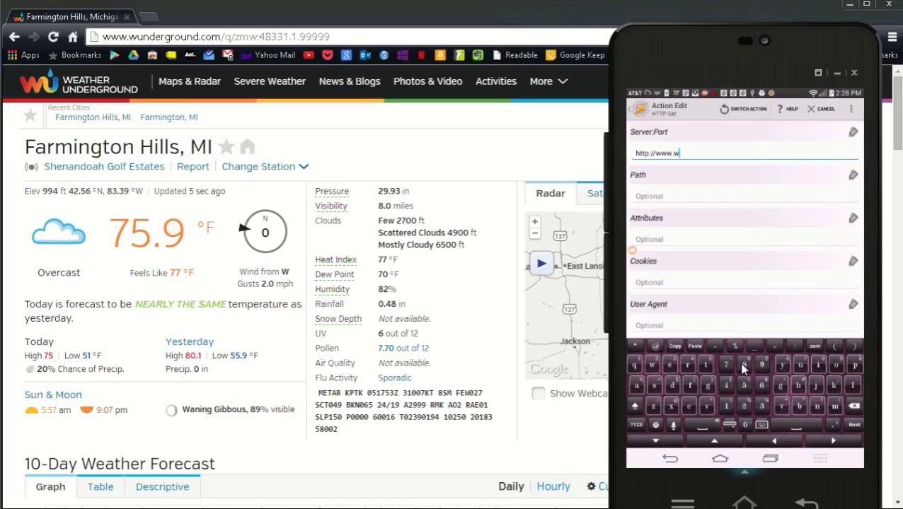
pyautogui.write('undergr')
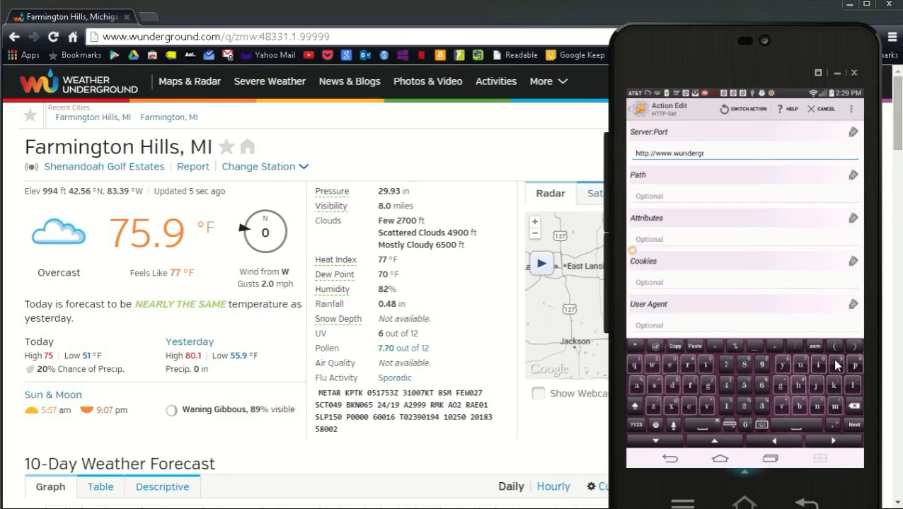
pyautogui.write('ound.')
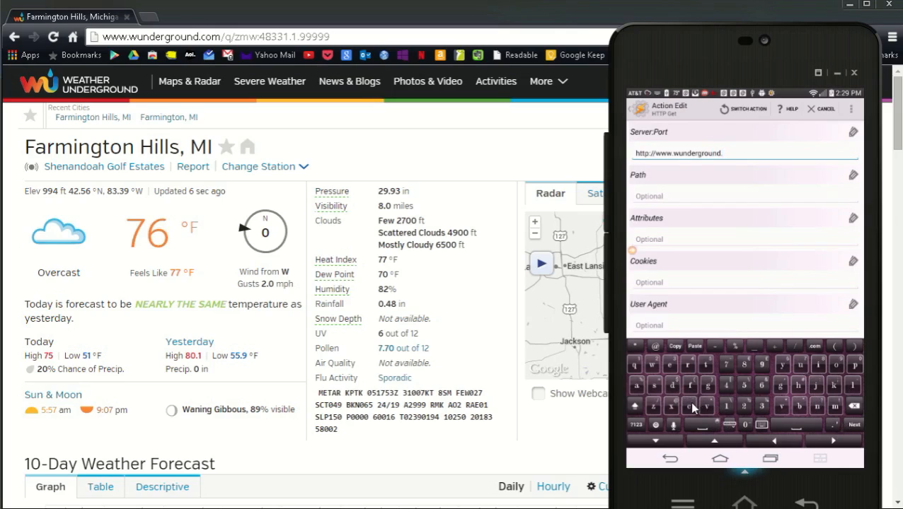
pyautogui.write('com/')
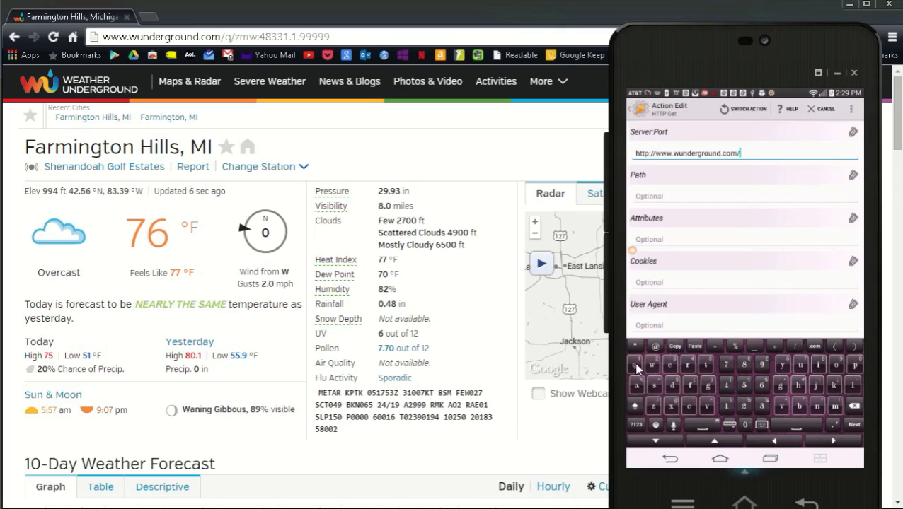
pyautogui.write('q')
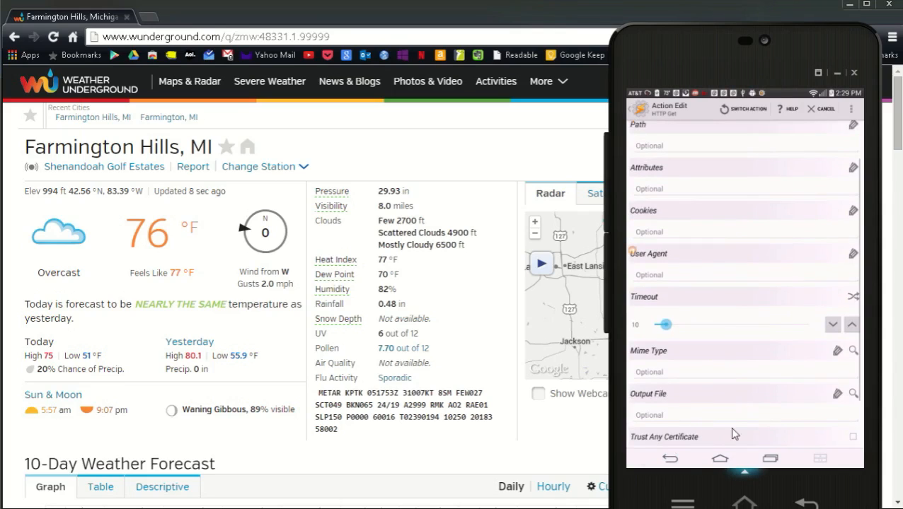
pyautogui.scroll(-3)
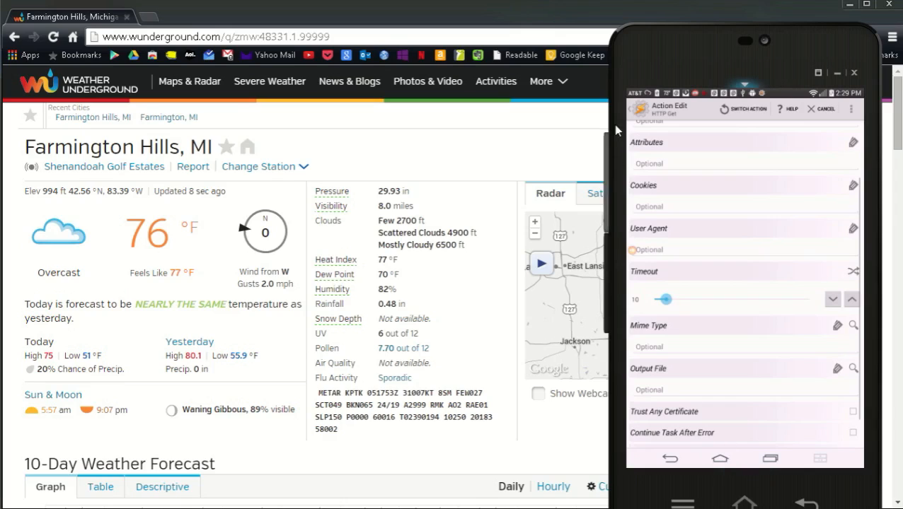
# - Start adding another action to the Weather task from its editor
pyautogui.click(820, 109)
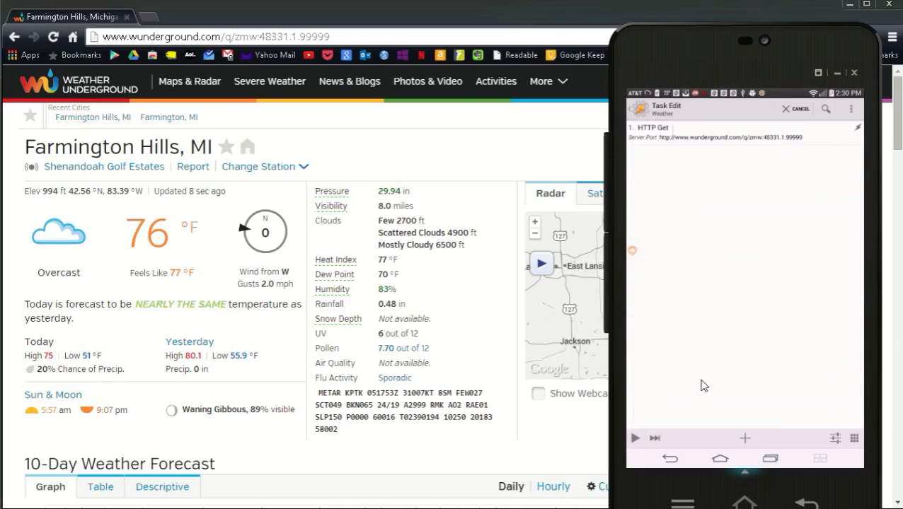
pyautogui.moveTo(700, 376)
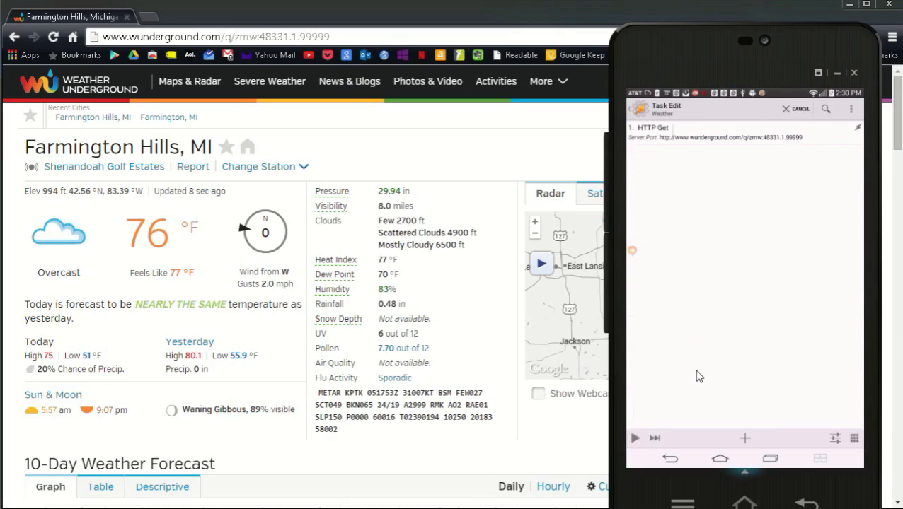
pyautogui.moveTo(693, 373)
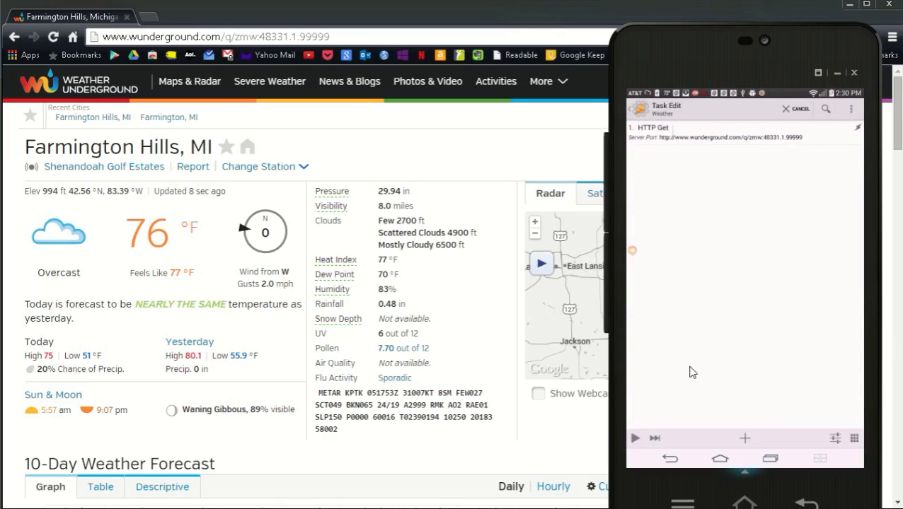
pyautogui.moveTo(762, 426)
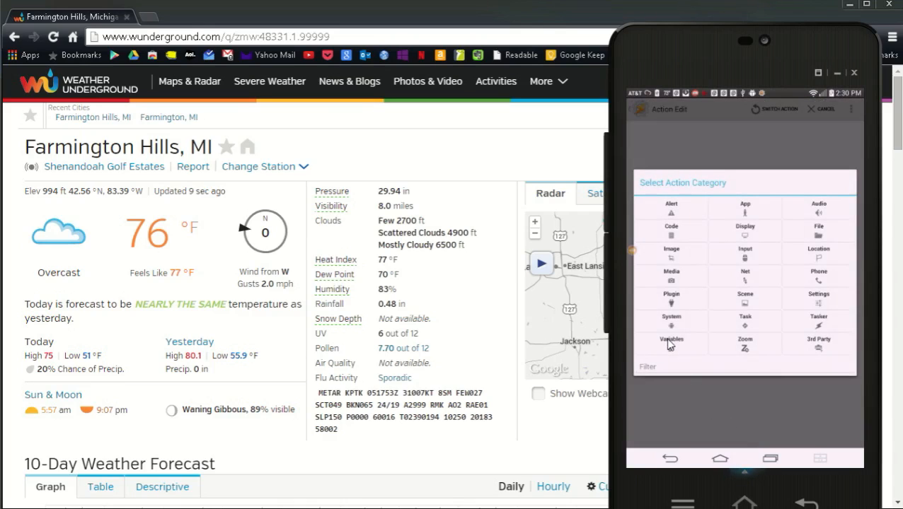
# - Add a Variables > Variable Set action named %Weather_get
pyautogui.click(670, 341)
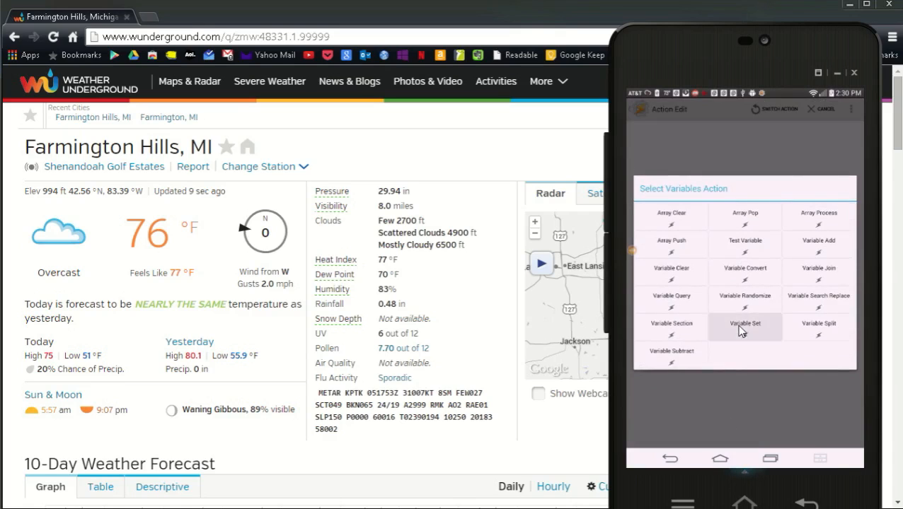
pyautogui.click(745, 323)
pyautogui.write('%W')
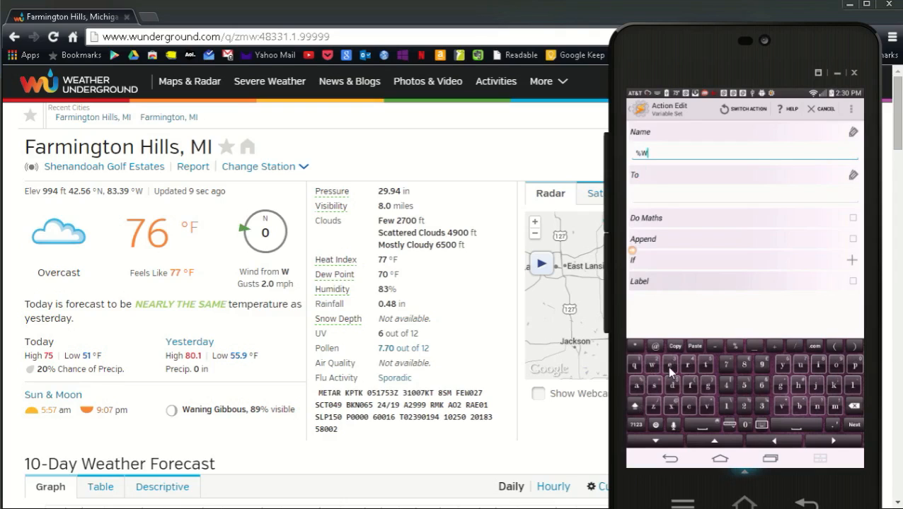
pyautogui.write('ea')
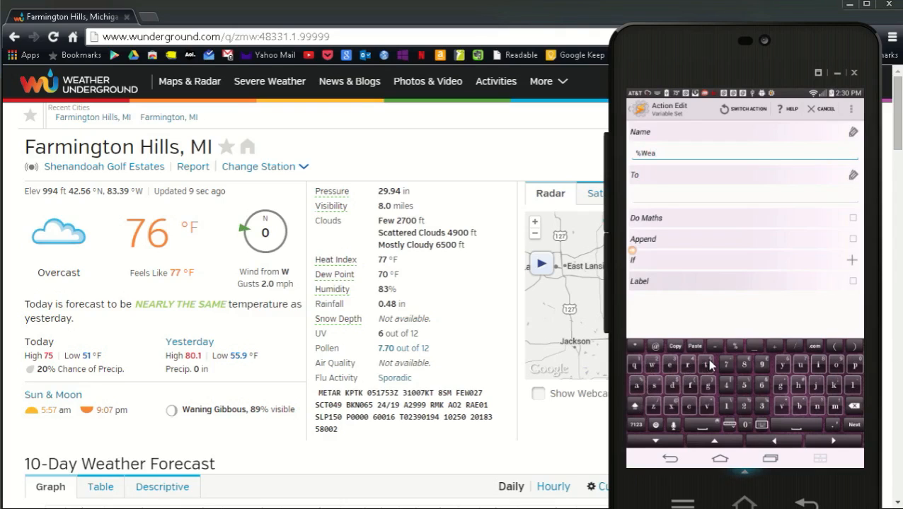
pyautogui.write('ther_')
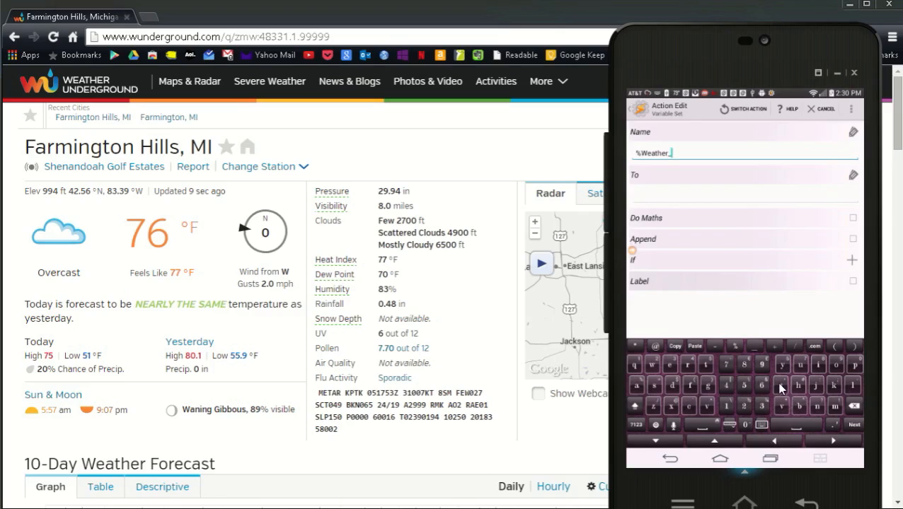
pyautogui.write('get')
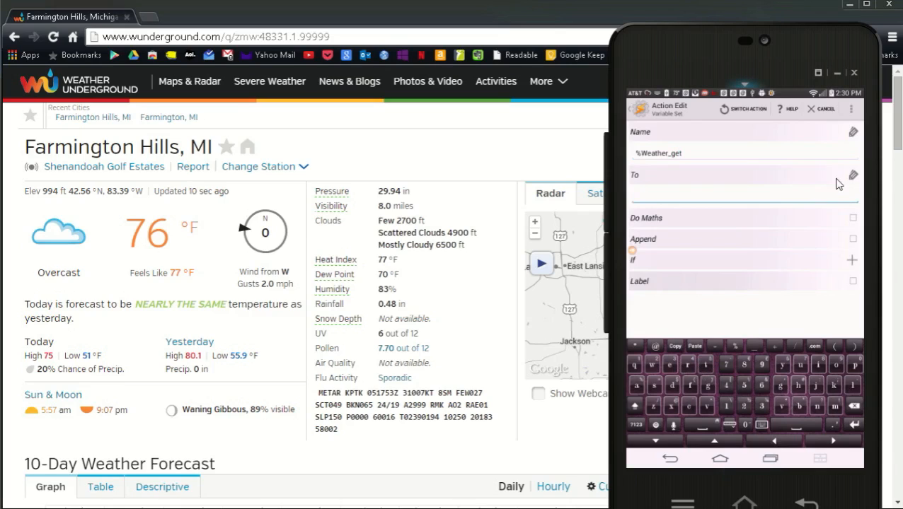
# - Set the Variable Set value to the HTTP Data variable (%HTTPD)
pyautogui.click(853, 175)
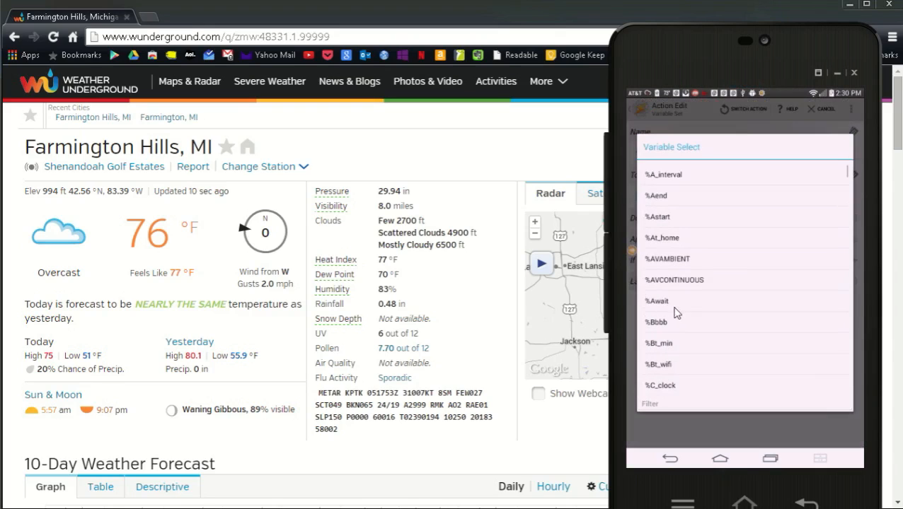
pyautogui.scroll(-3)
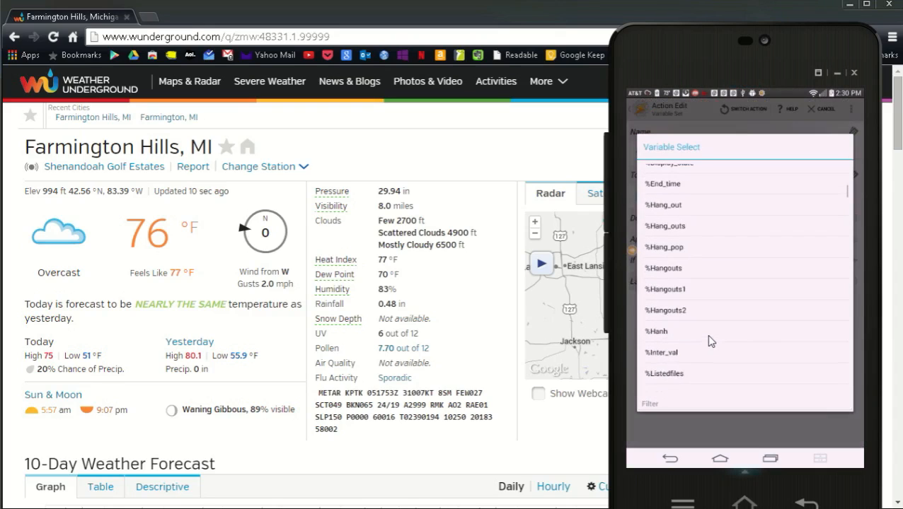
pyautogui.scroll(-3)
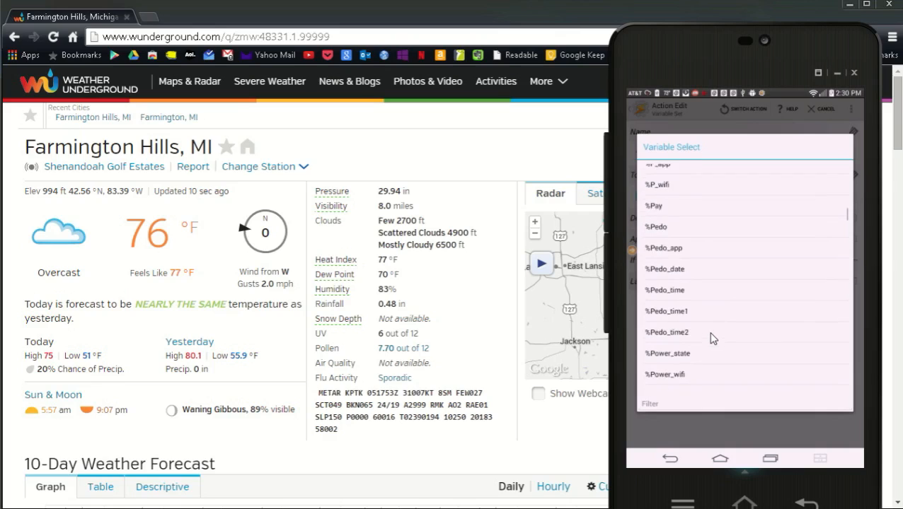
pyautogui.scroll(-3)
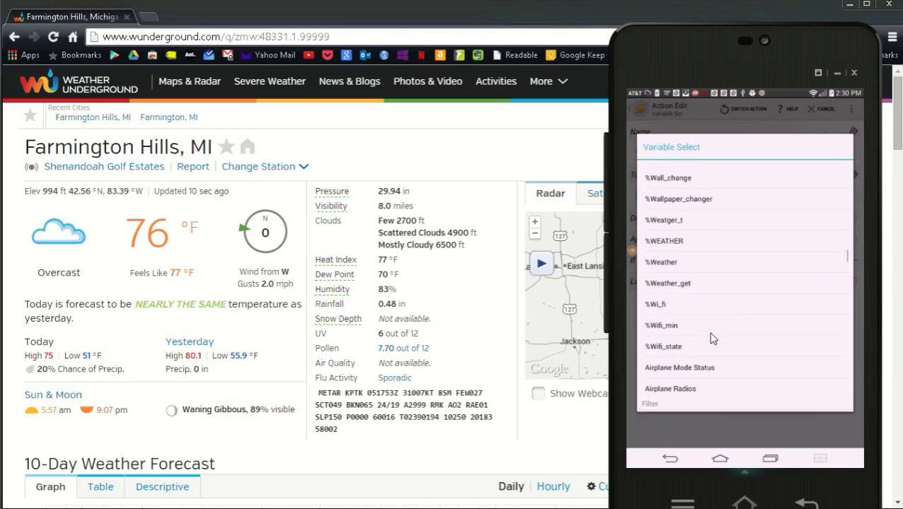
pyautogui.scroll(-3)
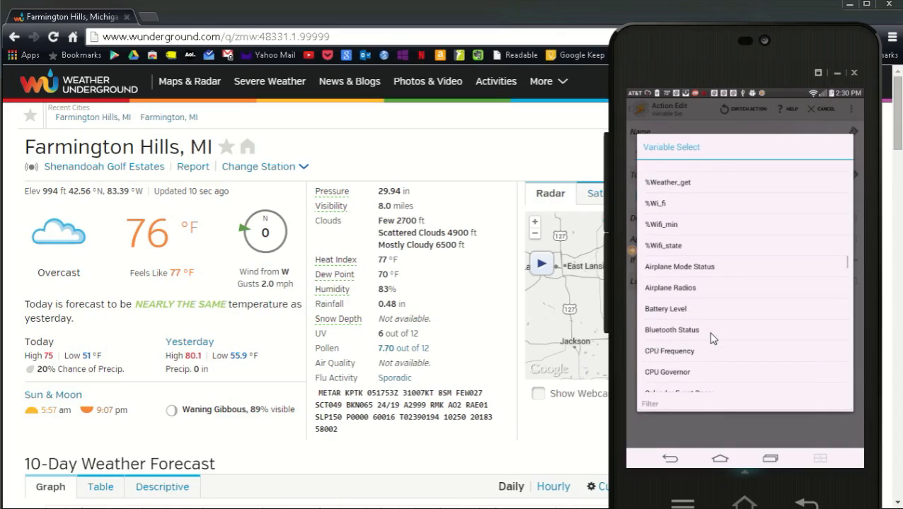
pyautogui.scroll(-3)
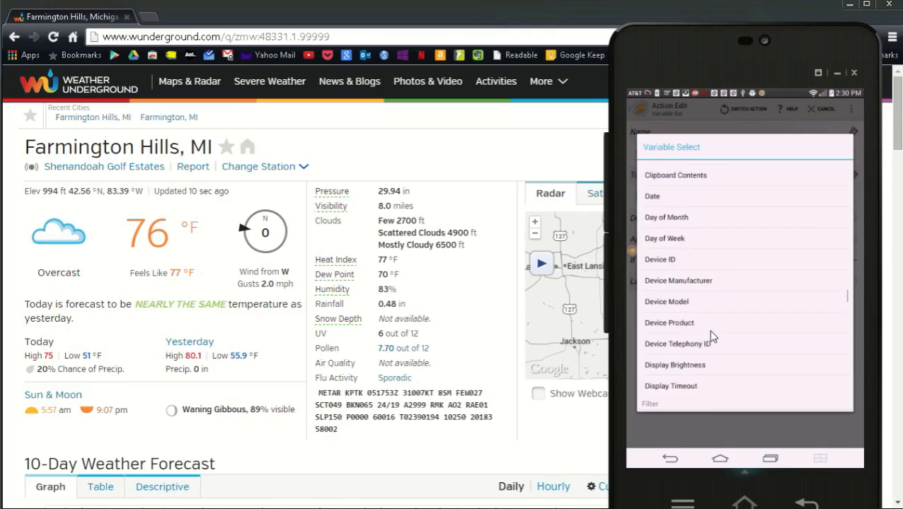
pyautogui.scroll(-3)
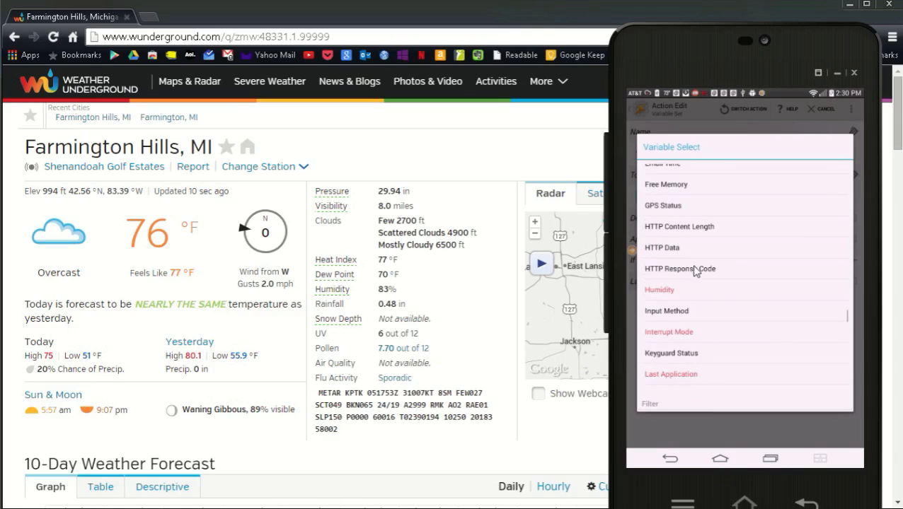
pyautogui.moveTo(658, 250)
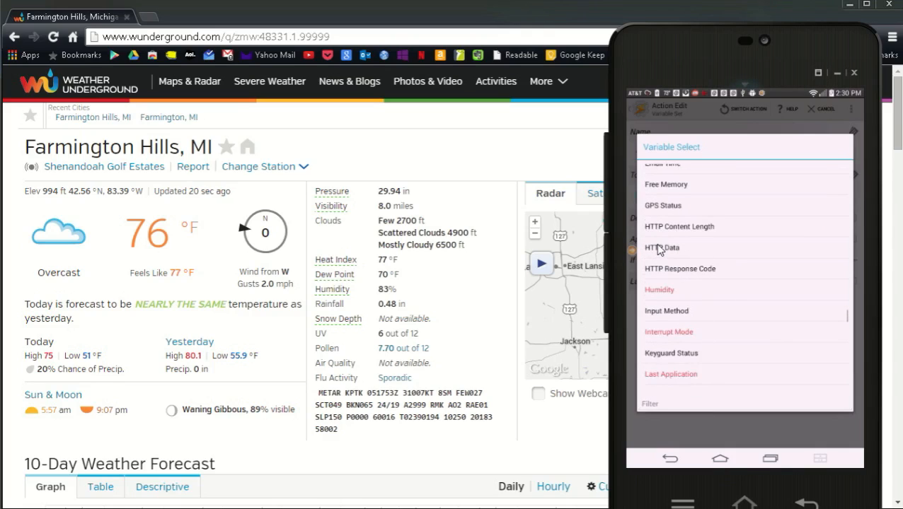
pyautogui.click(661, 247)
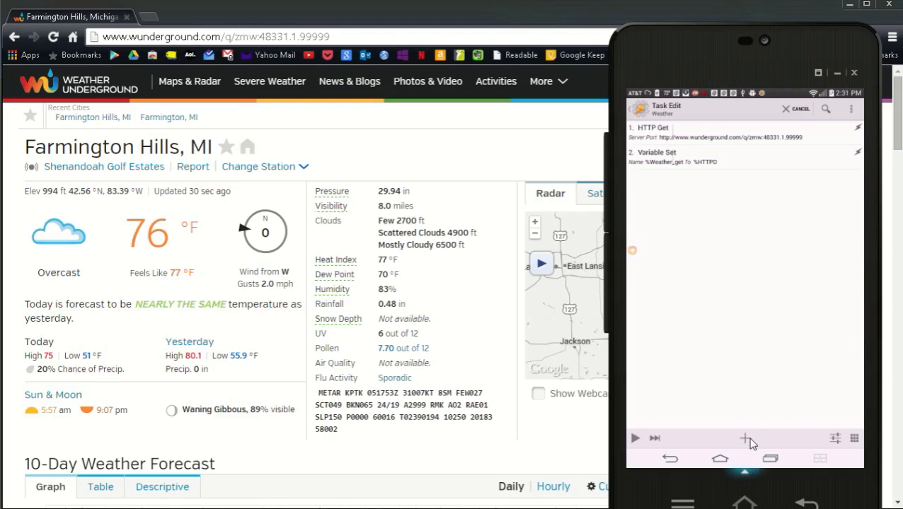
pyautogui.moveTo(755, 443)
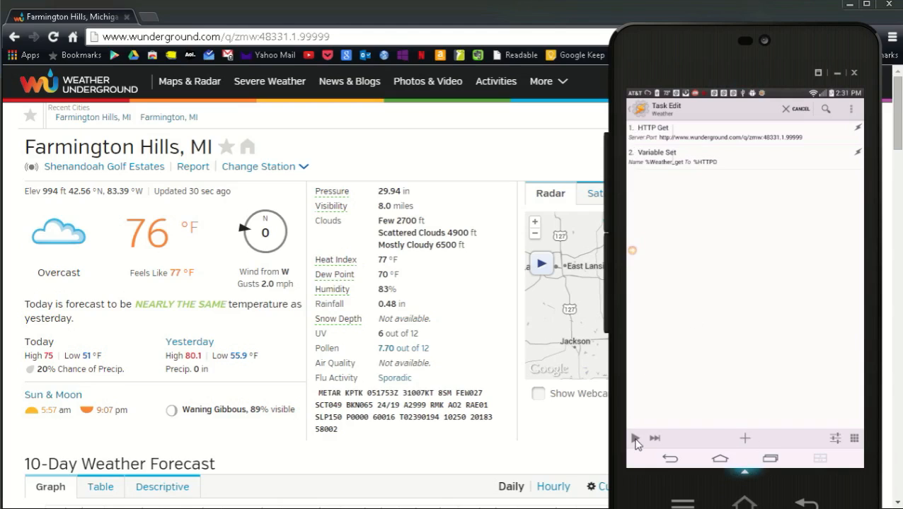
pyautogui.moveTo(501, 285)
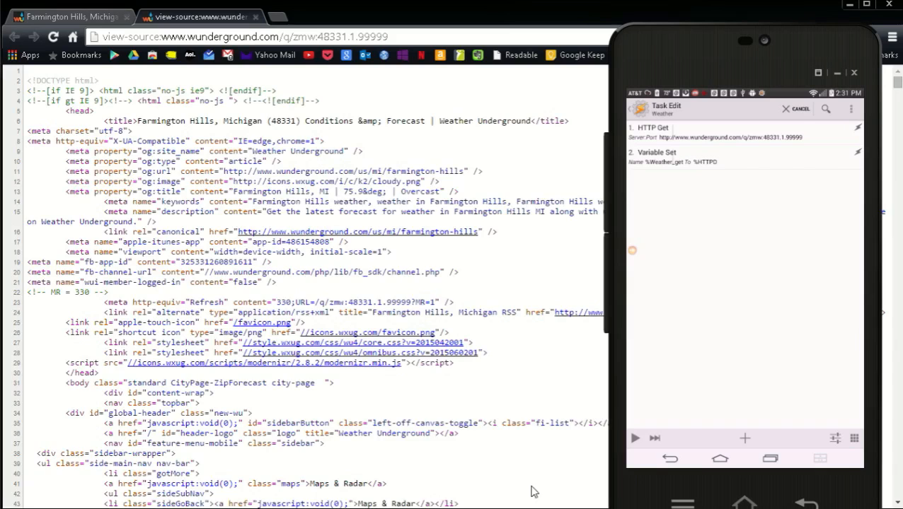
pyautogui.moveTo(433, 495)
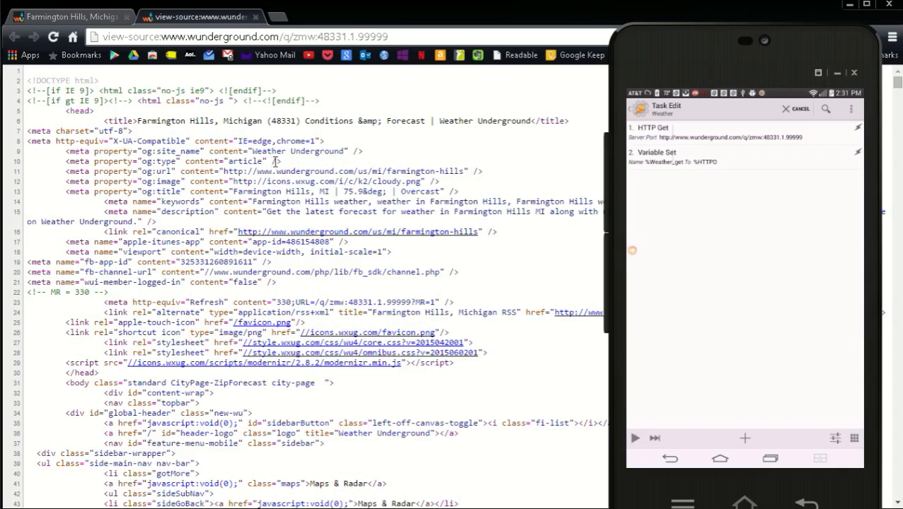
pyautogui.moveTo(320, 181)
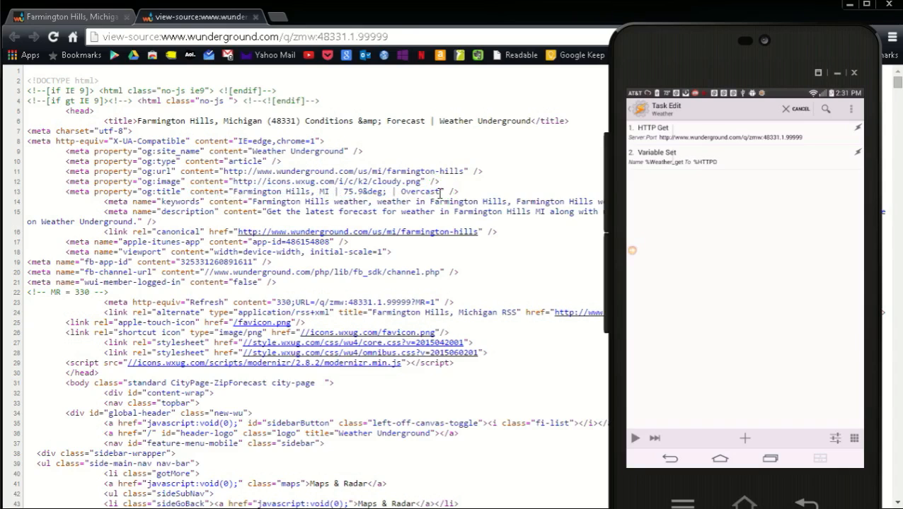
# - Highlight the 75.9 temperature and the word 'content' in the page source
pyautogui.doubleClick(419, 192)
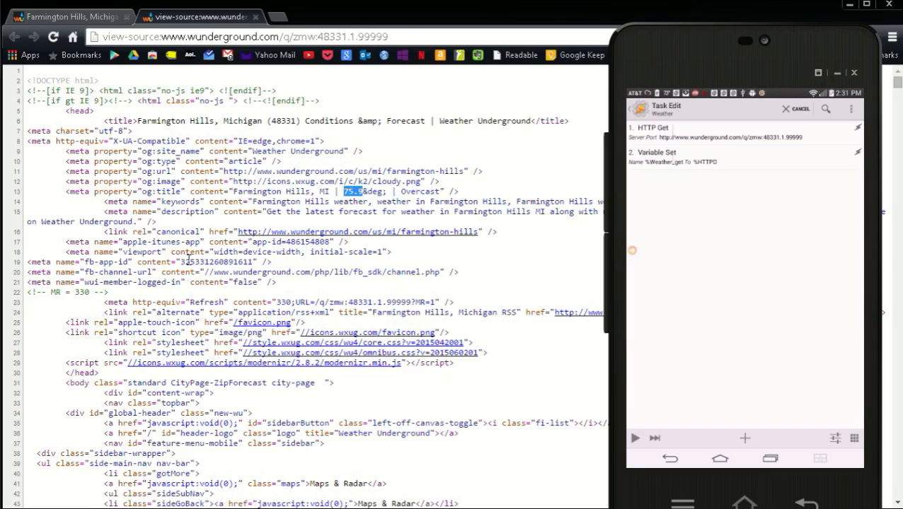
pyautogui.moveTo(442, 190)
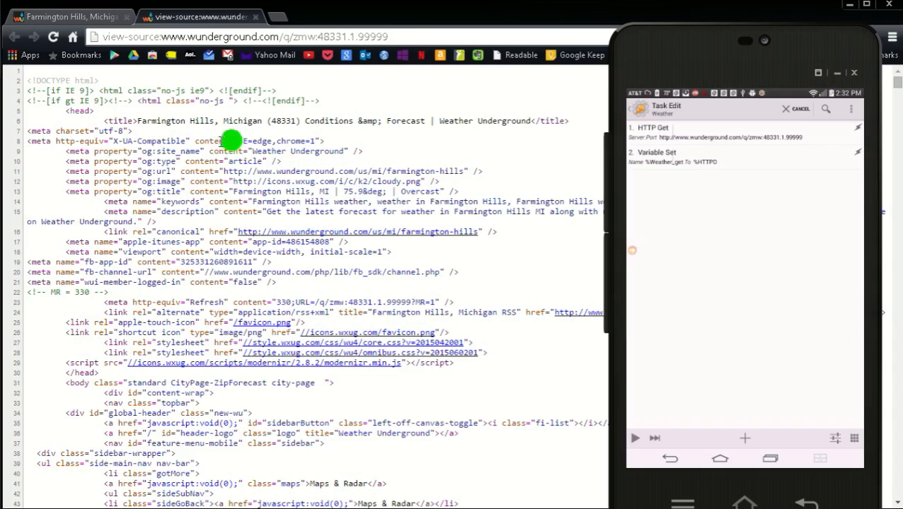
pyautogui.doubleClick(209, 141)
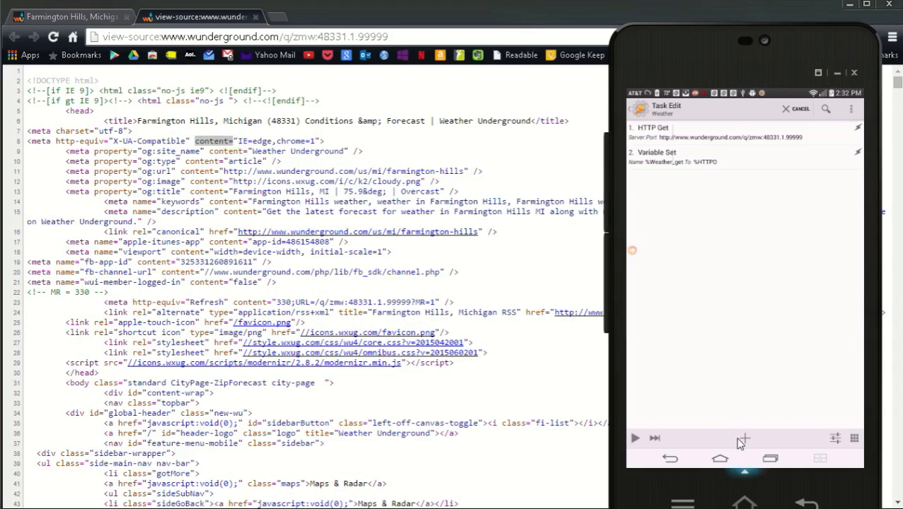
# - Add a Variable Split action that splits %Weather_get
pyautogui.click(741, 438)
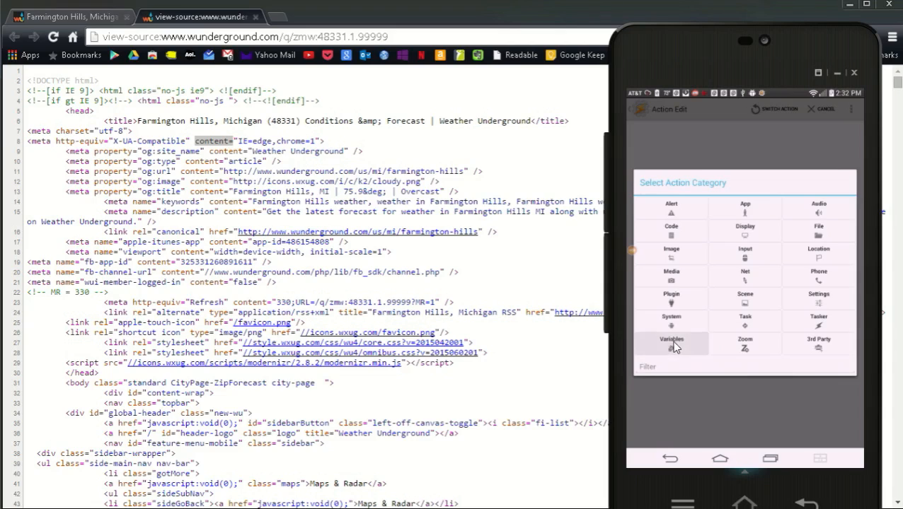
pyautogui.click(671, 340)
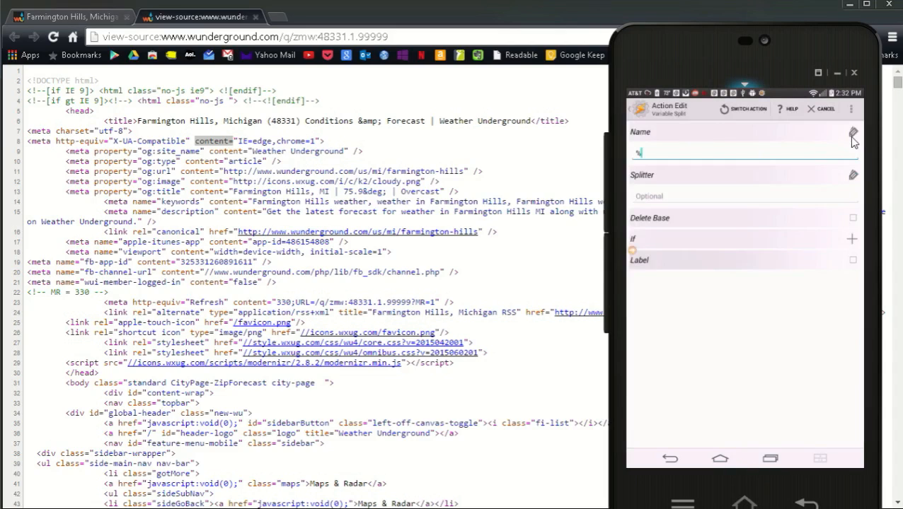
pyautogui.click(853, 134)
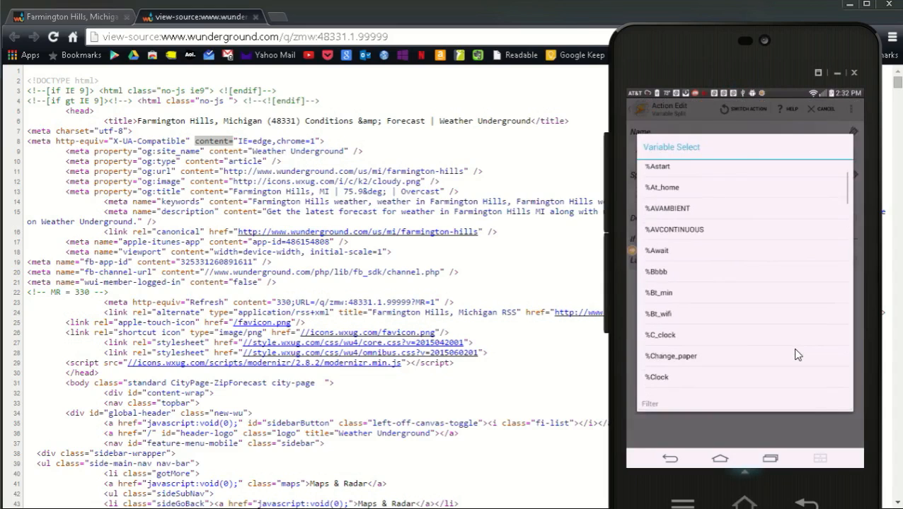
pyautogui.scroll(-3)
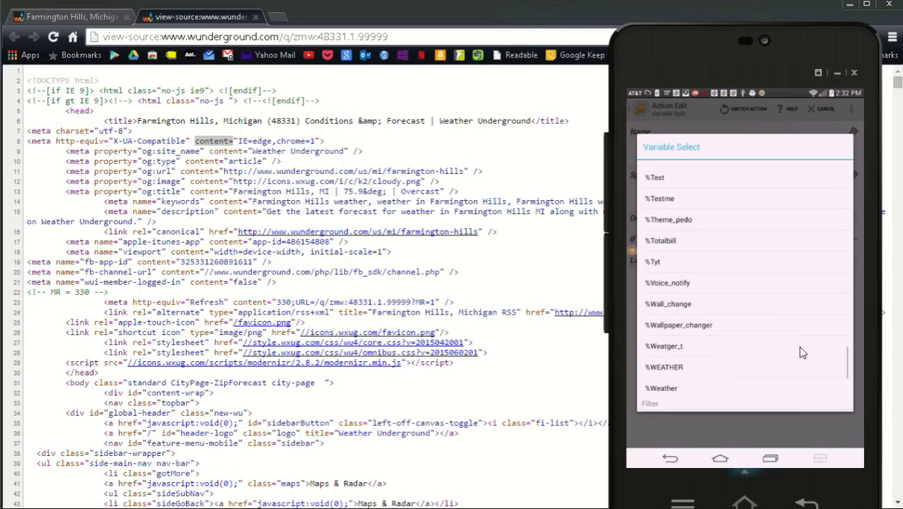
pyautogui.scroll(-3)
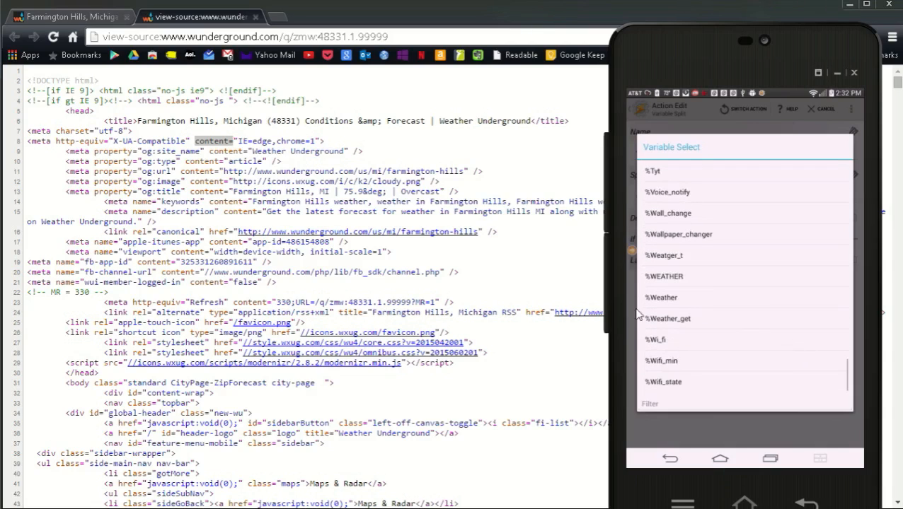
pyautogui.click(669, 318)
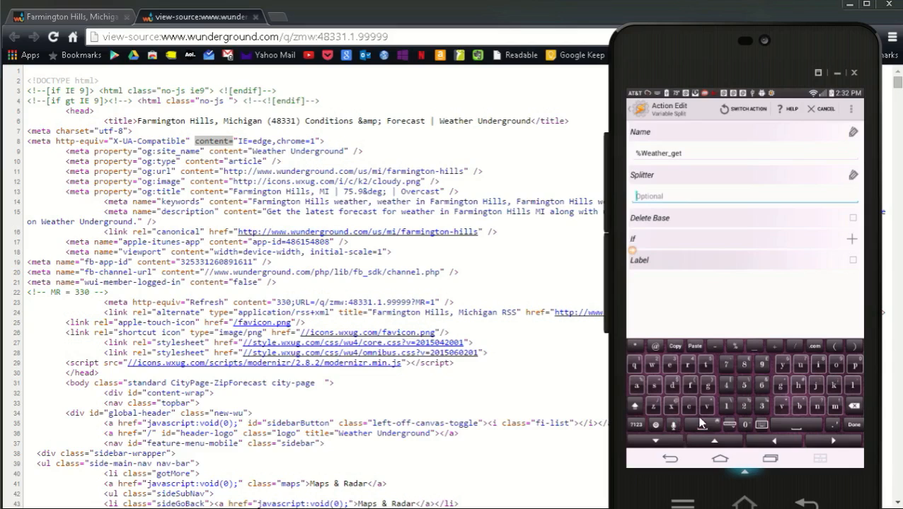
# - Set the splitter to content=, save the action and run the Weather task
pyautogui.write('content')
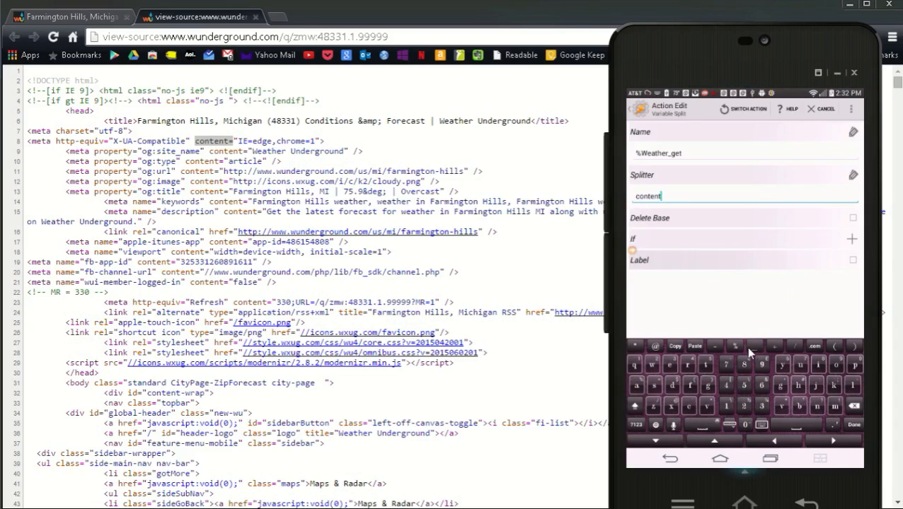
pyautogui.write('=')
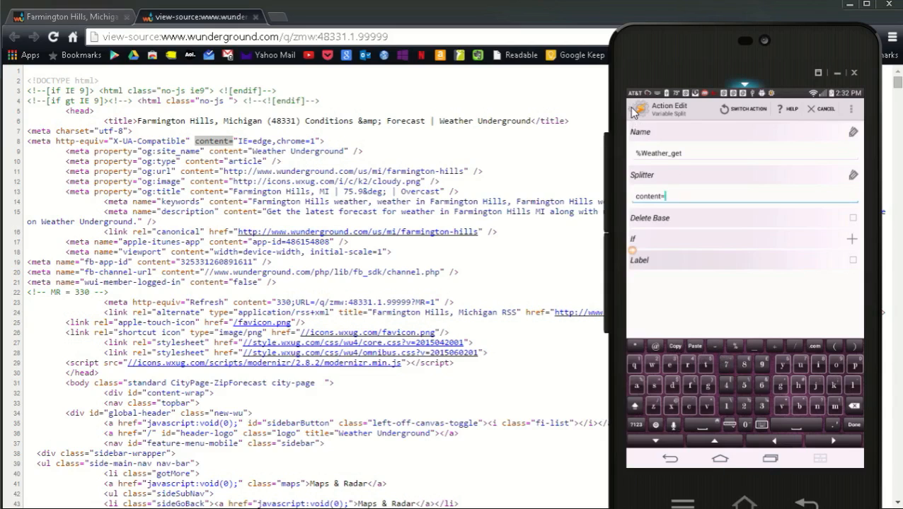
pyautogui.click(634, 108)
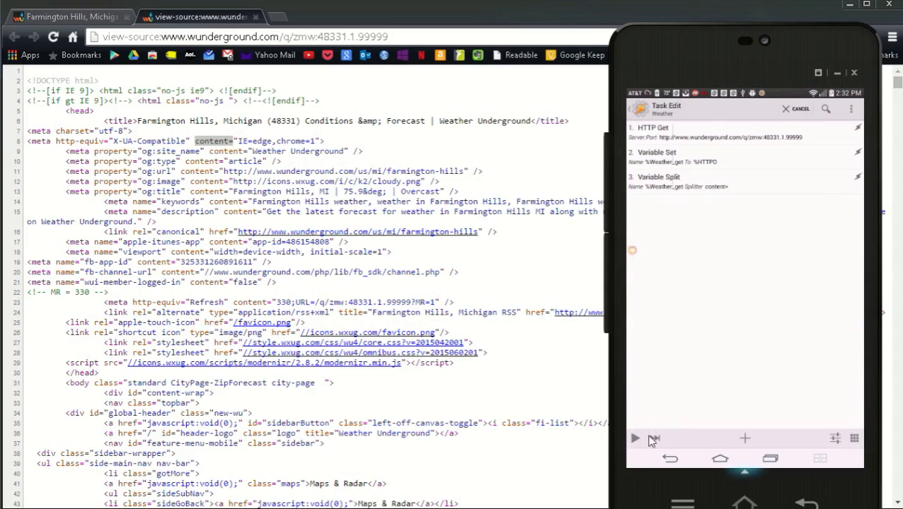
pyautogui.click(636, 439)
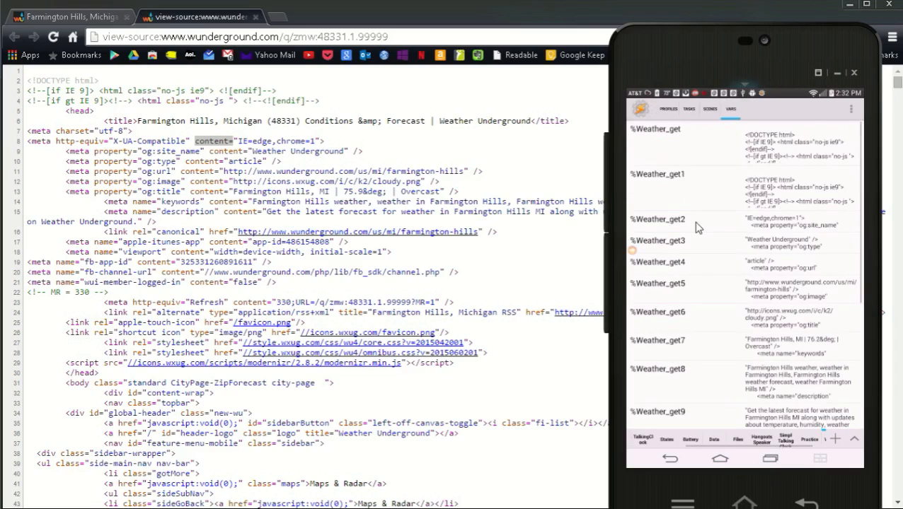
pyautogui.moveTo(672, 343)
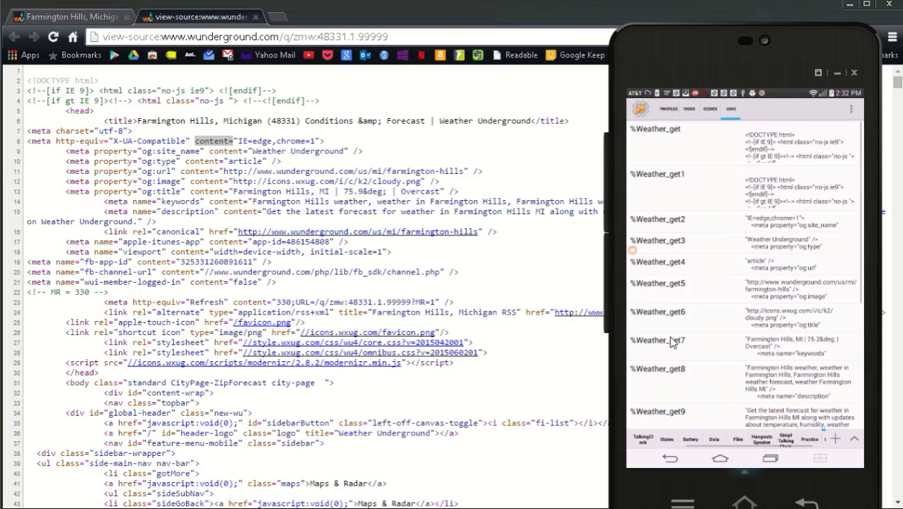
pyautogui.moveTo(810, 347)
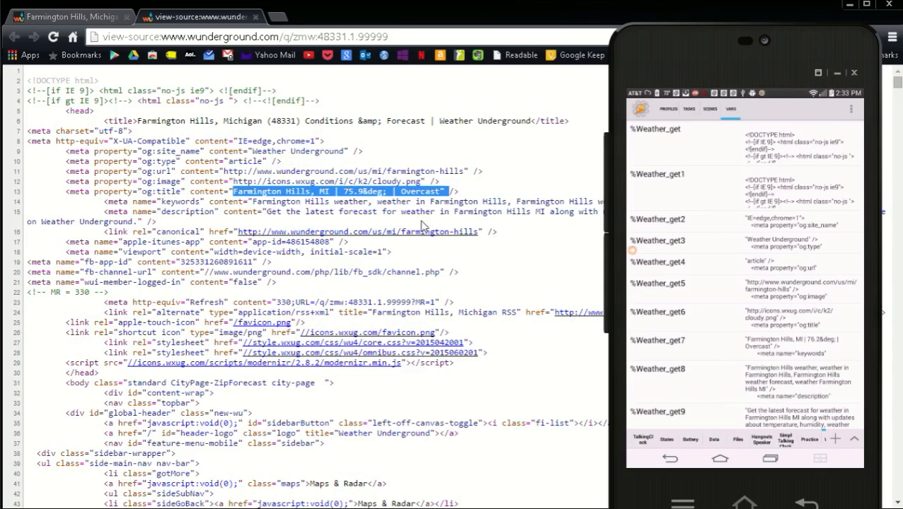
pyautogui.moveTo(496, 357)
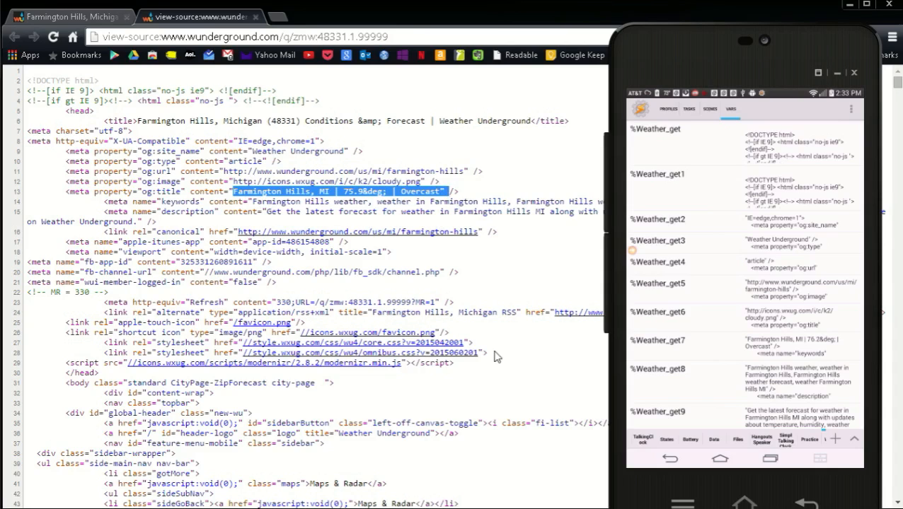
pyautogui.moveTo(619, 342)
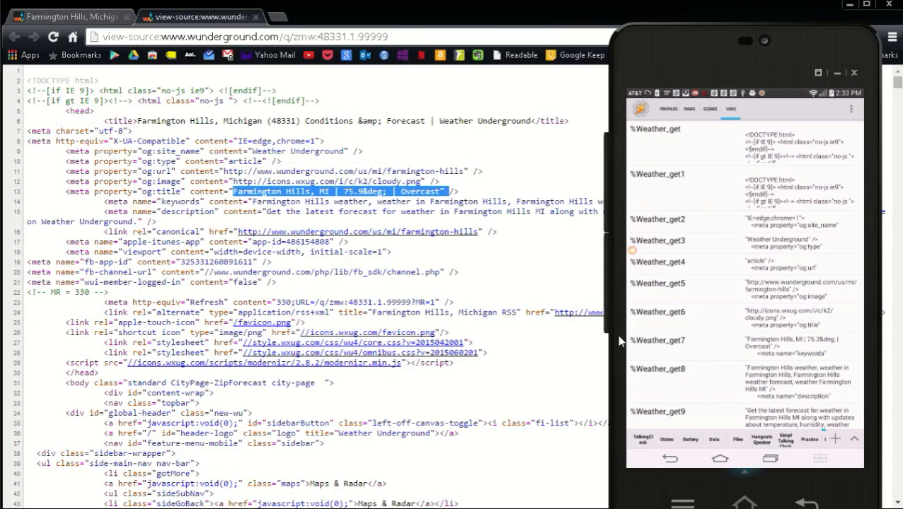
pyautogui.moveTo(679, 354)
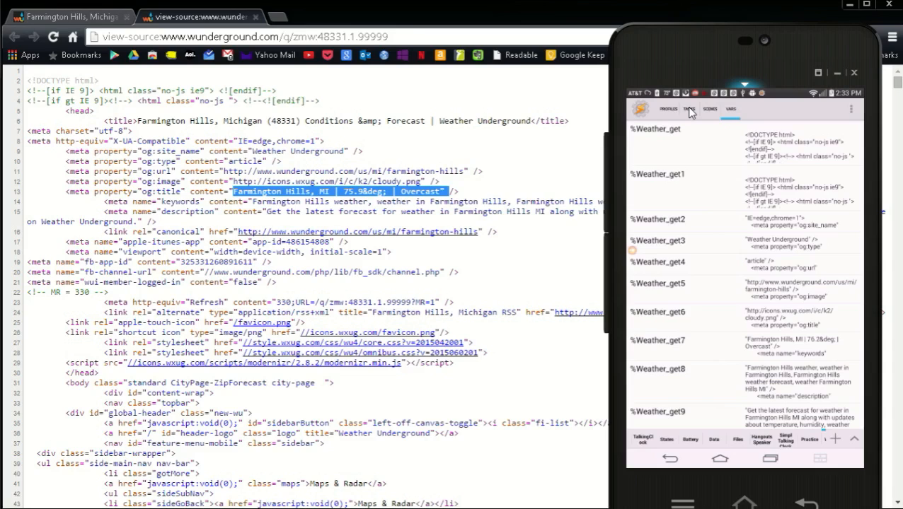
# - Return to the Tasks list showing the Weather task
pyautogui.click(688, 108)
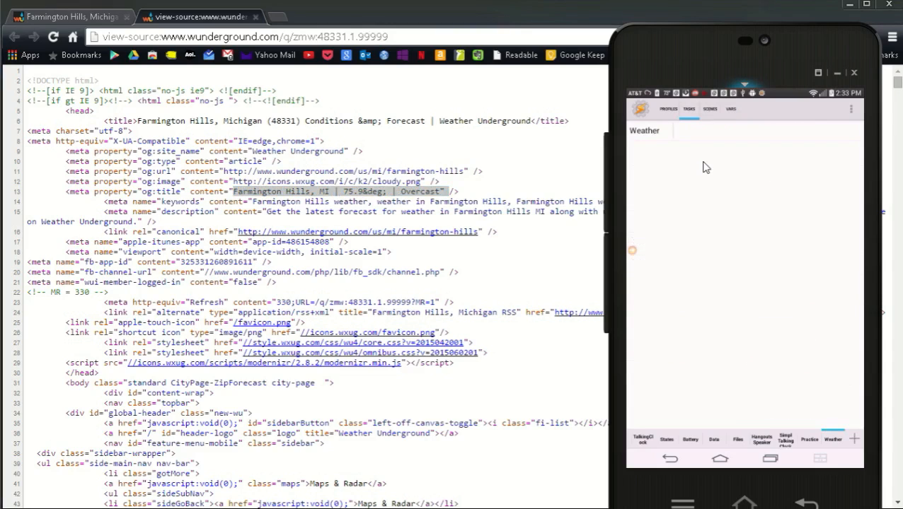
pyautogui.moveTo(703, 161)
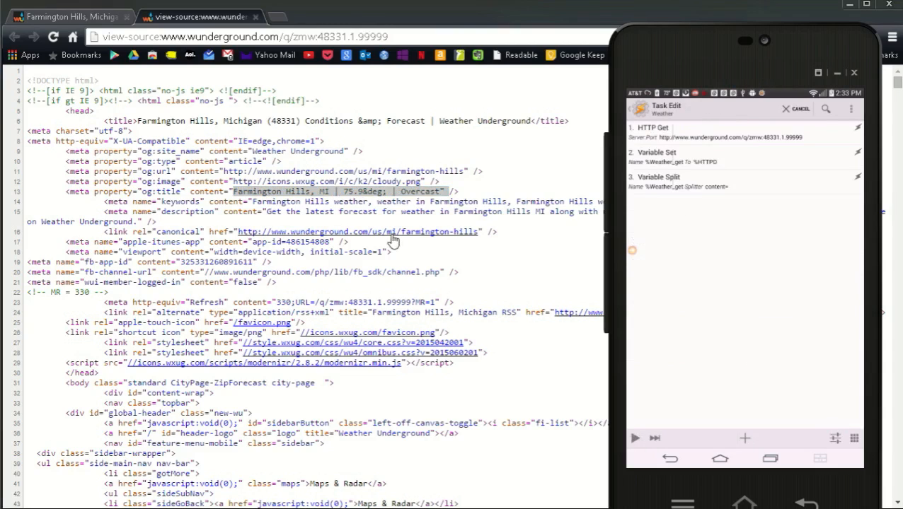
pyautogui.moveTo(401, 191)
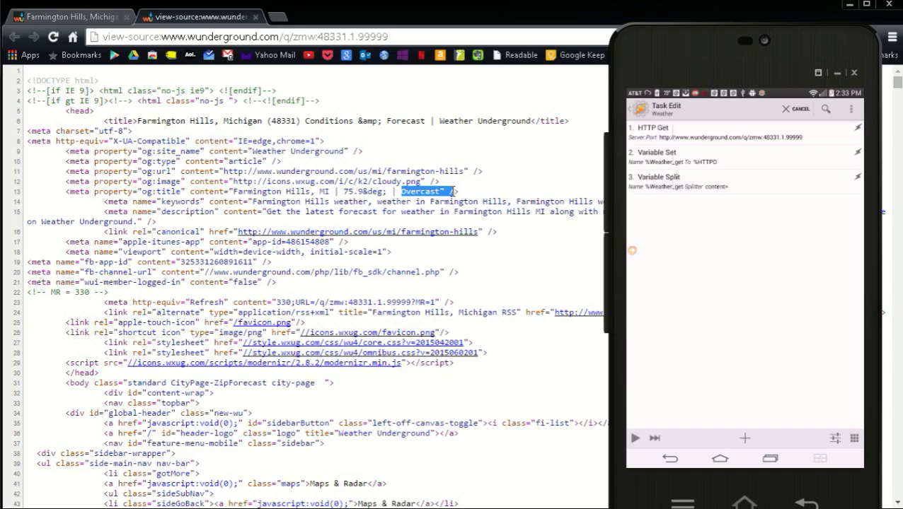
# - Reopen the Weather task in Tasker to add another action
pyautogui.click(745, 438)
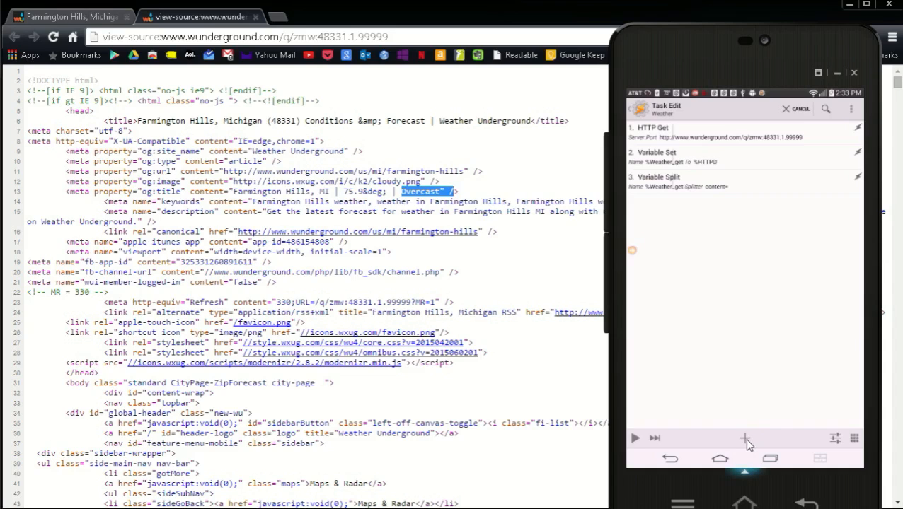
# - Add a Variable Split action, choosing %Weather_get from the list and appending 7
pyautogui.click(745, 438)
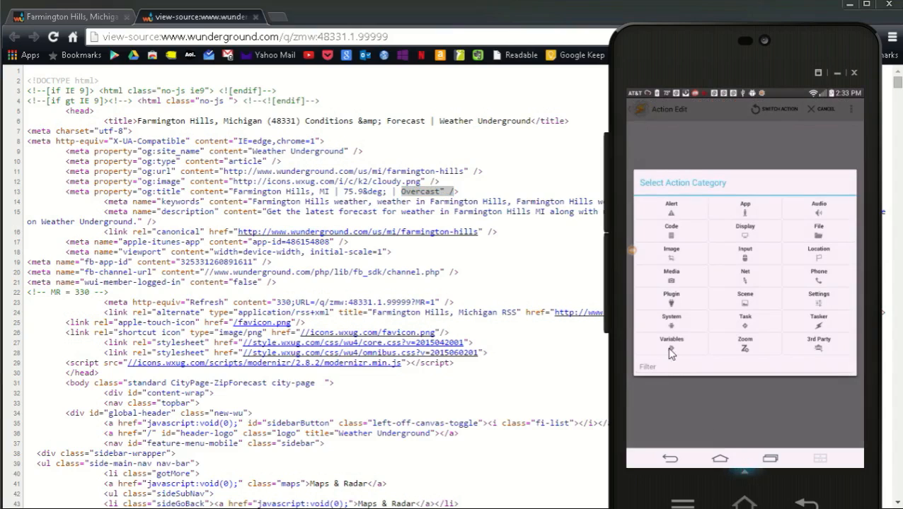
pyautogui.click(671, 339)
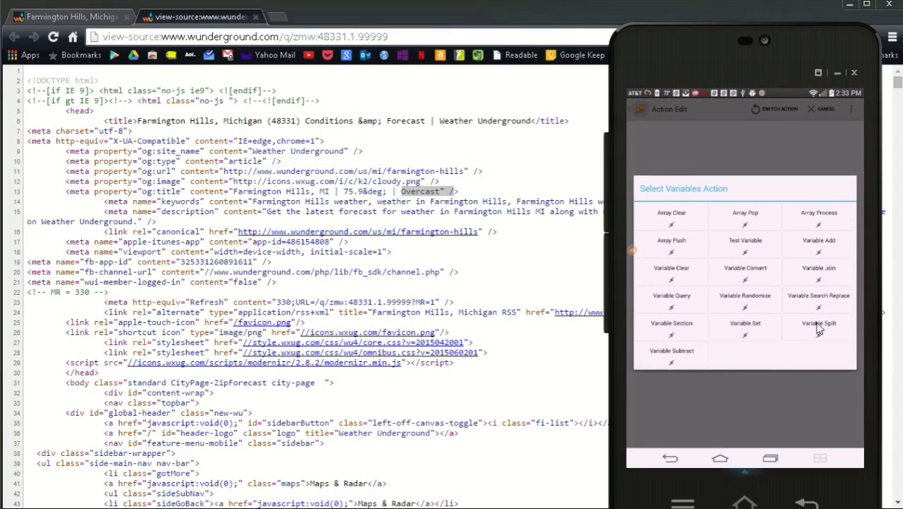
pyautogui.click(819, 323)
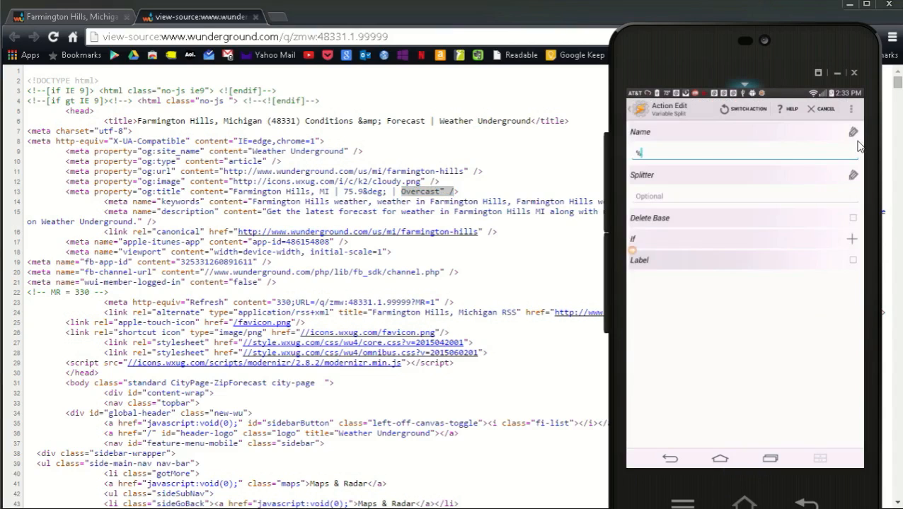
pyautogui.click(852, 131)
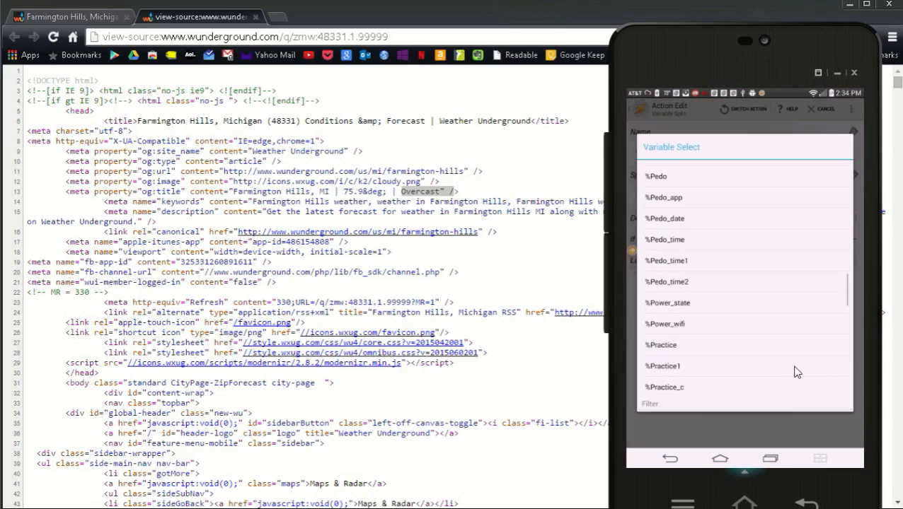
pyautogui.scroll(-3)
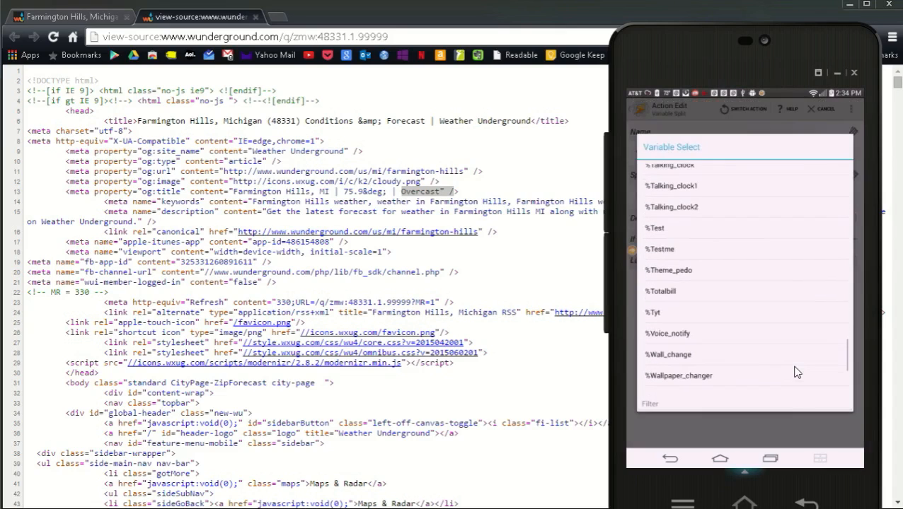
pyautogui.scroll(-3)
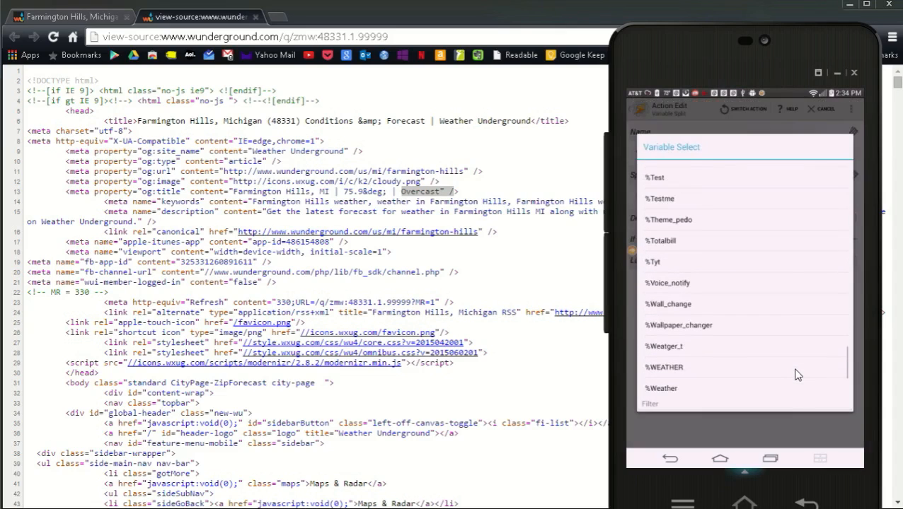
pyautogui.scroll(-3)
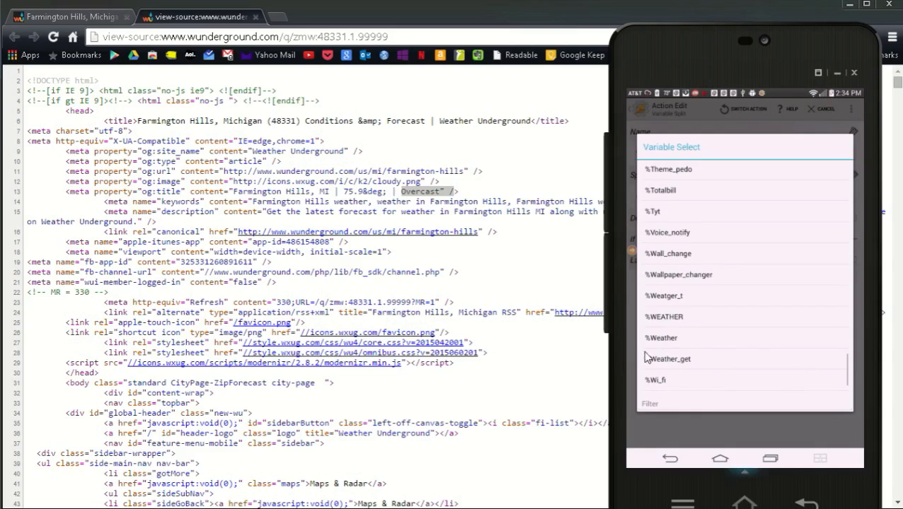
pyautogui.click(668, 359)
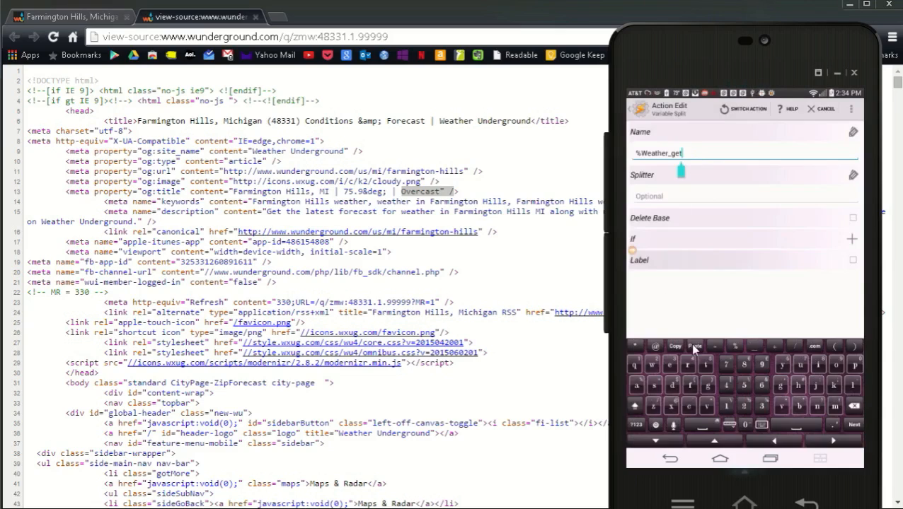
pyautogui.write('7')
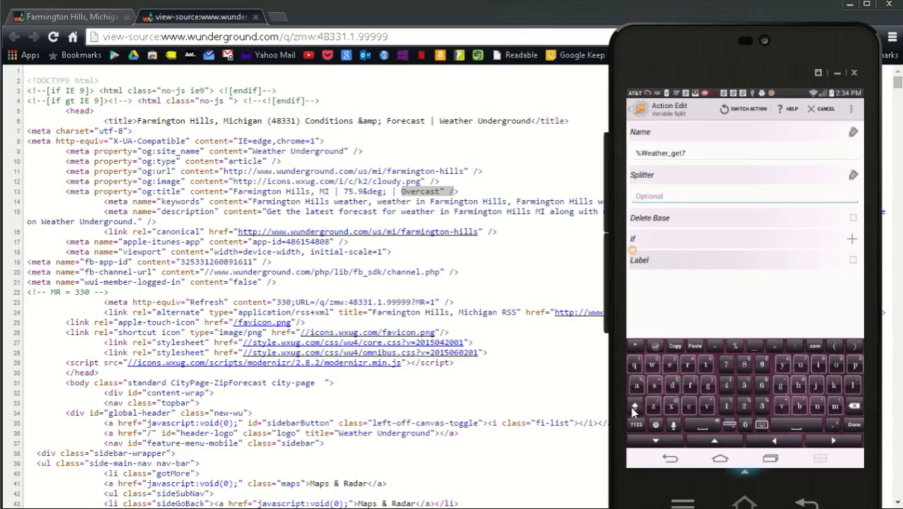
pyautogui.click(636, 423)
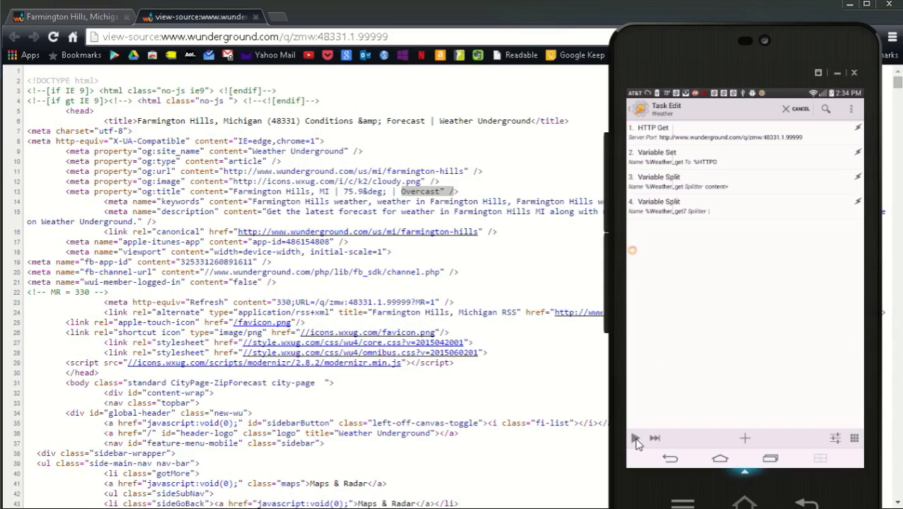
pyautogui.moveTo(676, 381)
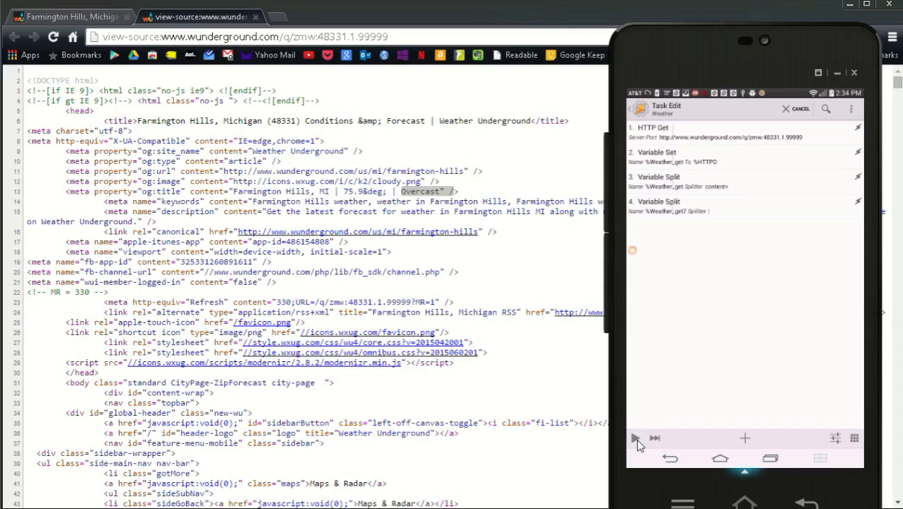
# - Run the task to test the split and select the temperature in Chrome's title line
pyautogui.click(634, 438)
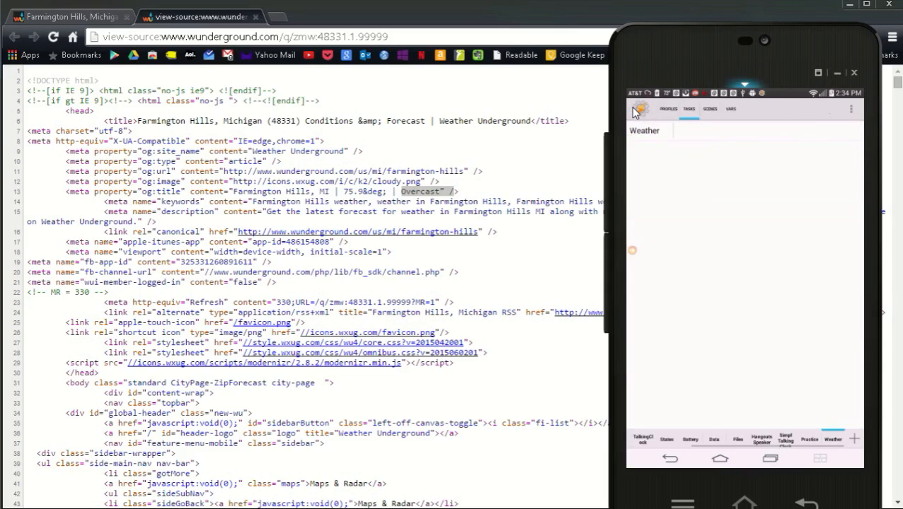
pyautogui.moveTo(750, 217)
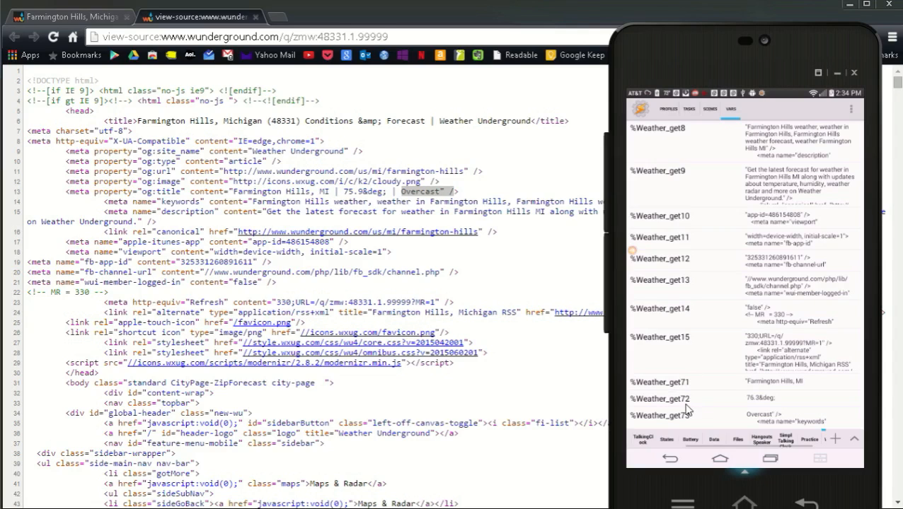
pyautogui.moveTo(736, 393)
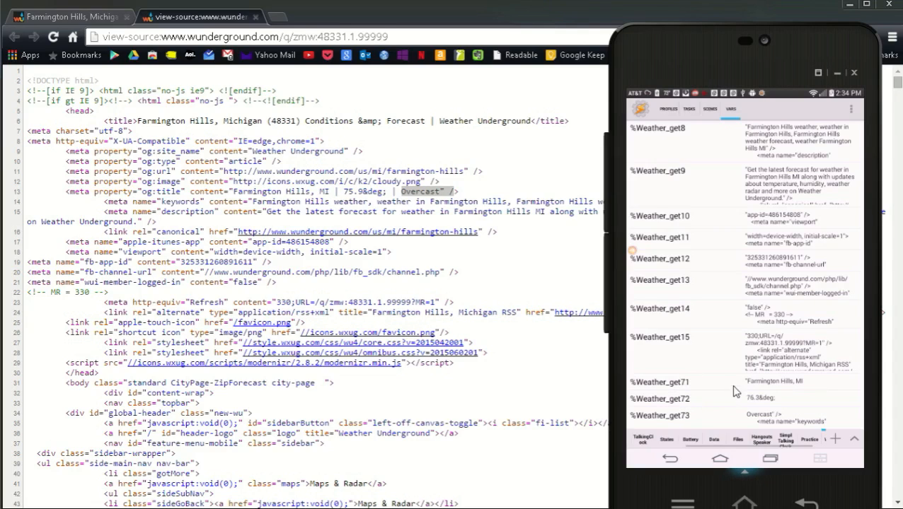
pyautogui.moveTo(769, 405)
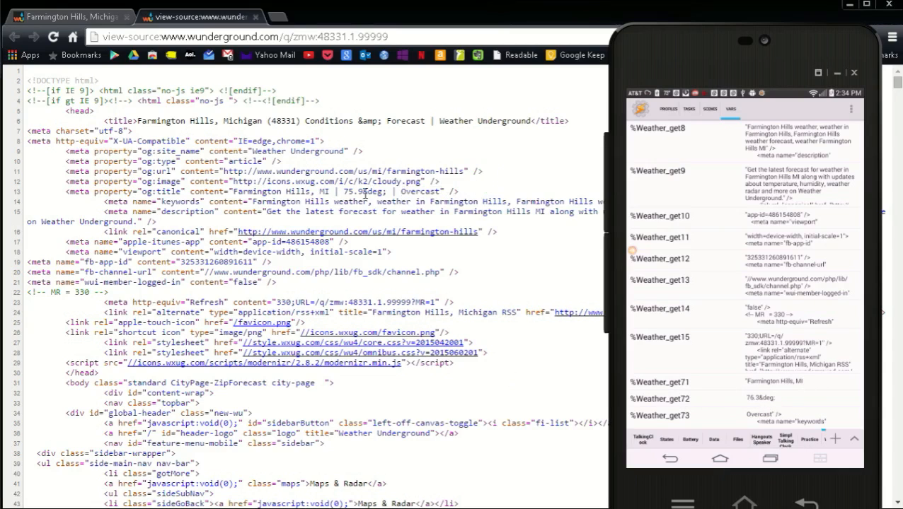
pyautogui.doubleClick(368, 191)
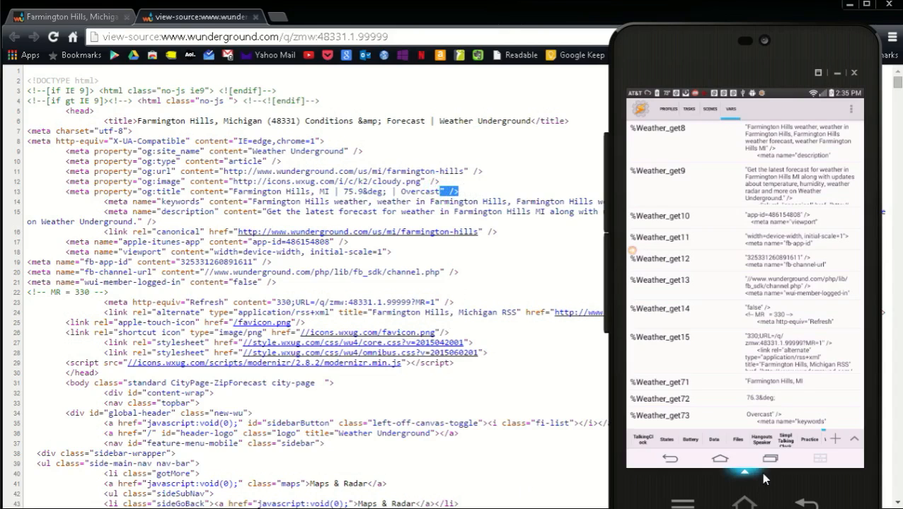
pyautogui.moveTo(690, 410)
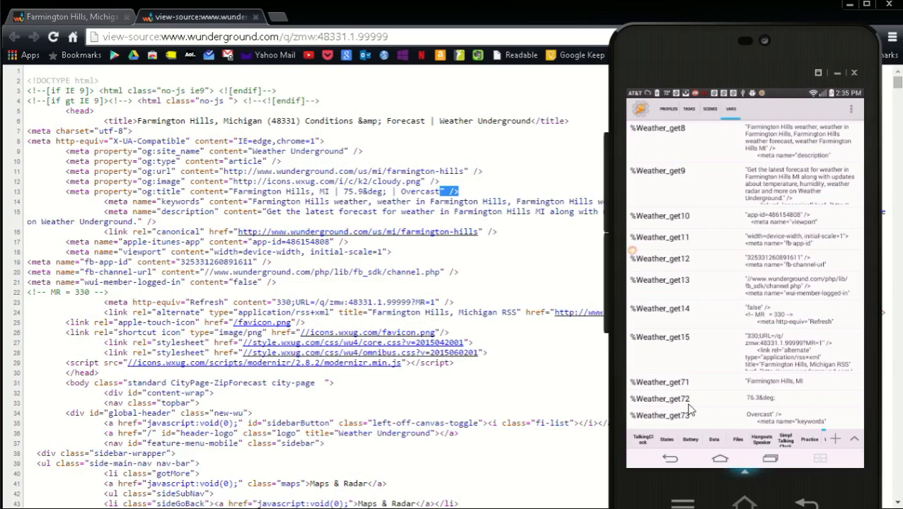
pyautogui.moveTo(651, 207)
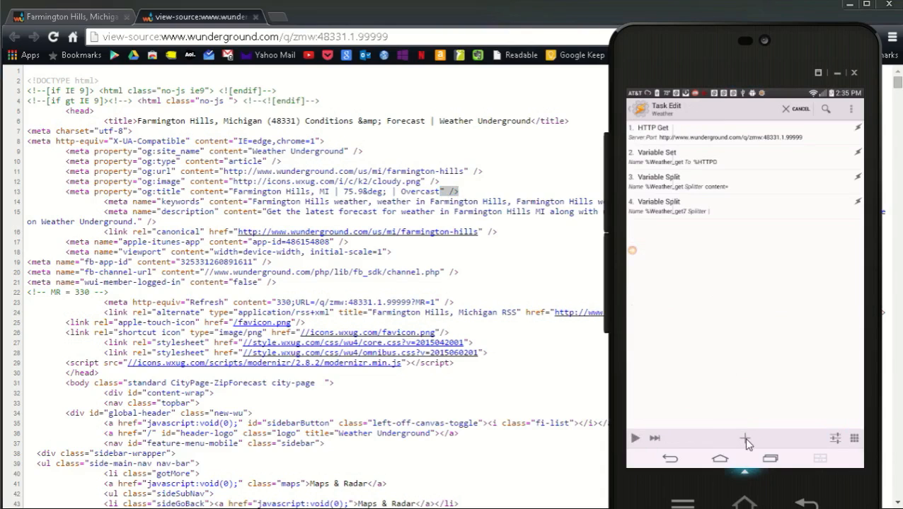
# - Add a Variable Section on %Weather_get7 keeping characters from 1 with length 5
pyautogui.click(744, 437)
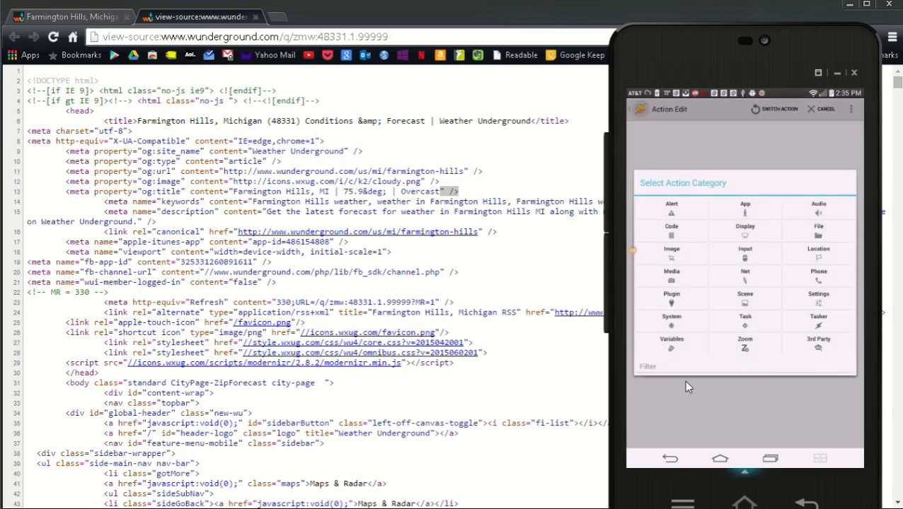
pyautogui.click(671, 339)
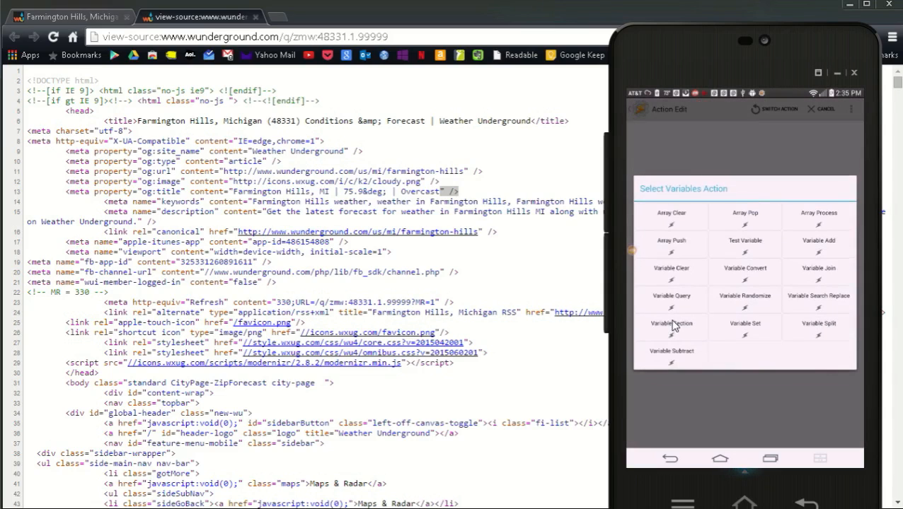
pyautogui.click(671, 323)
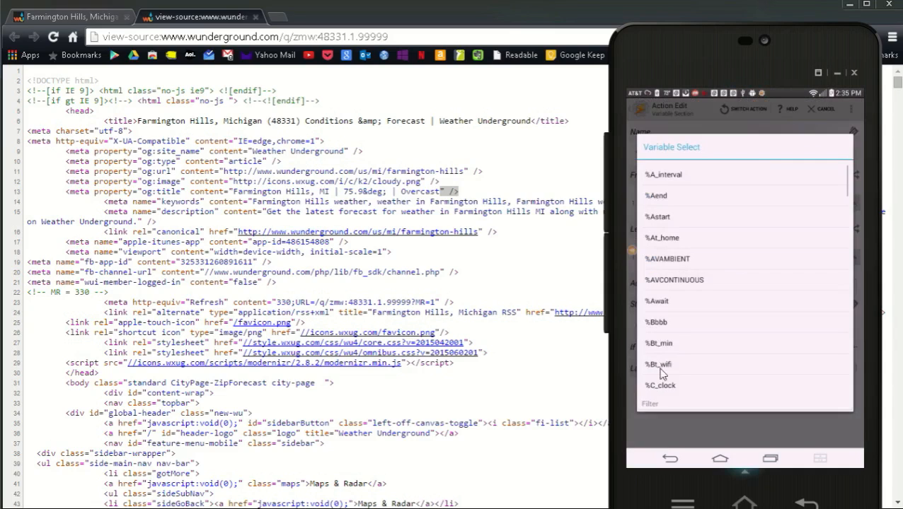
pyautogui.scroll(-3)
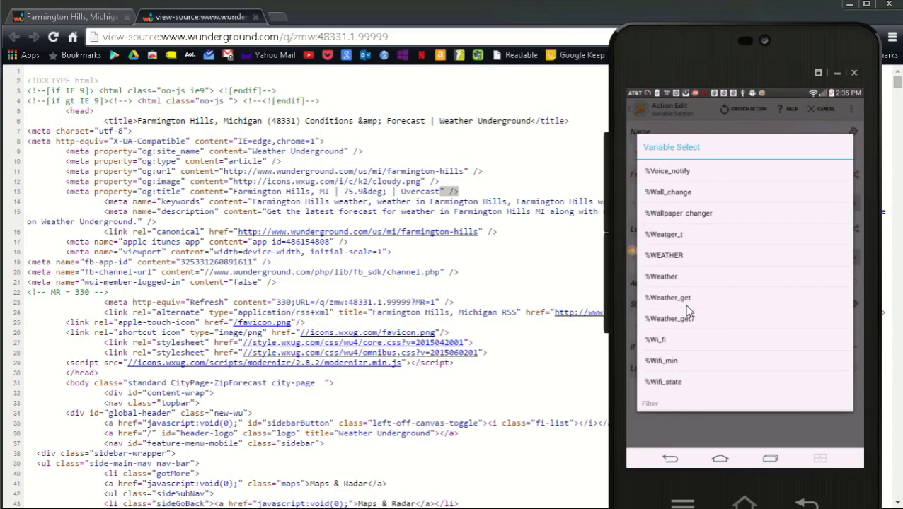
pyautogui.click(668, 318)
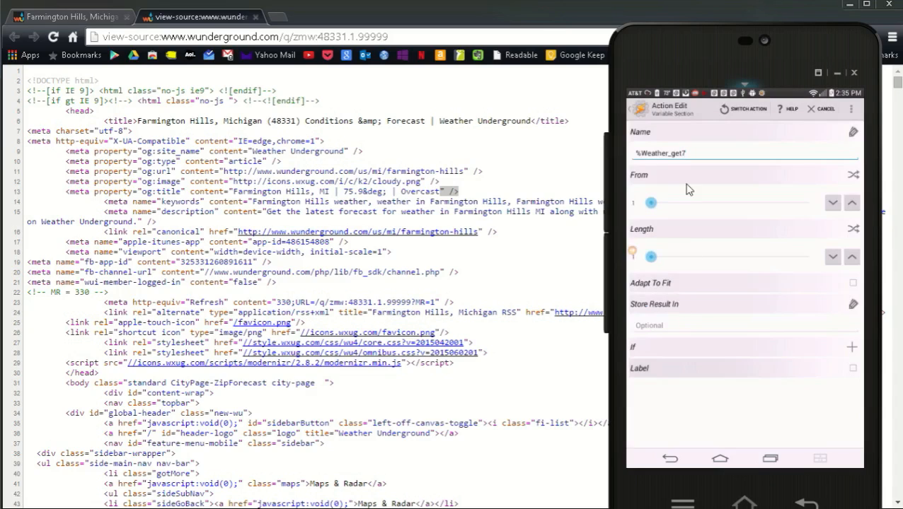
pyautogui.click(707, 175)
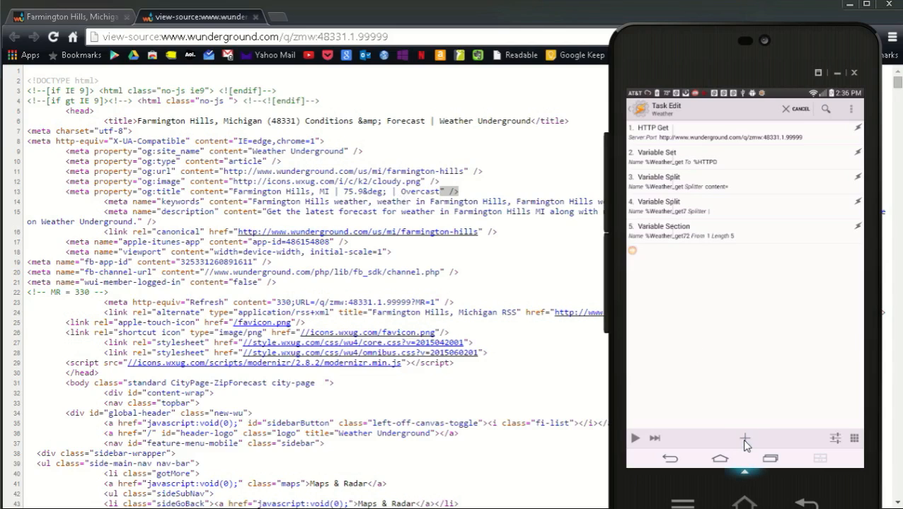
# - Add a Variable Section on %Weather_get73, from 1 with length 10
pyautogui.click(744, 438)
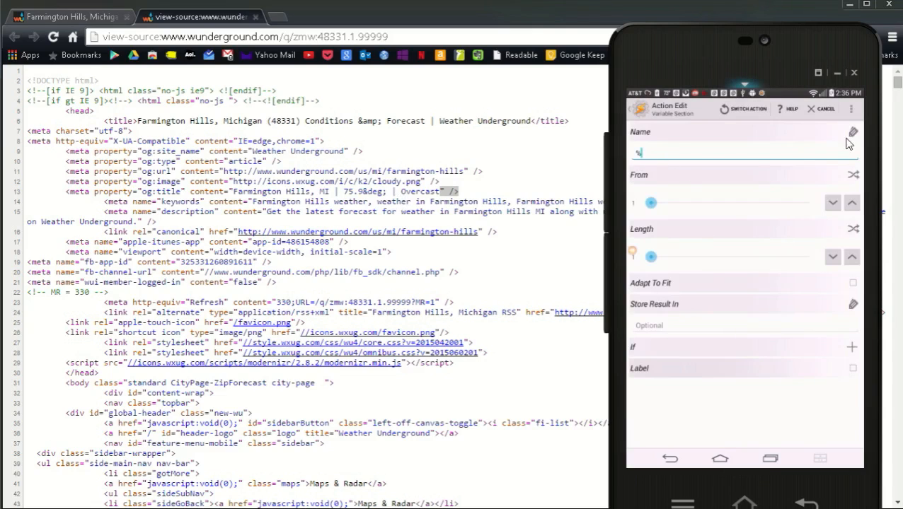
pyautogui.click(852, 132)
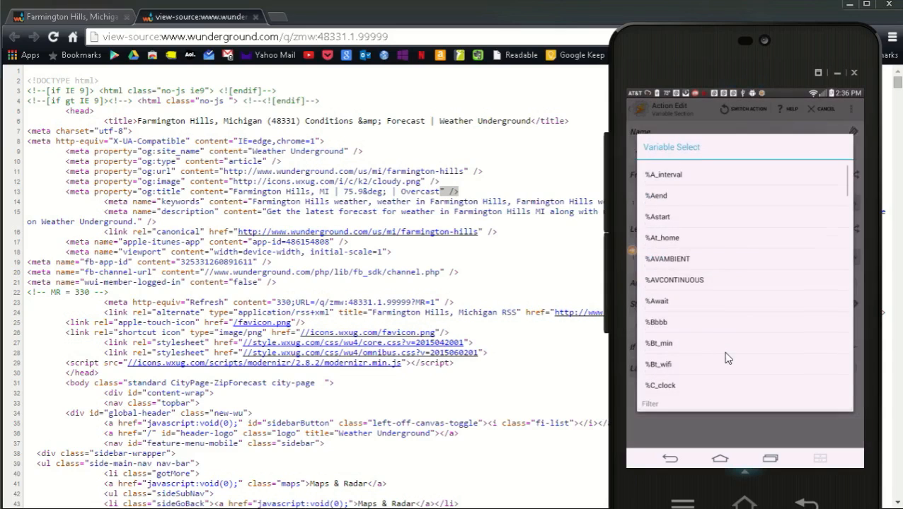
pyautogui.scroll(-3)
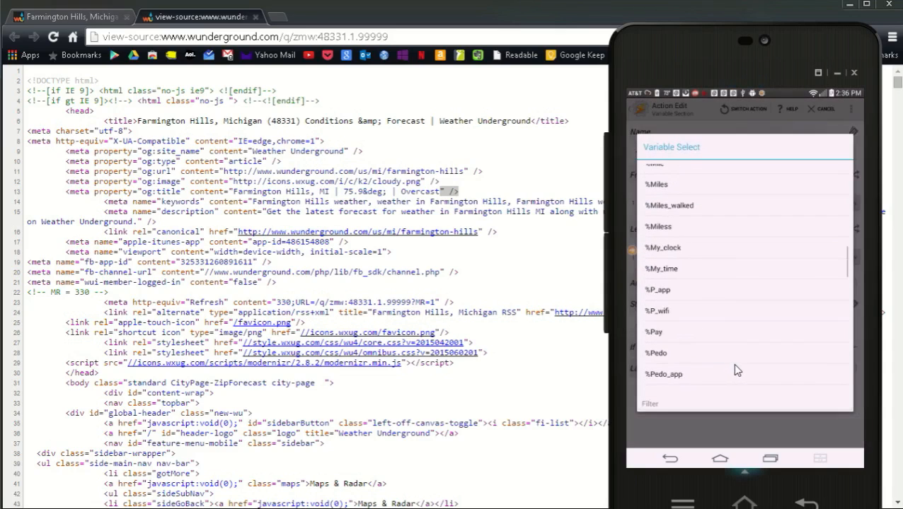
pyautogui.scroll(-3)
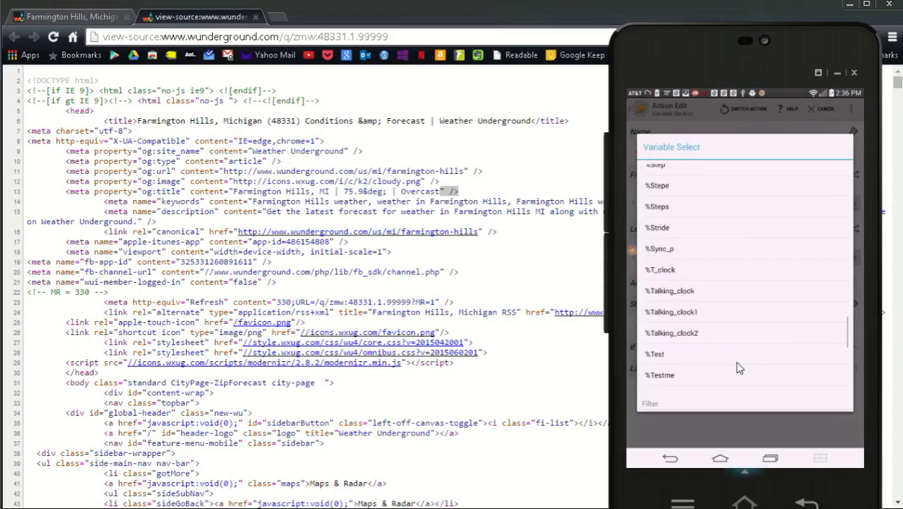
pyautogui.scroll(-3)
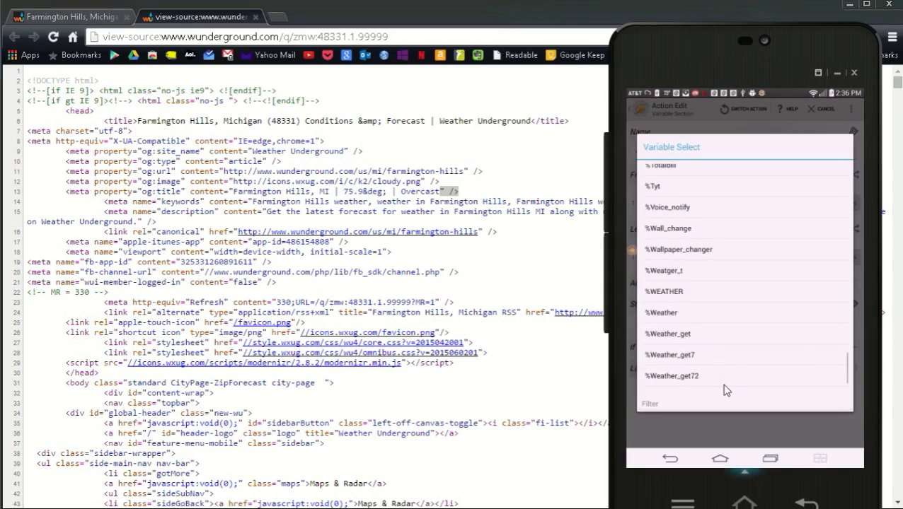
pyautogui.click(669, 355)
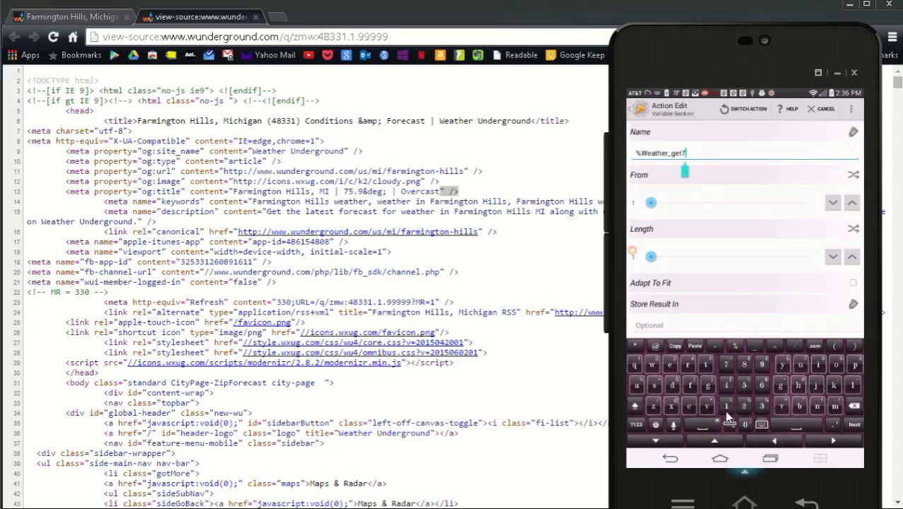
pyautogui.write('3')
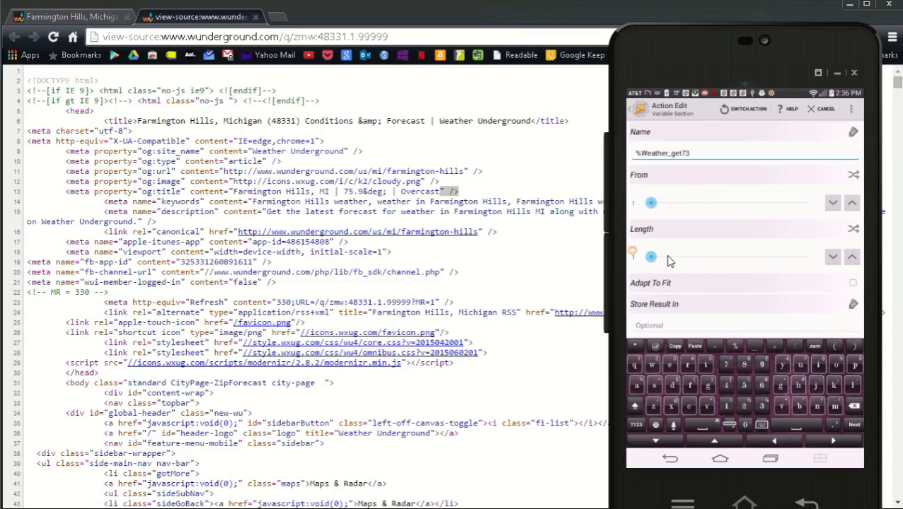
pyautogui.moveTo(632, 257); pyautogui.dragTo(668, 257)
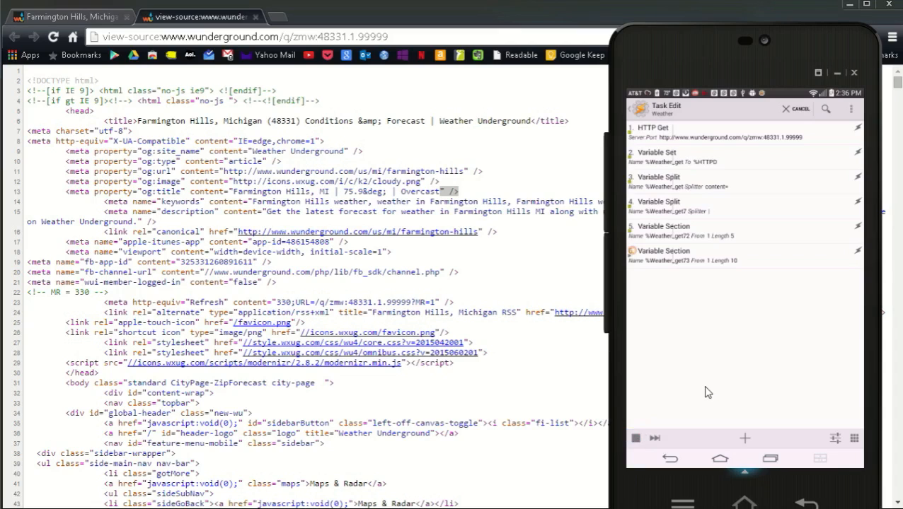
pyautogui.click(634, 438)
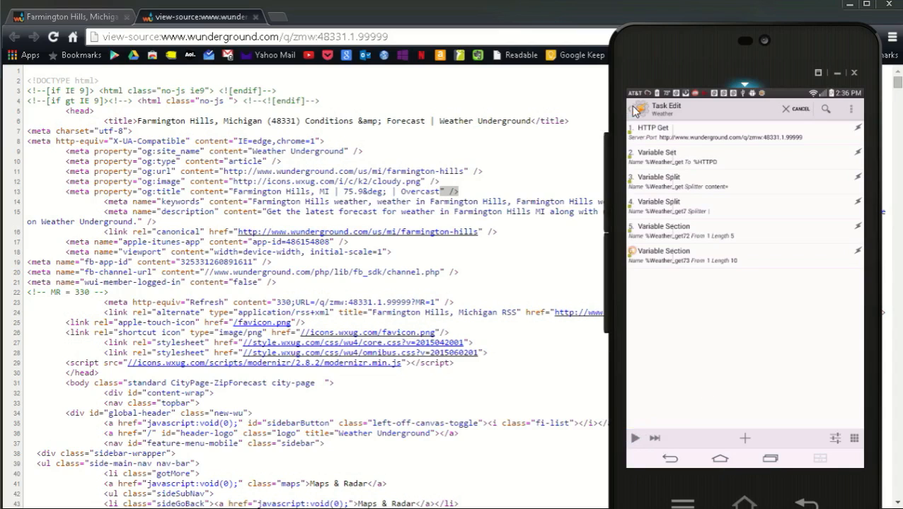
pyautogui.click(732, 110)
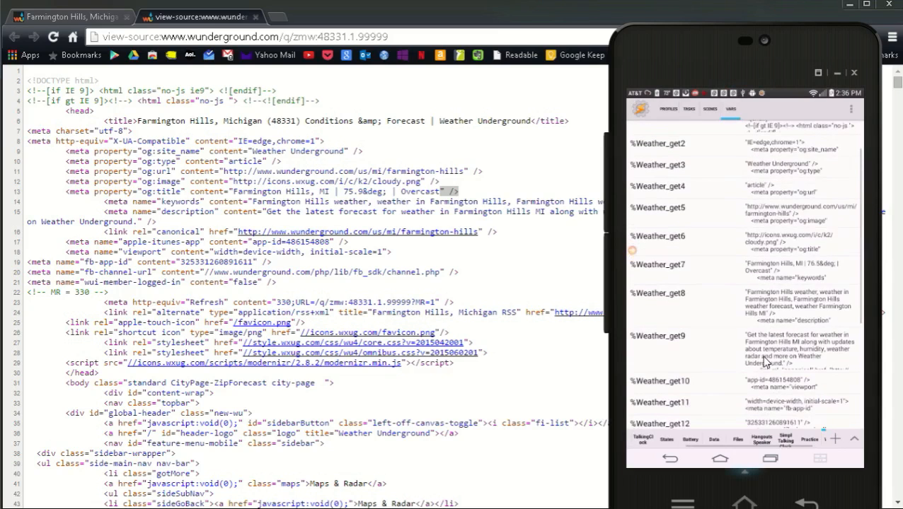
pyautogui.scroll(-3)
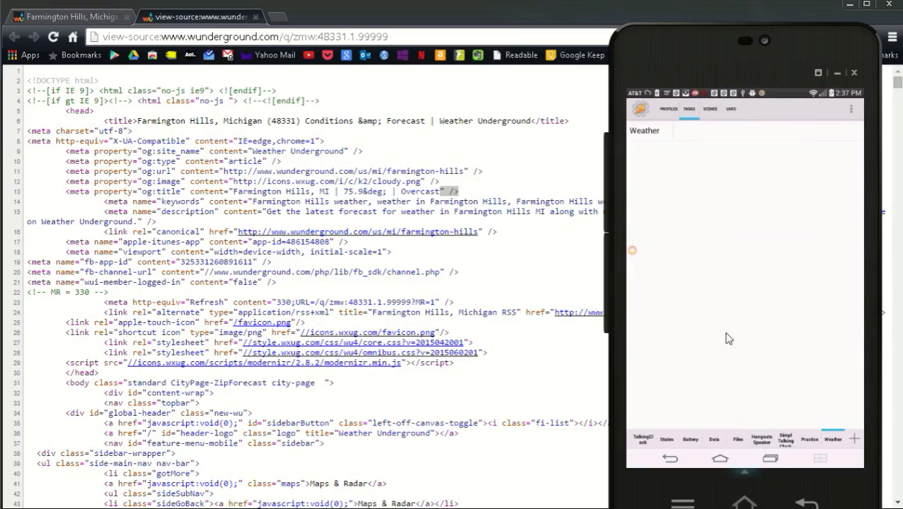
pyautogui.click(833, 439)
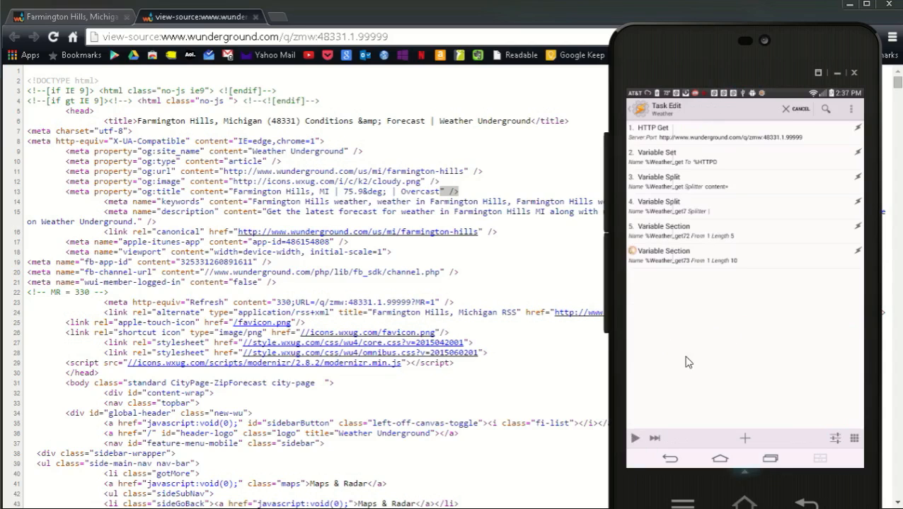
pyautogui.click(744, 438)
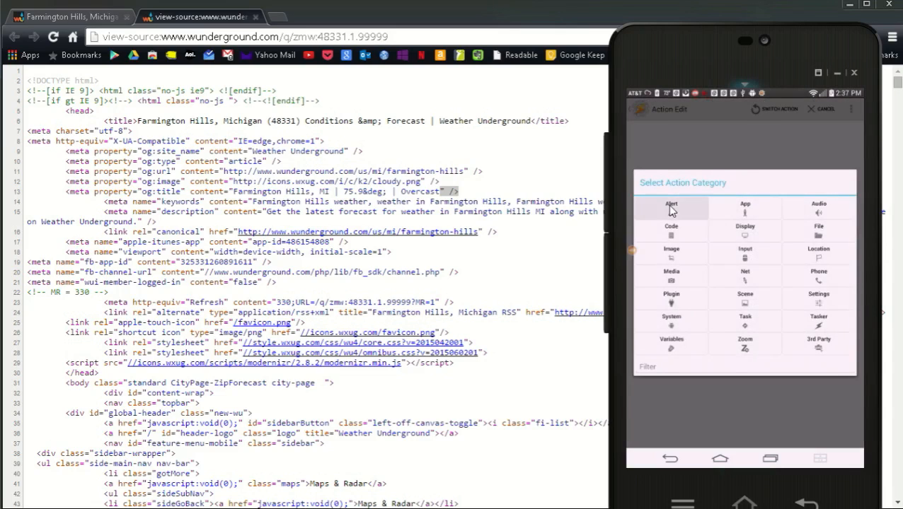
# - Add an Alert > Flash action and insert %Weather_get72 into its text
pyautogui.click(670, 205)
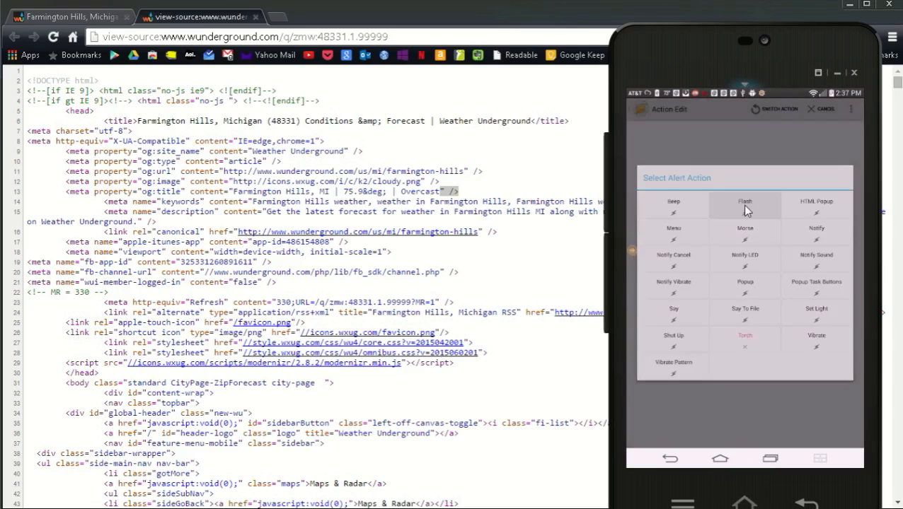
pyautogui.click(744, 201)
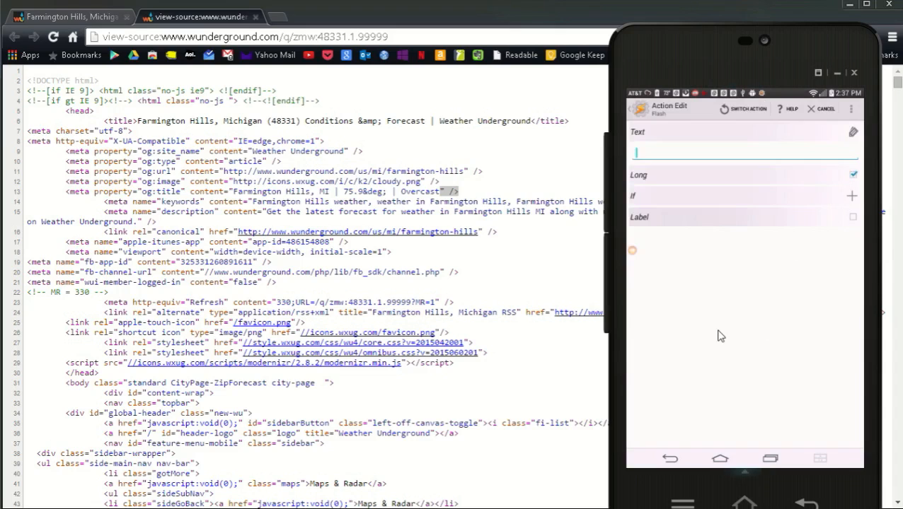
pyautogui.click(743, 152)
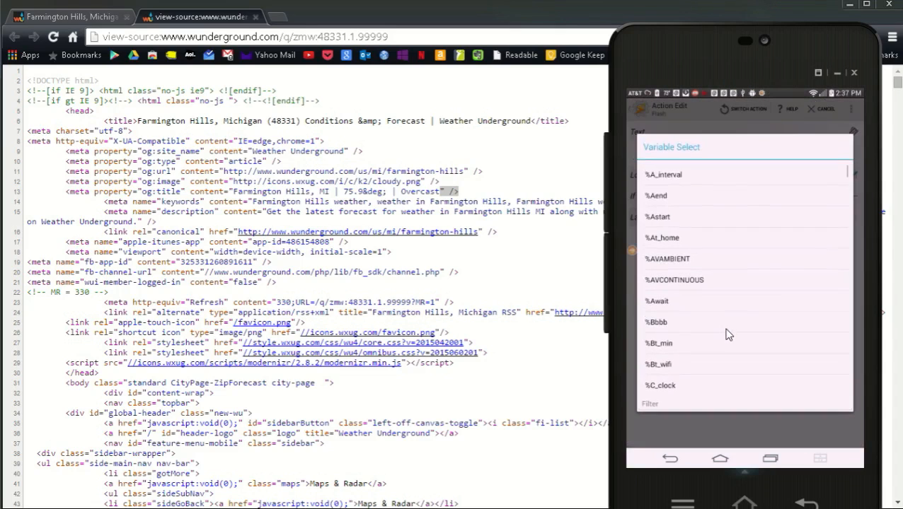
pyautogui.scroll(-3)
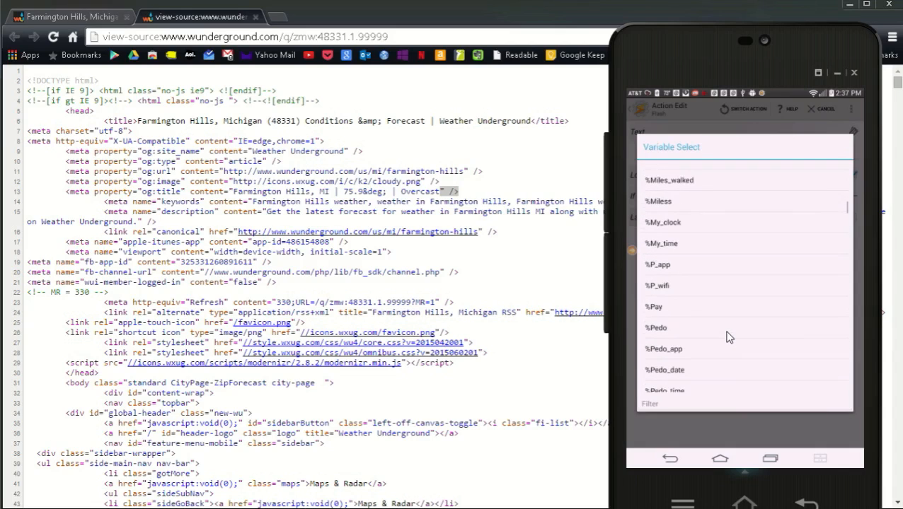
pyautogui.scroll(-3)
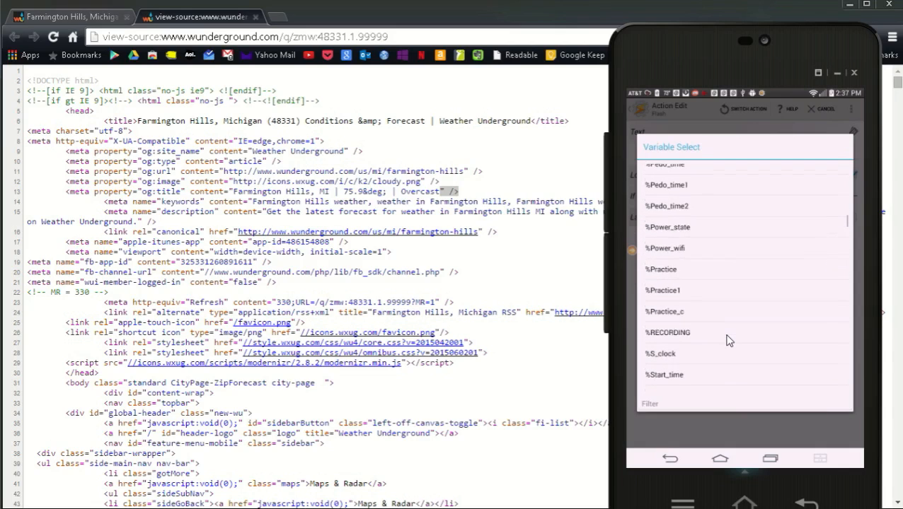
pyautogui.scroll(-3)
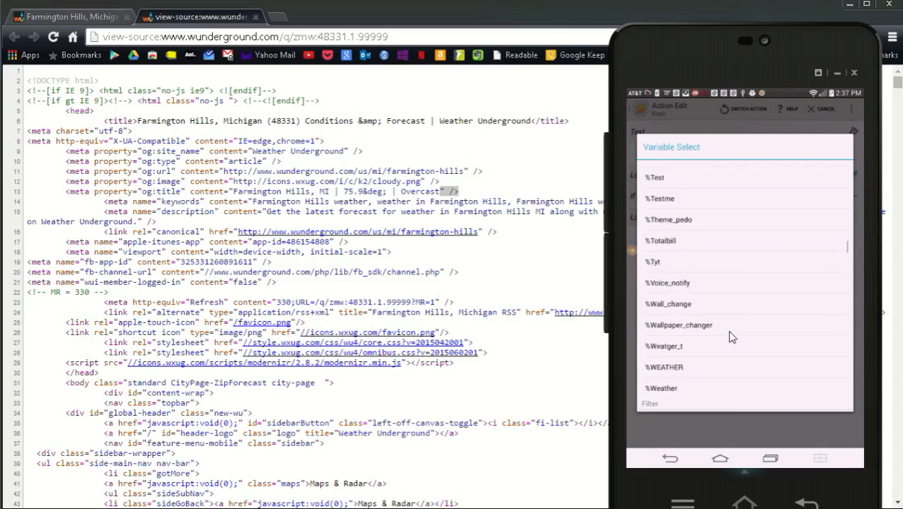
pyautogui.scroll(-3)
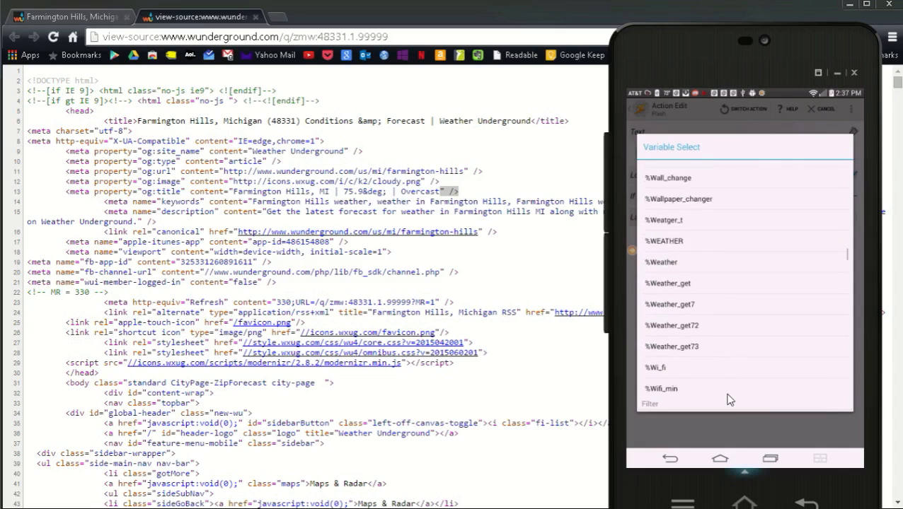
pyautogui.click(671, 325)
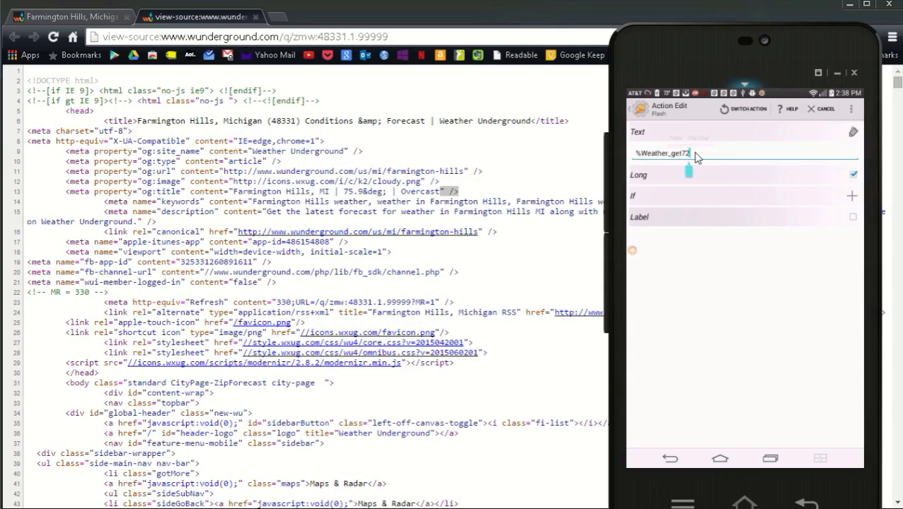
# - Insert %Weather_get73 on the next line and save the Flash action
pyautogui.click(665, 152)
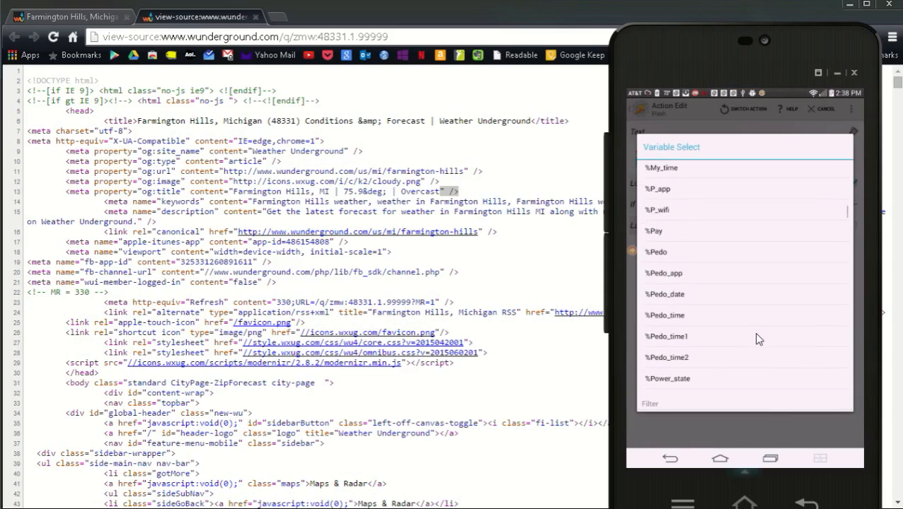
pyautogui.scroll(-3)
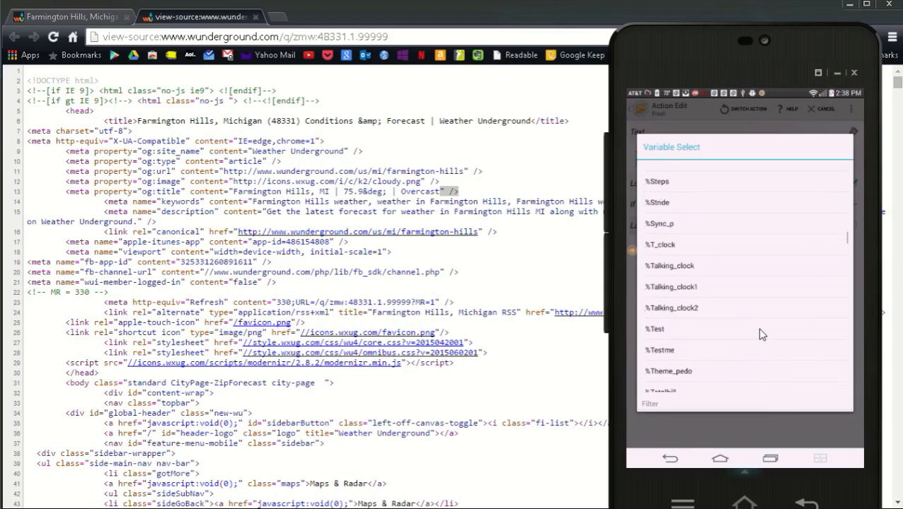
pyautogui.scroll(-3)
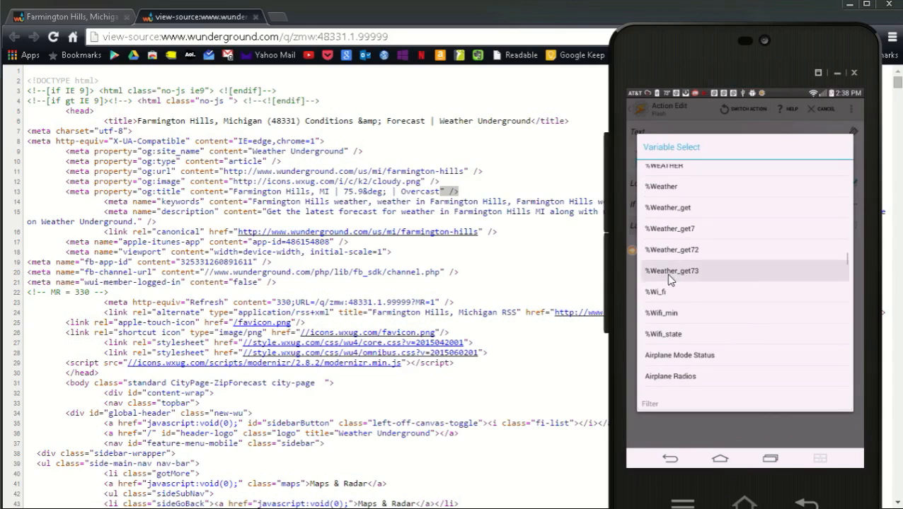
pyautogui.click(671, 271)
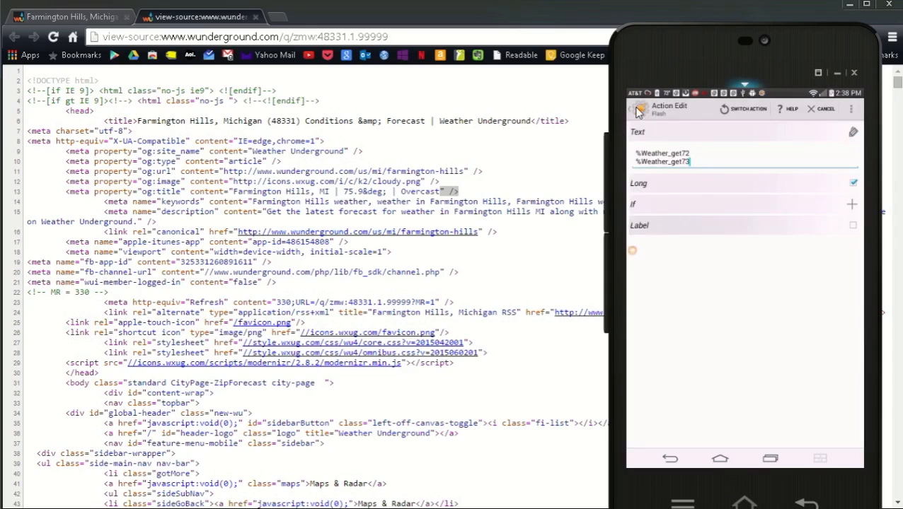
pyautogui.click(824, 109)
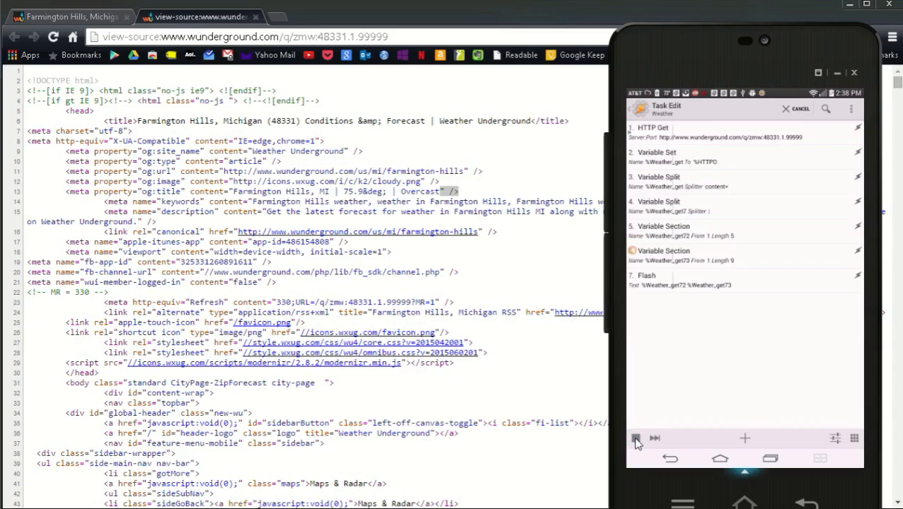
# - Stop the running task and cut the Flash action from the Weather task
pyautogui.click(636, 438)
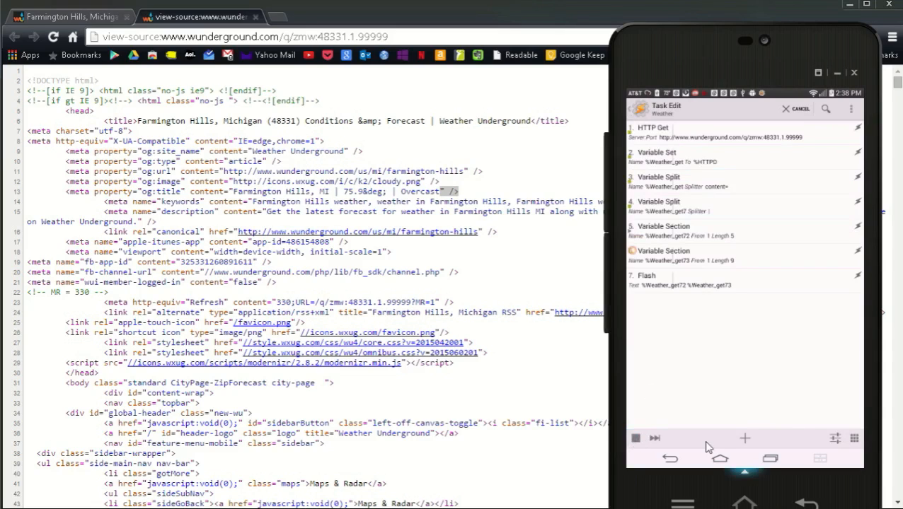
pyautogui.click(635, 438)
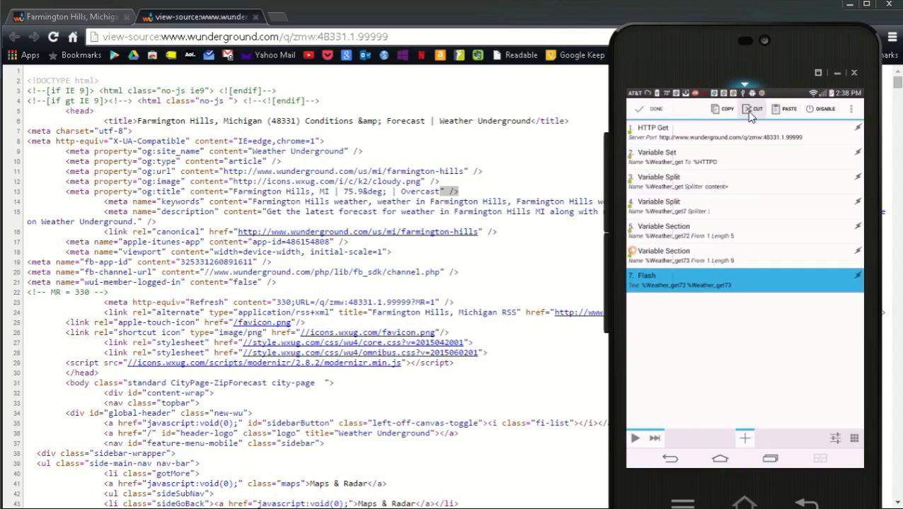
pyautogui.click(753, 108)
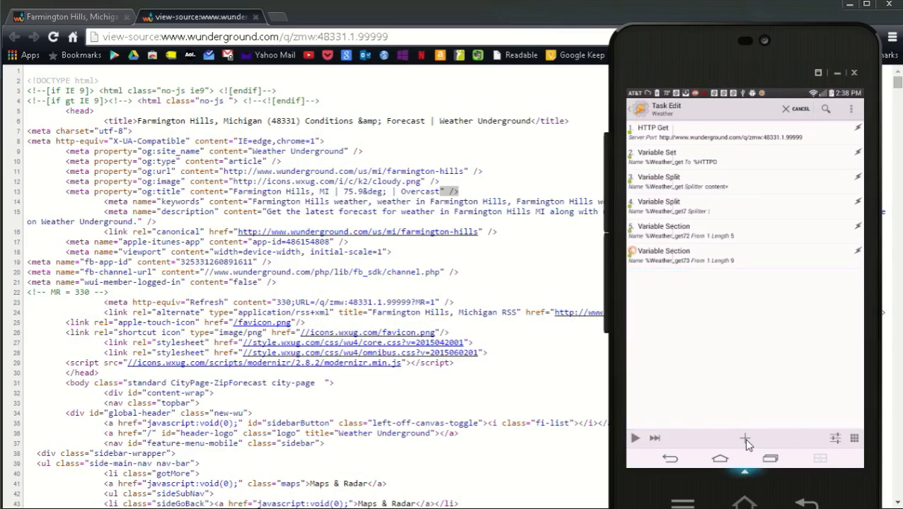
pyautogui.click(745, 439)
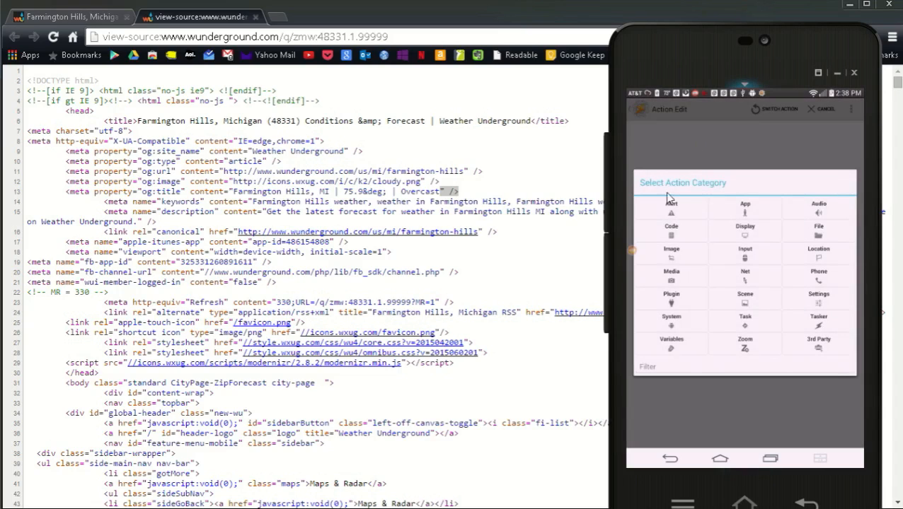
# - Add a Say action with spoken text 'the temprature is'
pyautogui.click(670, 205)
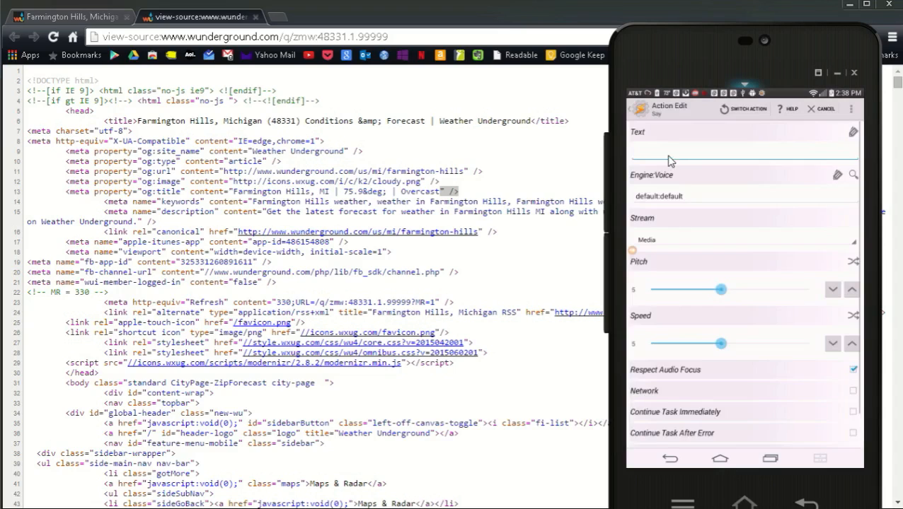
pyautogui.click(736, 151)
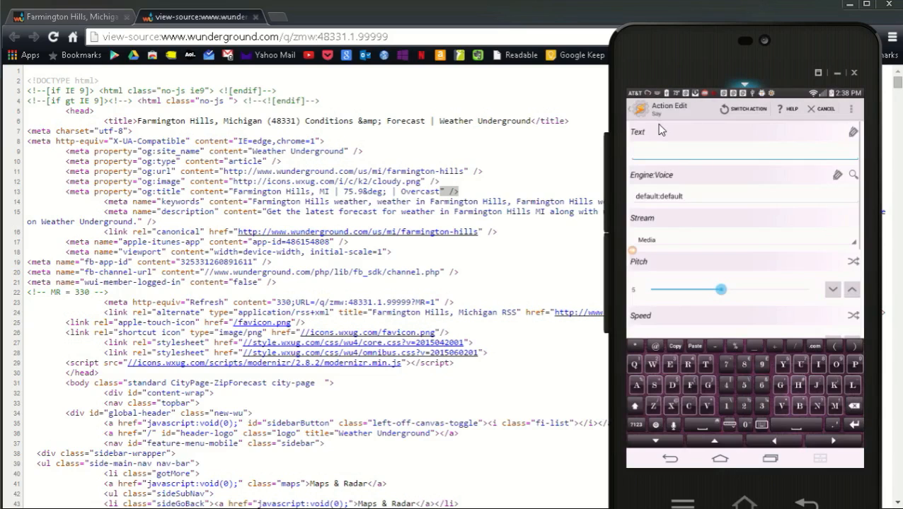
pyautogui.write('the temp')
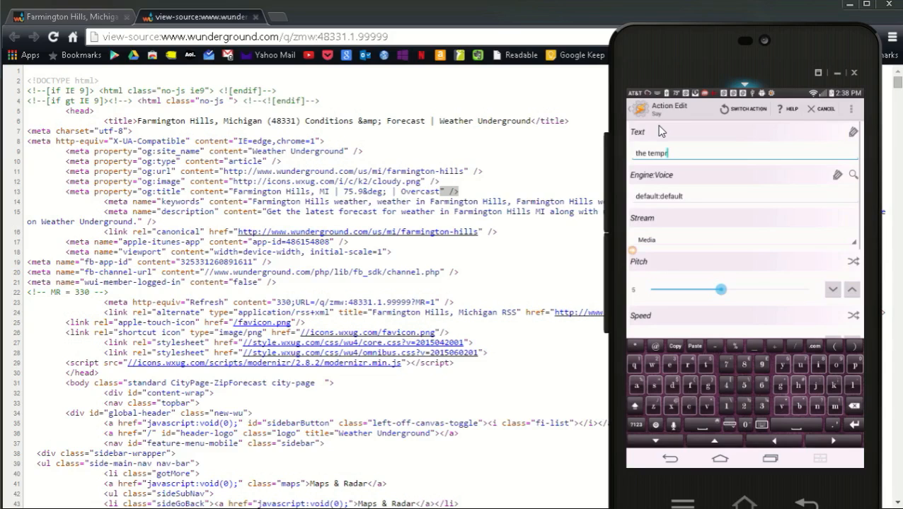
pyautogui.write('ature is')
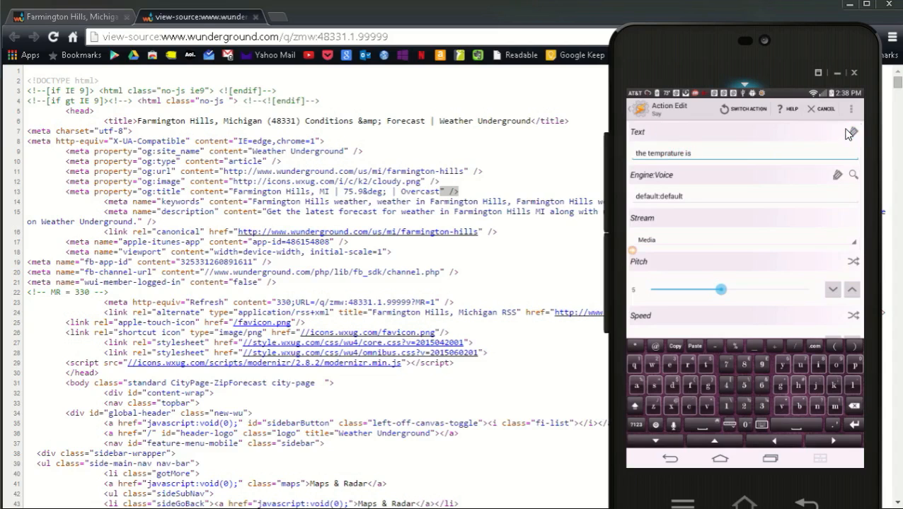
# - Insert %Weather_get72 into the spoken text, followed by more typed text
pyautogui.click(851, 132)
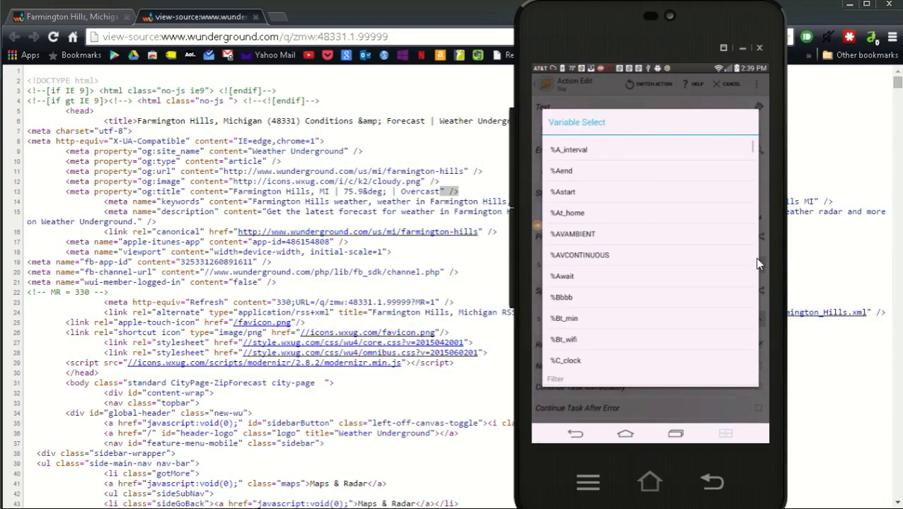
pyautogui.scroll(-3)
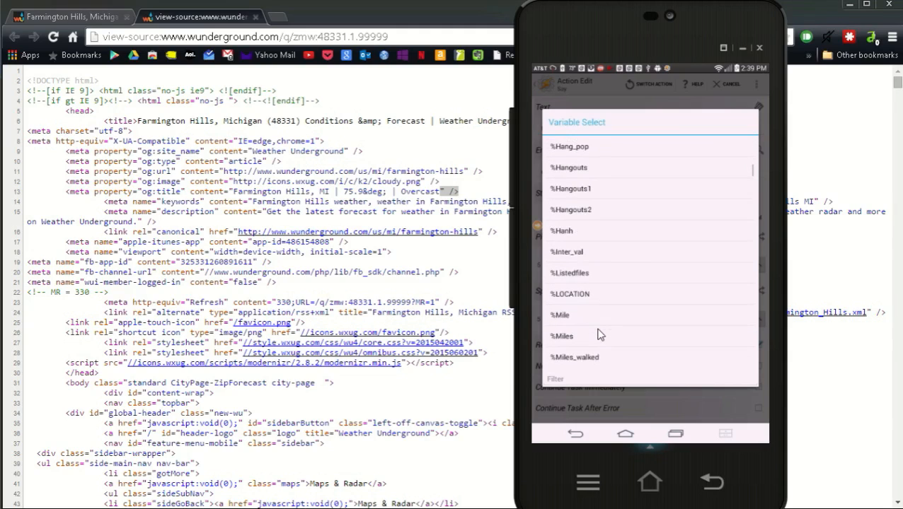
pyautogui.scroll(-3)
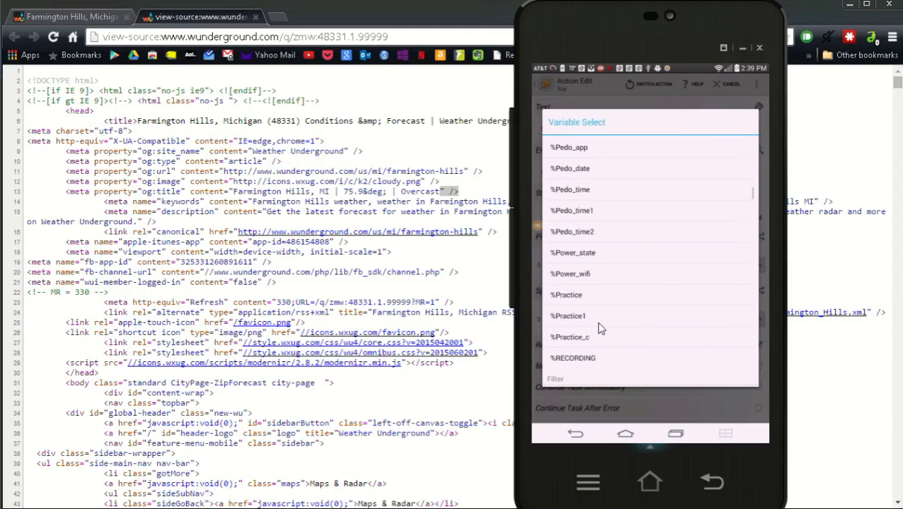
pyautogui.scroll(-3)
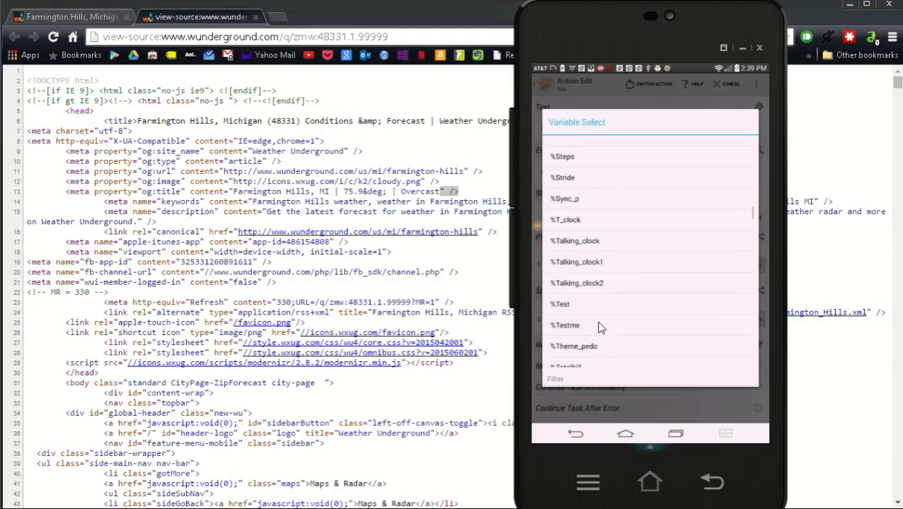
pyautogui.scroll(-3)
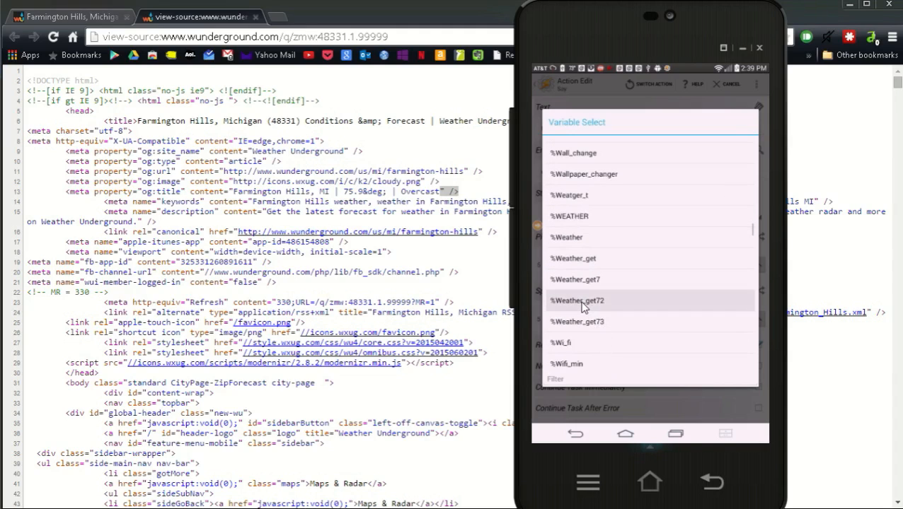
pyautogui.click(576, 299)
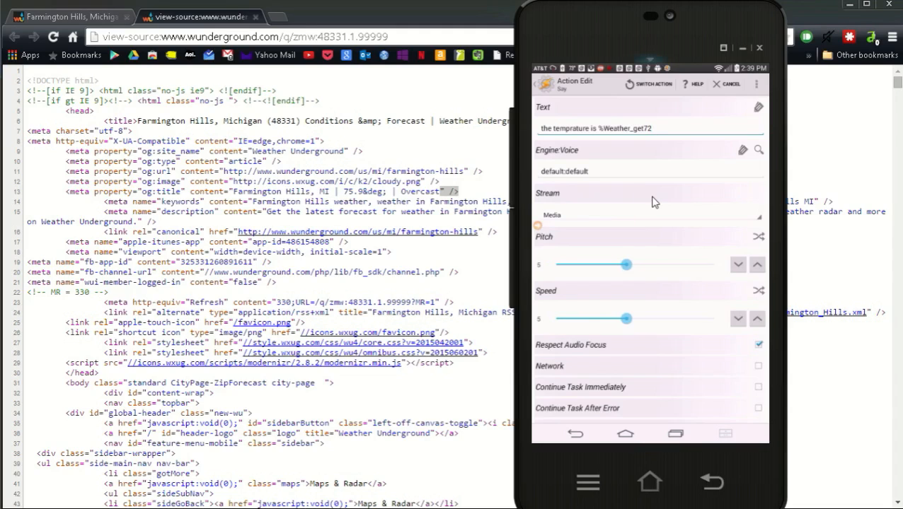
pyautogui.write('.')
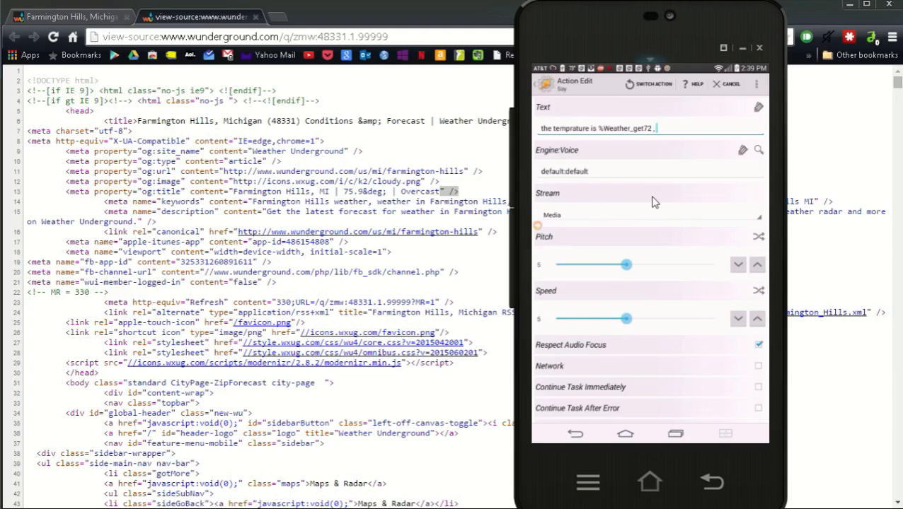
pyautogui.write('and')
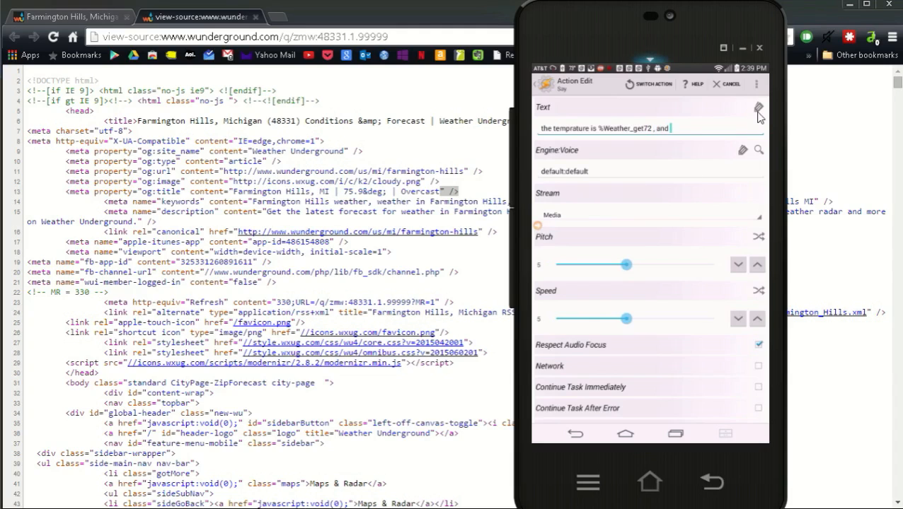
# - Browse the variable list again for %Weather_get73
pyautogui.click(759, 108)
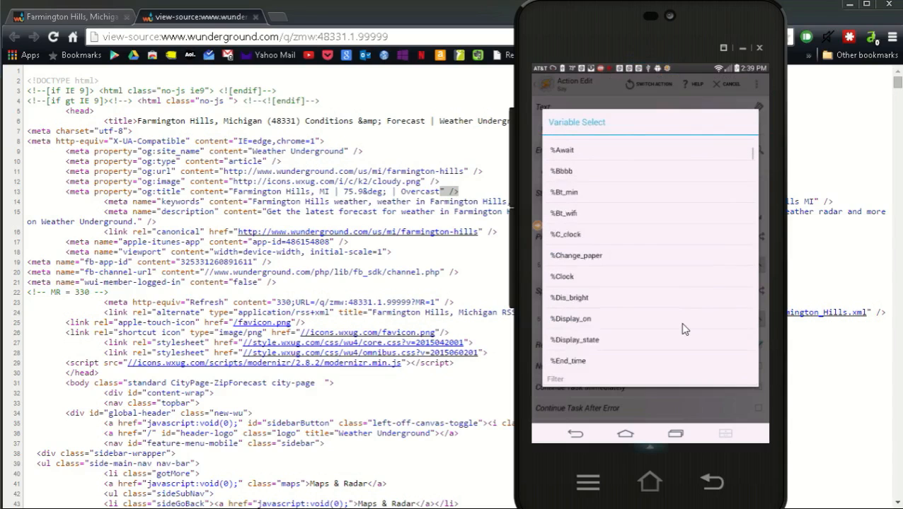
pyautogui.scroll(-3)
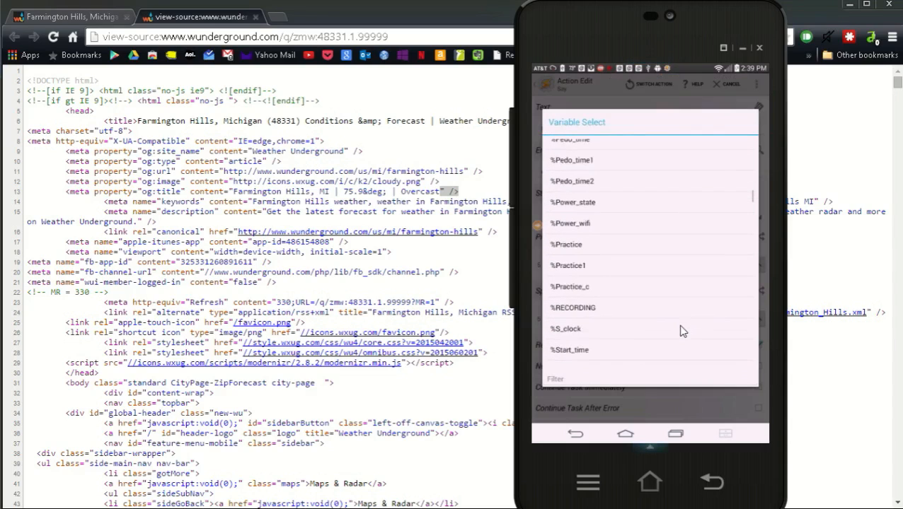
pyautogui.scroll(-3)
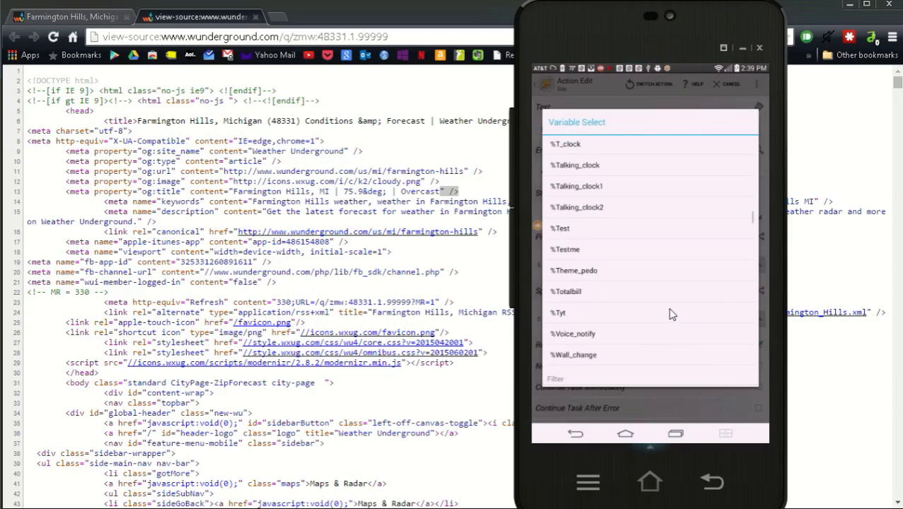
pyautogui.scroll(-3)
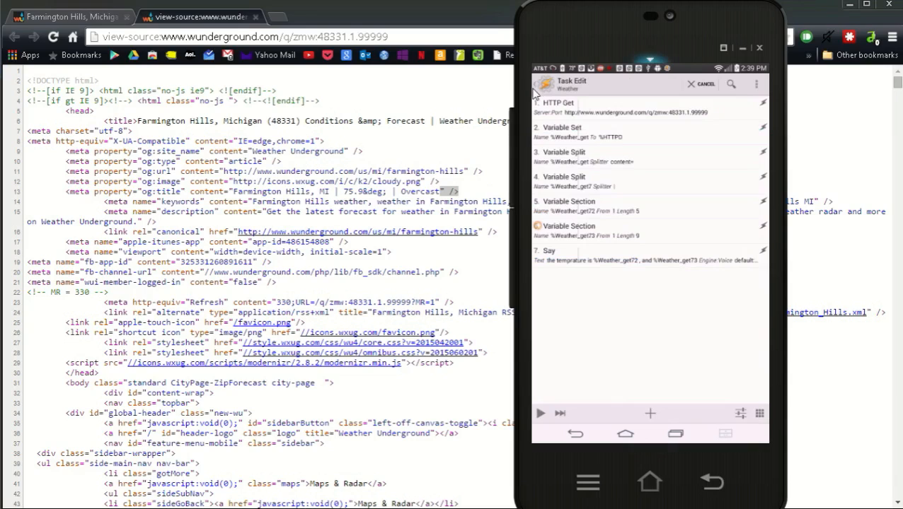
pyautogui.moveTo(592, 112)
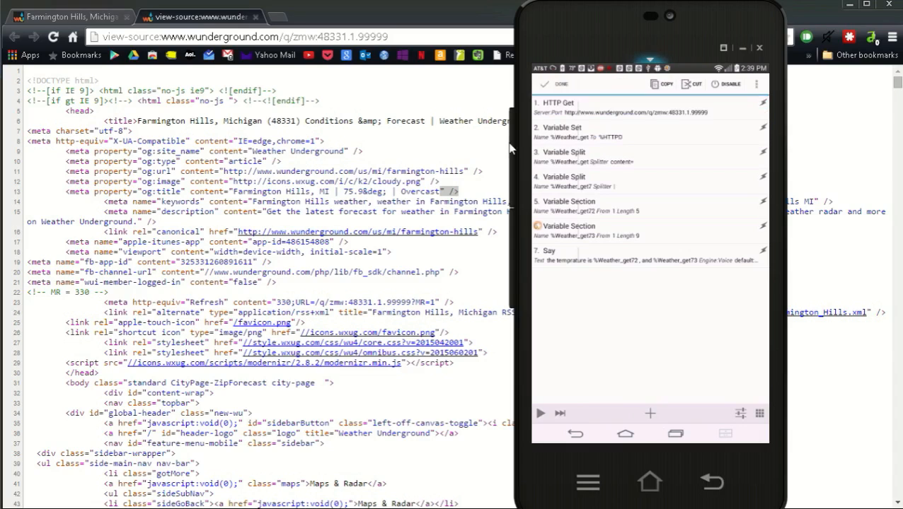
# - Deselect the Say action and exit the Weather task editor
pyautogui.click(539, 86)
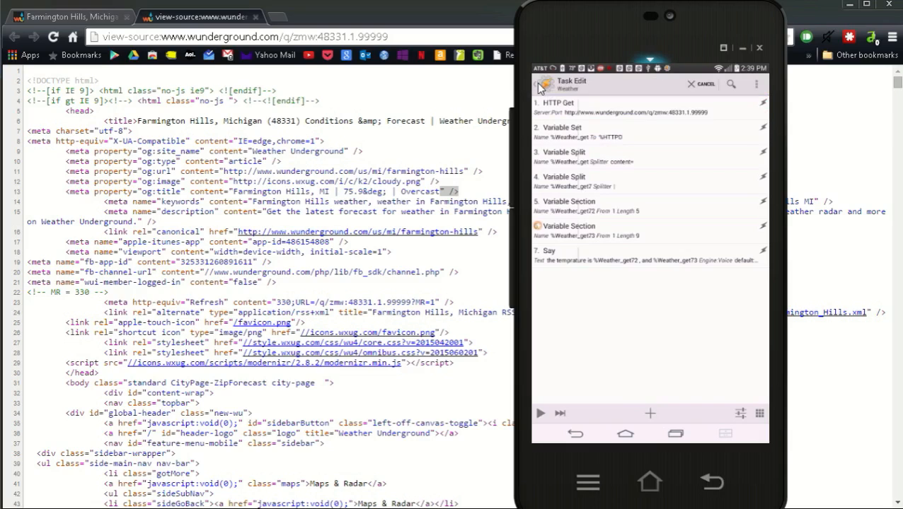
pyautogui.click(539, 85)
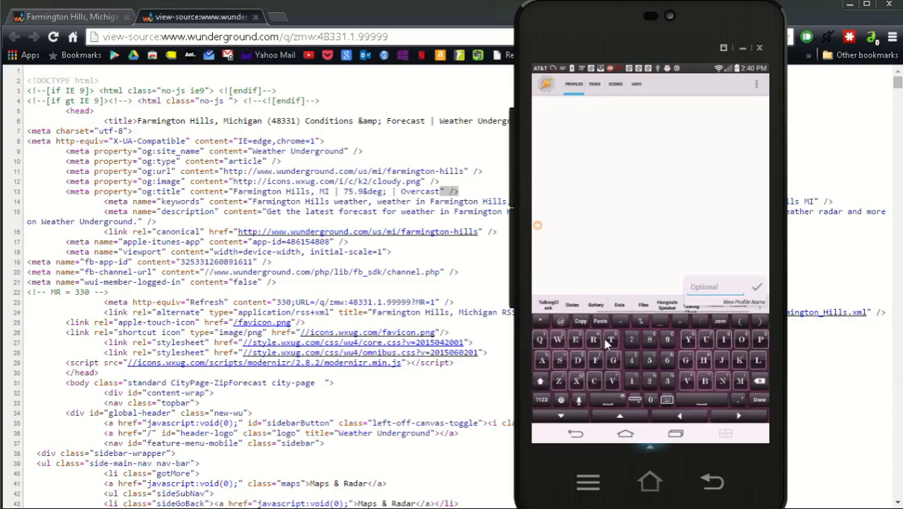
# - Type 'Talking Weather' as the new profile's name
pyautogui.write('Talking')
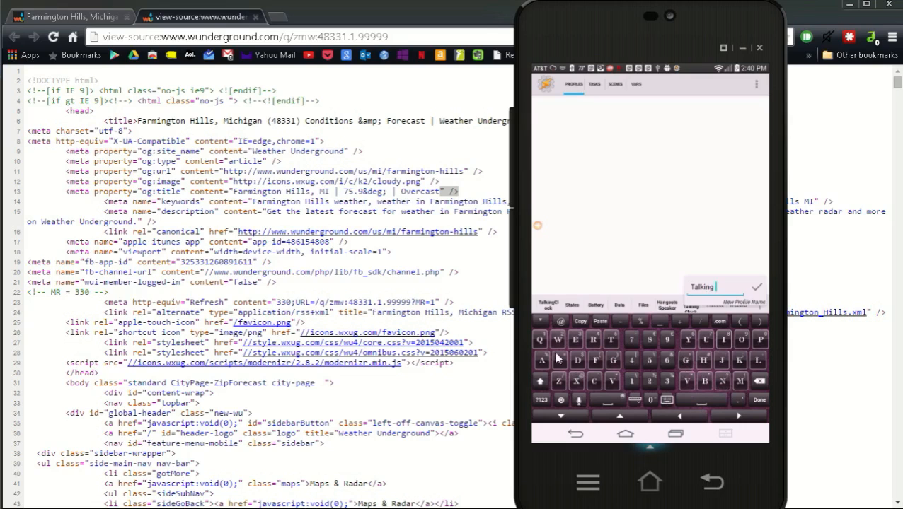
pyautogui.write('Wea')
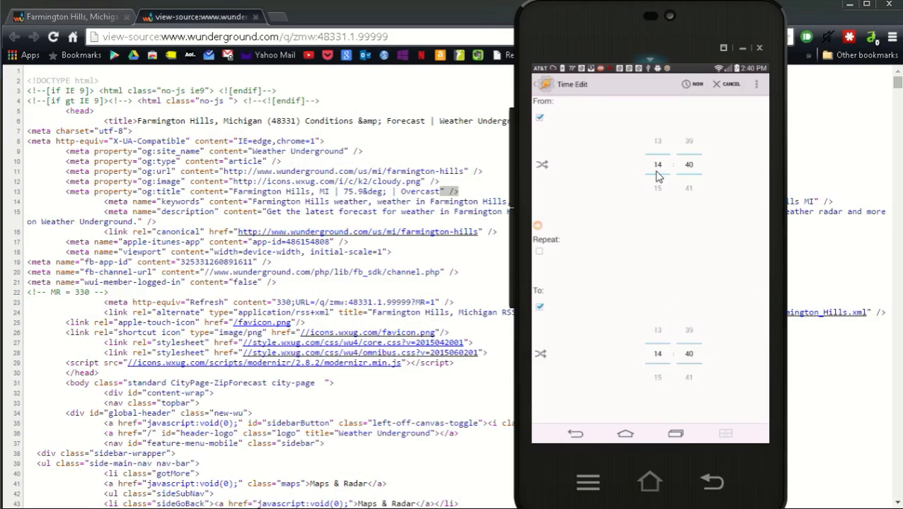
pyautogui.moveTo(676, 216)
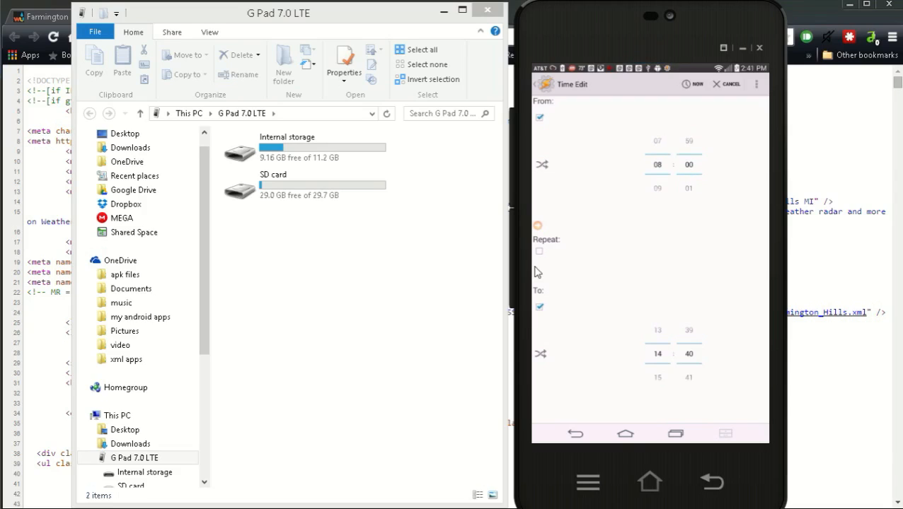
# - Repeat the 08:00–18:00 profile every 1 hour and link it to the Weather task
pyautogui.click(539, 251)
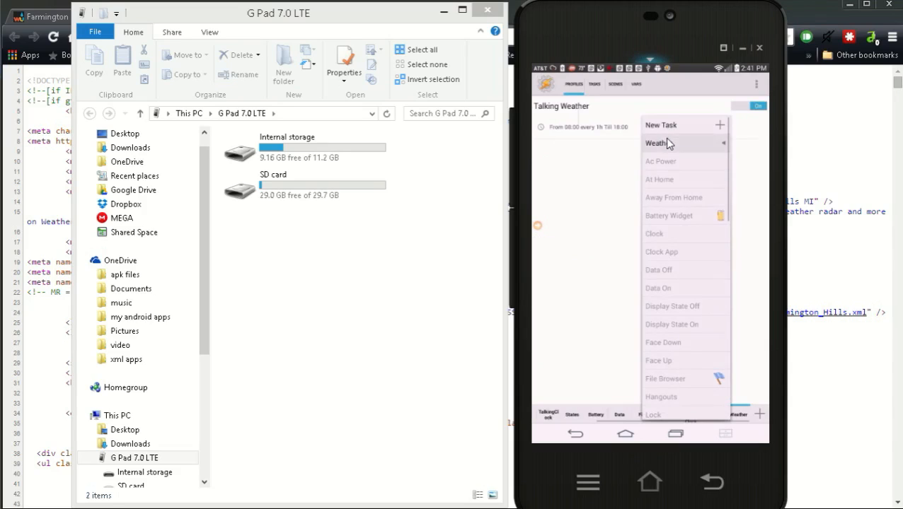
pyautogui.click(656, 143)
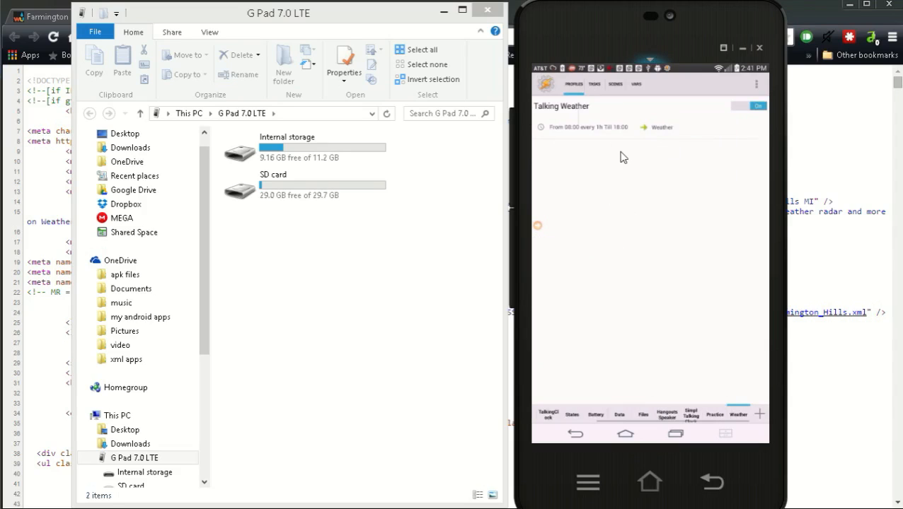